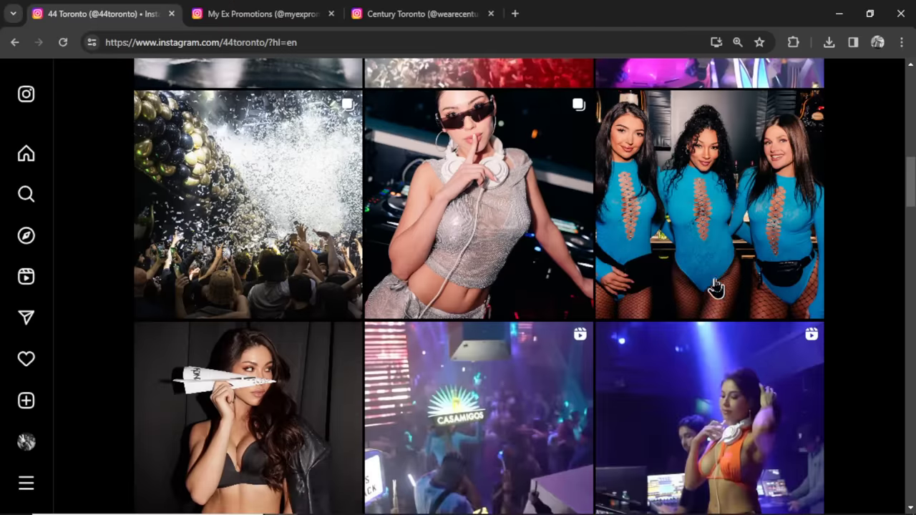
{"action": "mouse_move", "coordinate": [716, 289]}
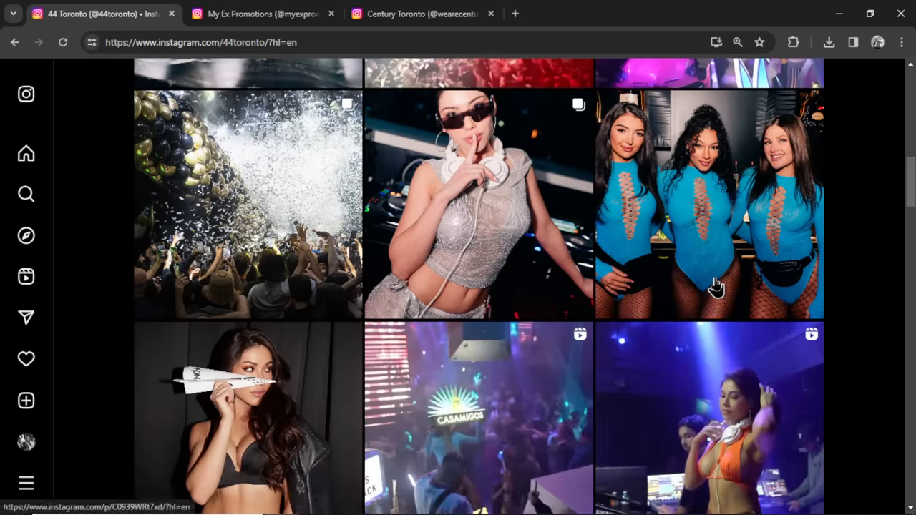
Flip between the Century Toronto and myexpromotions profiles, landing on the myexpromotions page.
{"action": "left_click", "coordinate": [263, 14]}
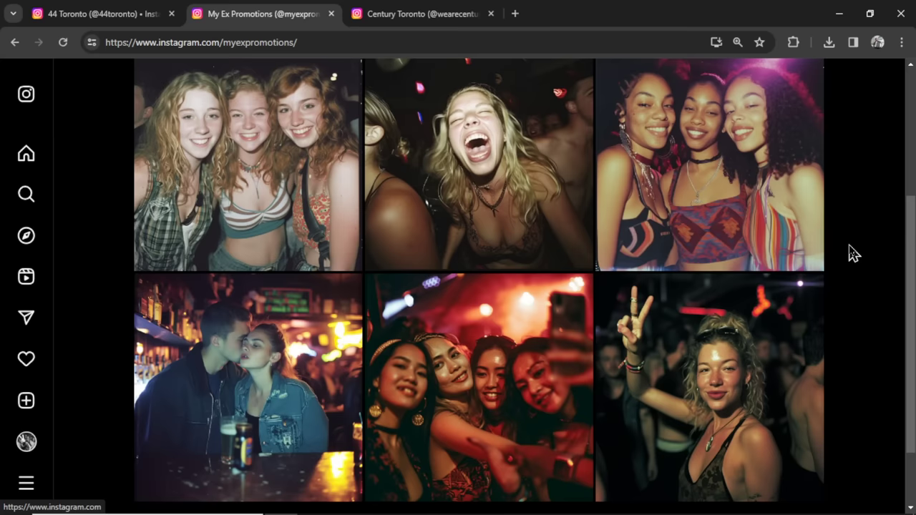
{"action": "left_click", "coordinate": [422, 14]}
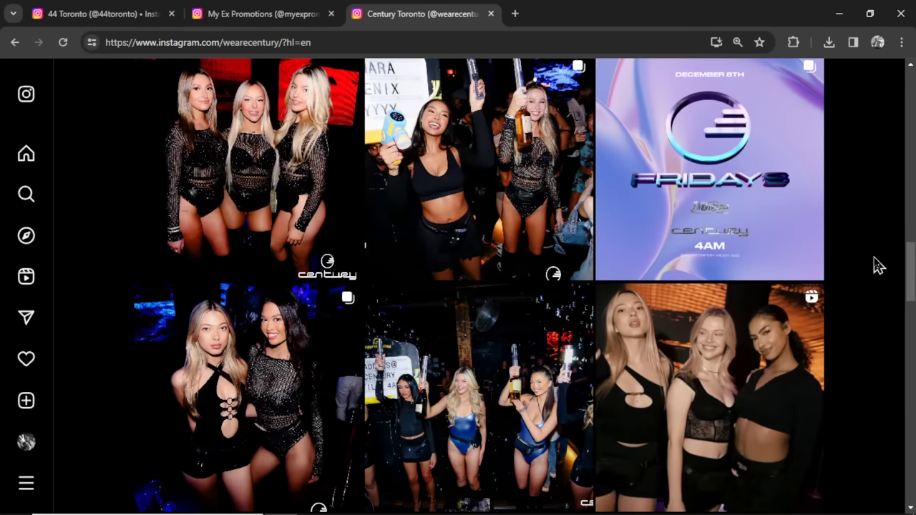
{"action": "left_click", "coordinate": [257, 15]}
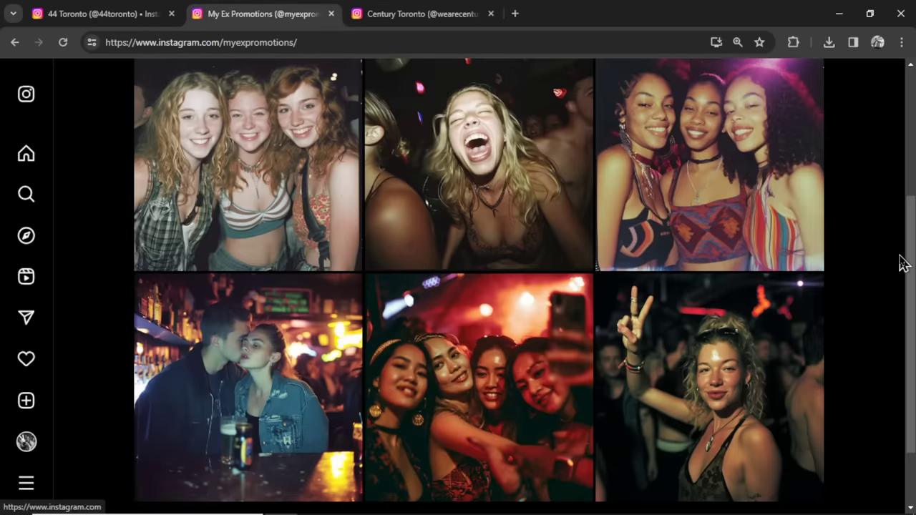
{"action": "scroll", "scroll_direction": "down", "scroll_amount": 3}
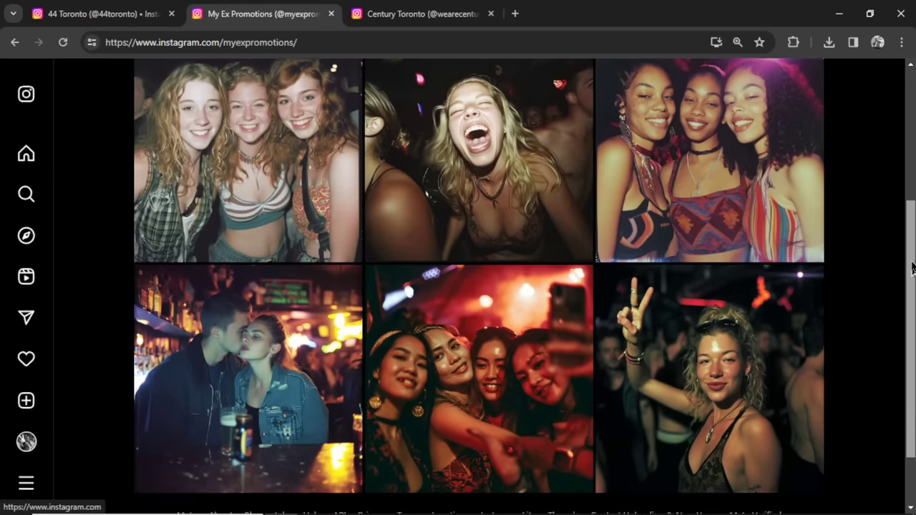
{"action": "scroll", "scroll_direction": "up", "scroll_amount": 3}
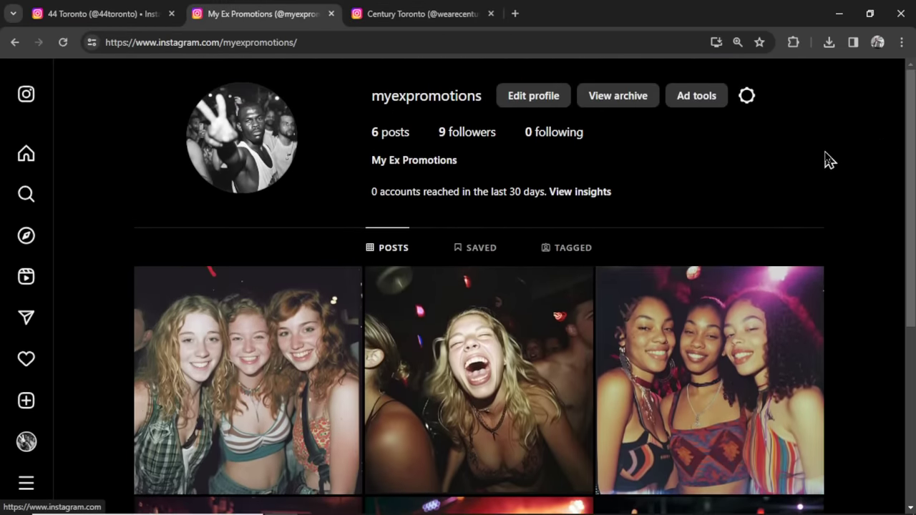
{"action": "mouse_move", "coordinate": [787, 186]}
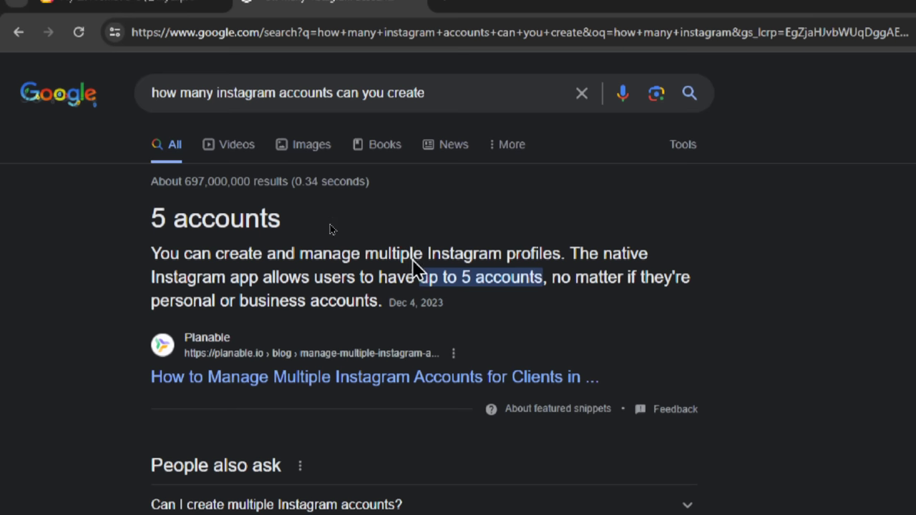
{"action": "mouse_move", "coordinate": [413, 260]}
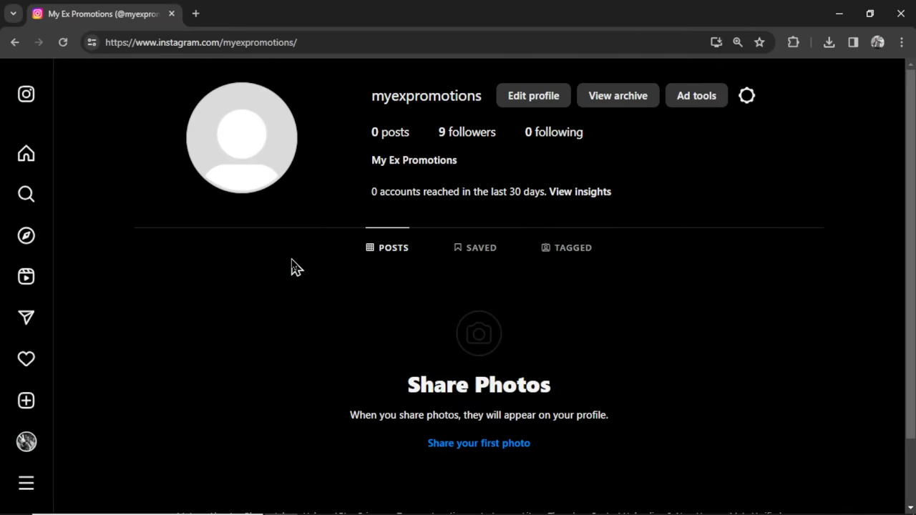
{"action": "mouse_move", "coordinate": [321, 252]}
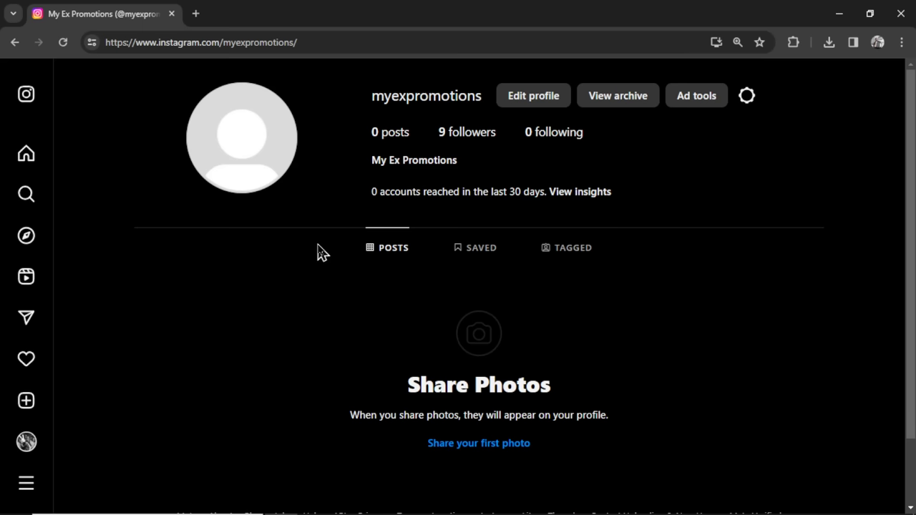
{"action": "mouse_move", "coordinate": [436, 124]}
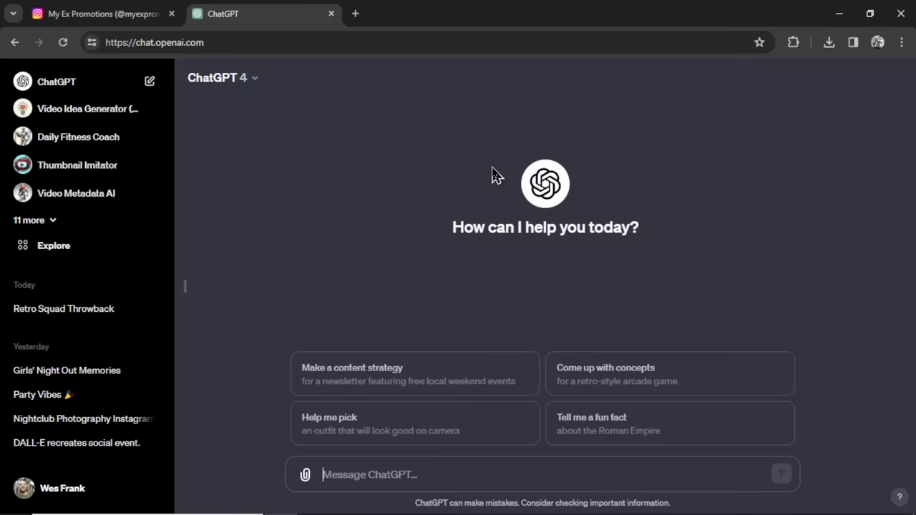
{"action": "mouse_move", "coordinate": [430, 189]}
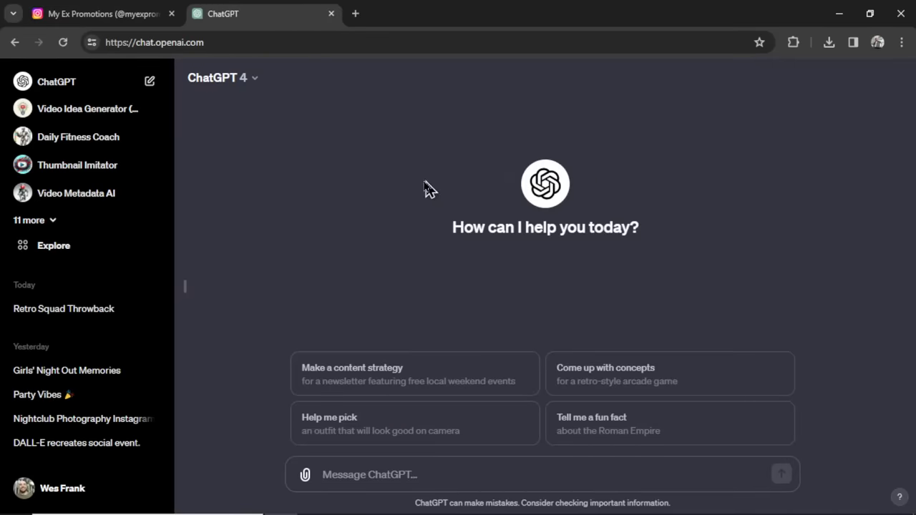
{"action": "mouse_move", "coordinate": [255, 116]}
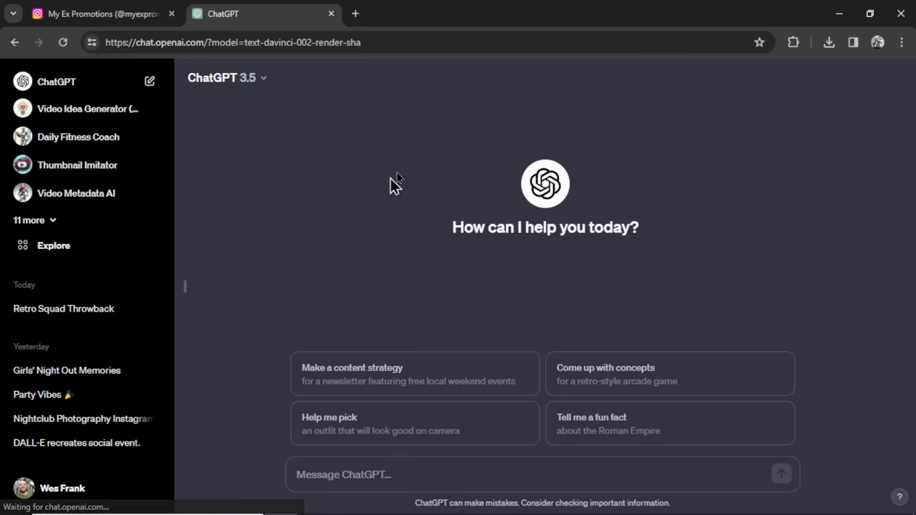
{"action": "mouse_move", "coordinate": [451, 128]}
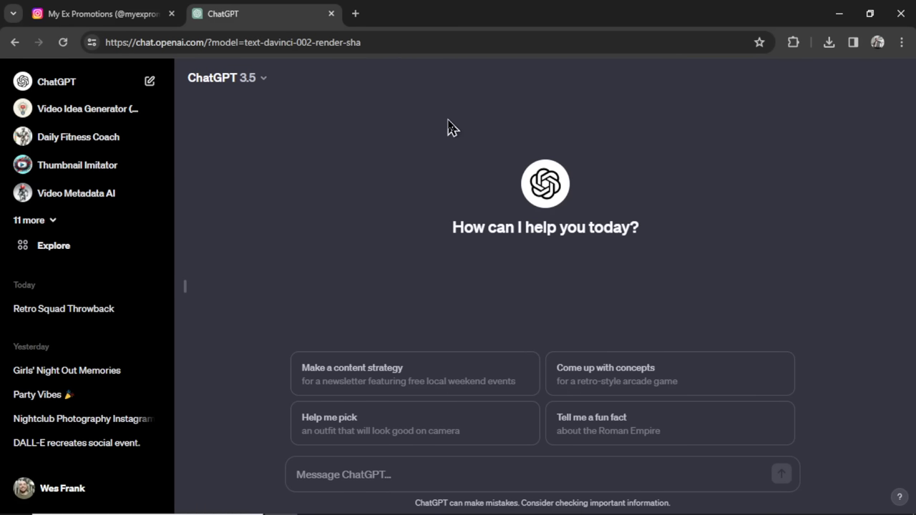
Ask ChatGPT for 10 different names for a nightclub photography Instagram page.
{"action": "type", "text": "give me 10 different names for a nightclub photography instagram page"}
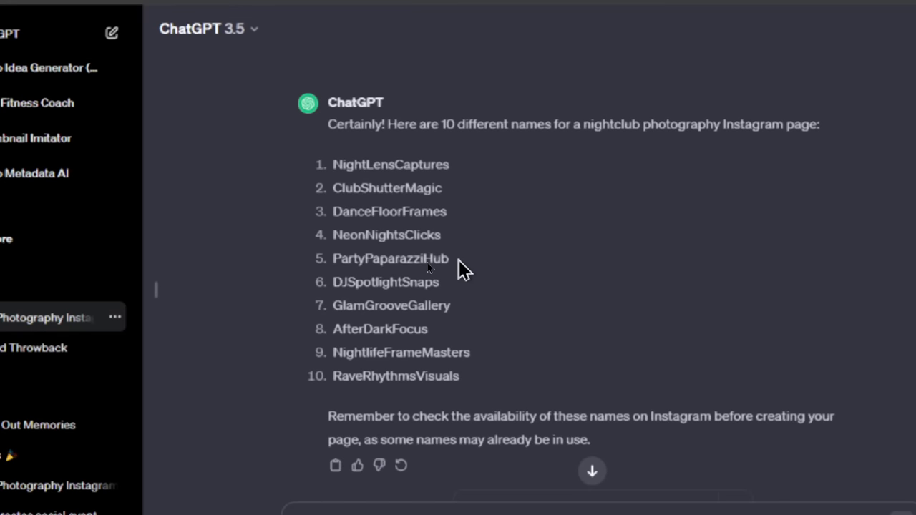
{"action": "scroll", "scroll_direction": "down", "scroll_amount": 3}
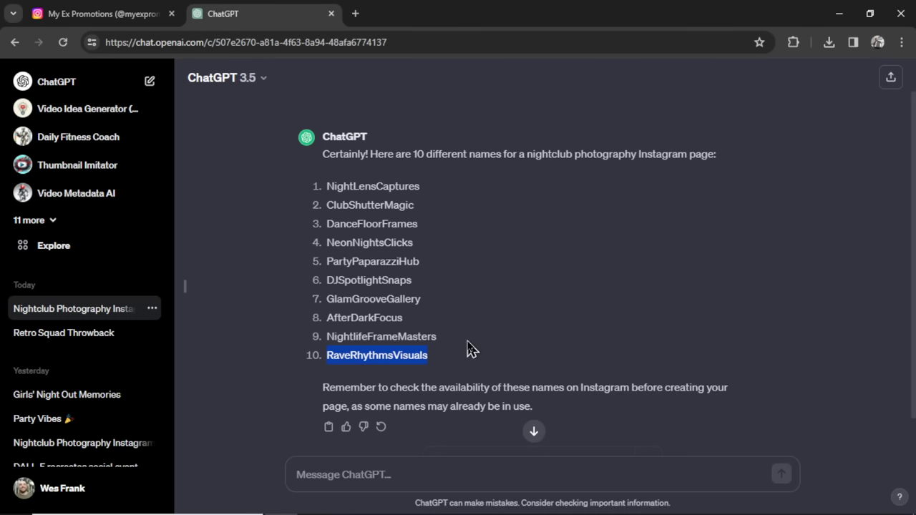
{"action": "mouse_move", "coordinate": [446, 293]}
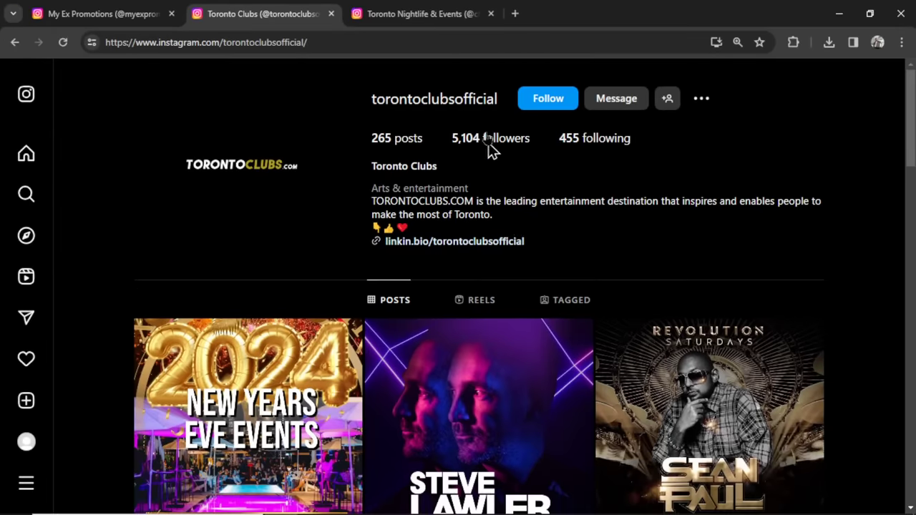
Copy the clubcrawlers bio text and return to the myexpromotions profile.
{"action": "left_click", "coordinate": [423, 13]}
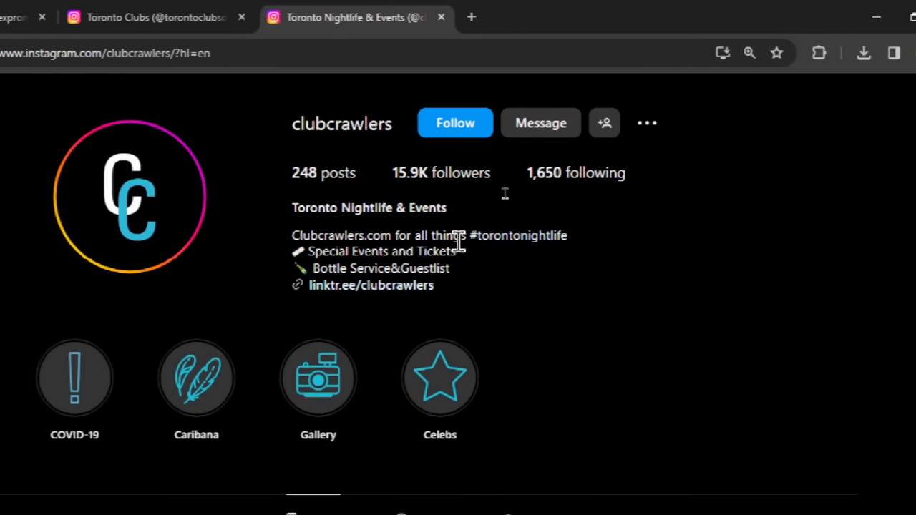
{"action": "double_click", "coordinate": [518, 234]}
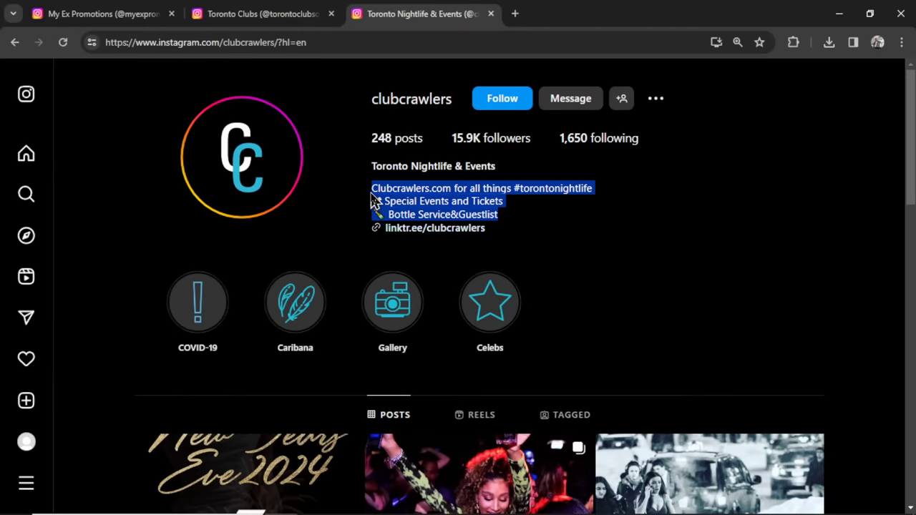
{"action": "left_click", "coordinate": [100, 14]}
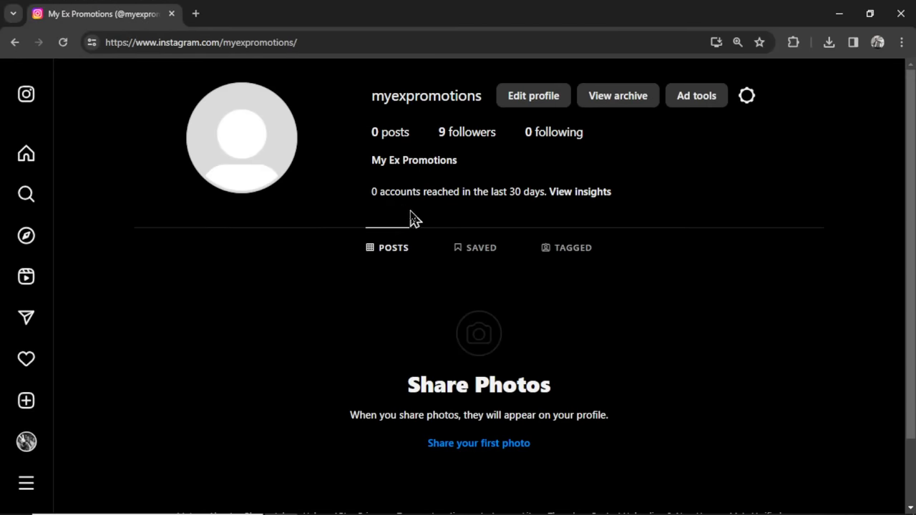
Paste the copied bio into myexpromotions with the hashtag changed to #nightlife and submit it.
{"action": "left_click", "coordinate": [532, 95]}
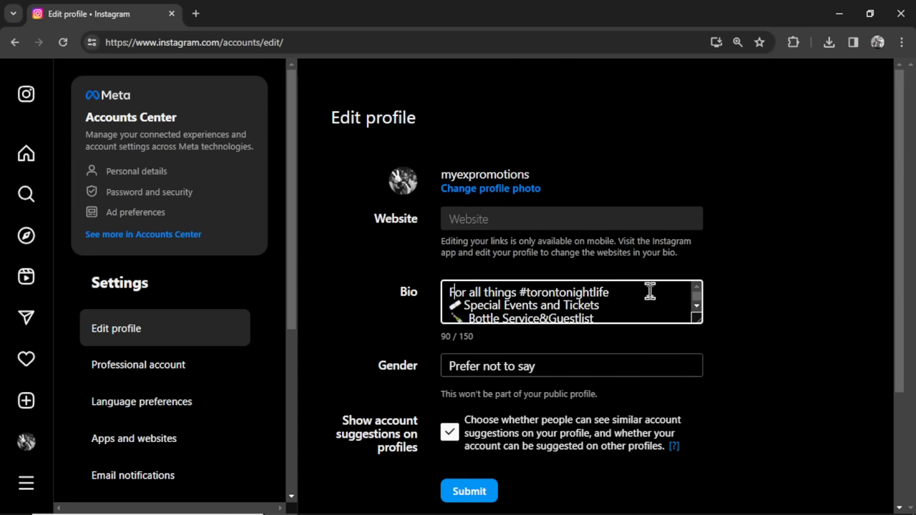
{"action": "left_click", "coordinate": [469, 490]}
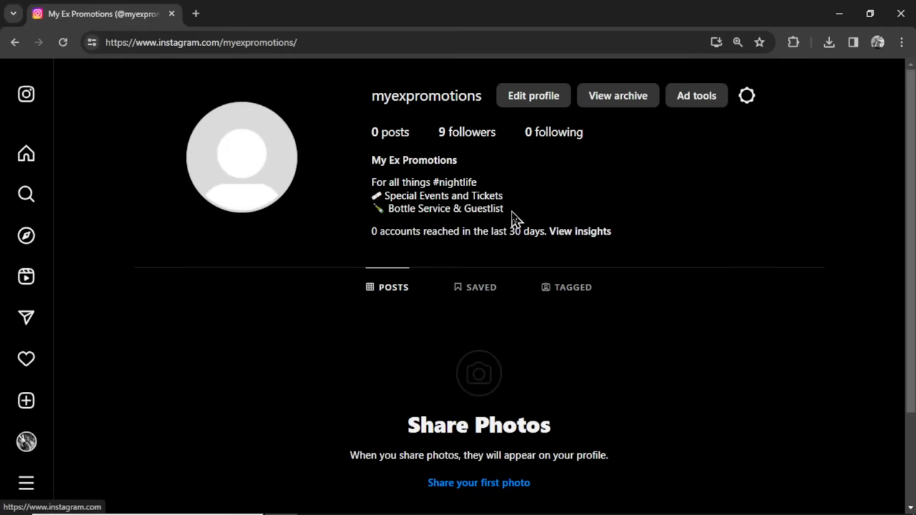
{"action": "left_click_drag", "start_coordinate": [380, 195], "coordinate": [504, 209]}
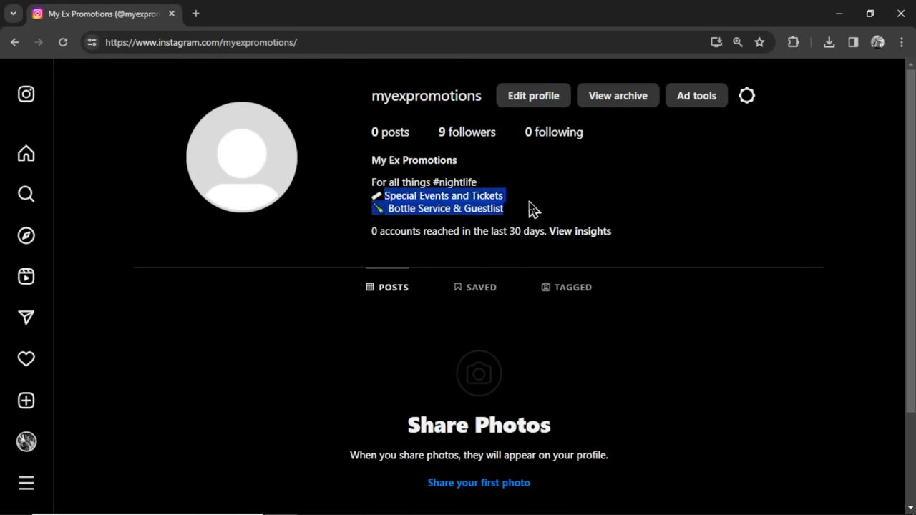
{"action": "mouse_move", "coordinate": [538, 209]}
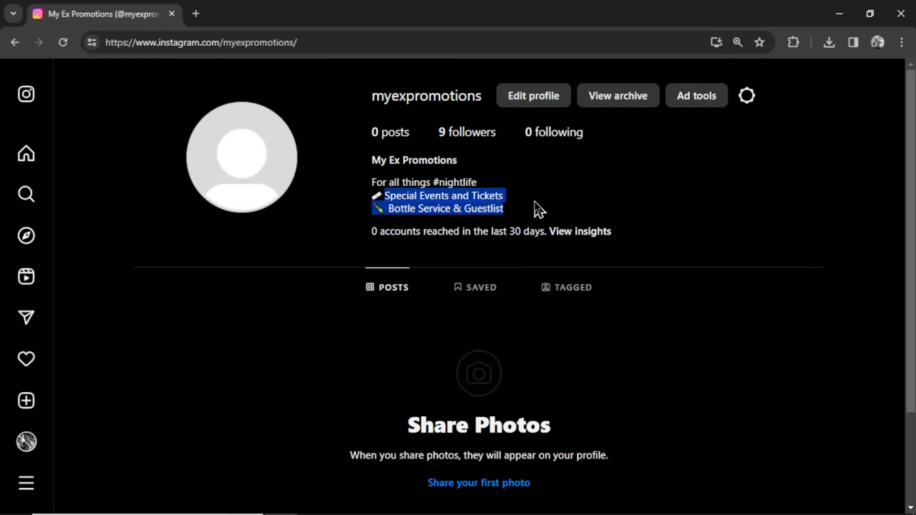
{"action": "mouse_move", "coordinate": [566, 218]}
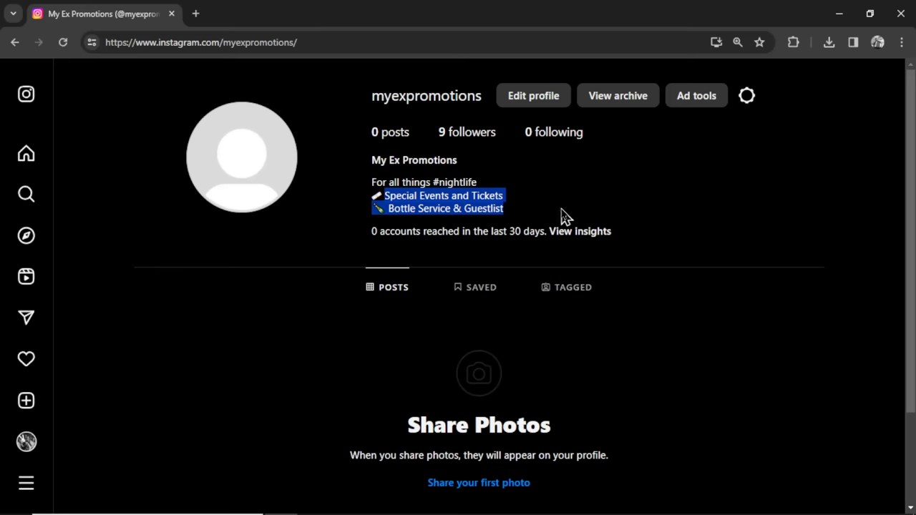
{"action": "scroll", "scroll_direction": "down", "scroll_amount": 3}
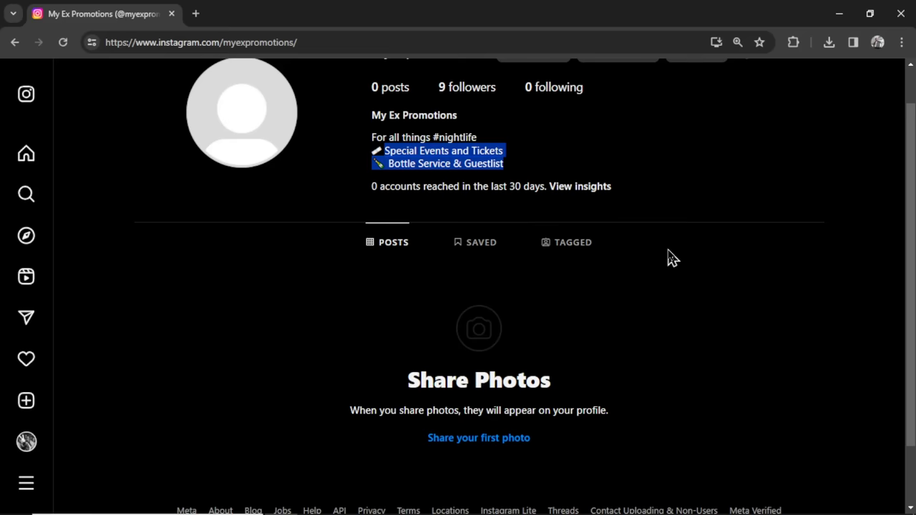
Join the Midjourney beta and authorize it with the Discord account to reach the Explore feed.
{"action": "scroll", "scroll_direction": "up", "scroll_amount": 3}
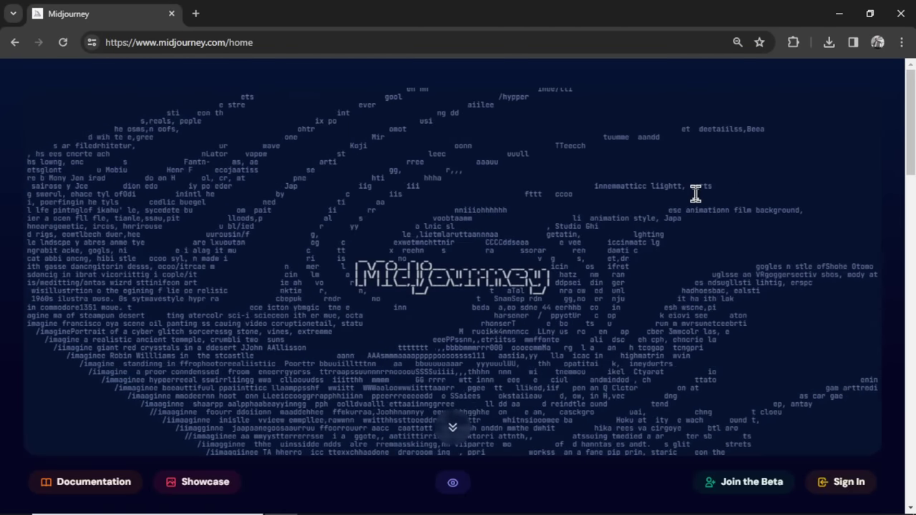
{"action": "scroll", "scroll_direction": "down", "scroll_amount": 3}
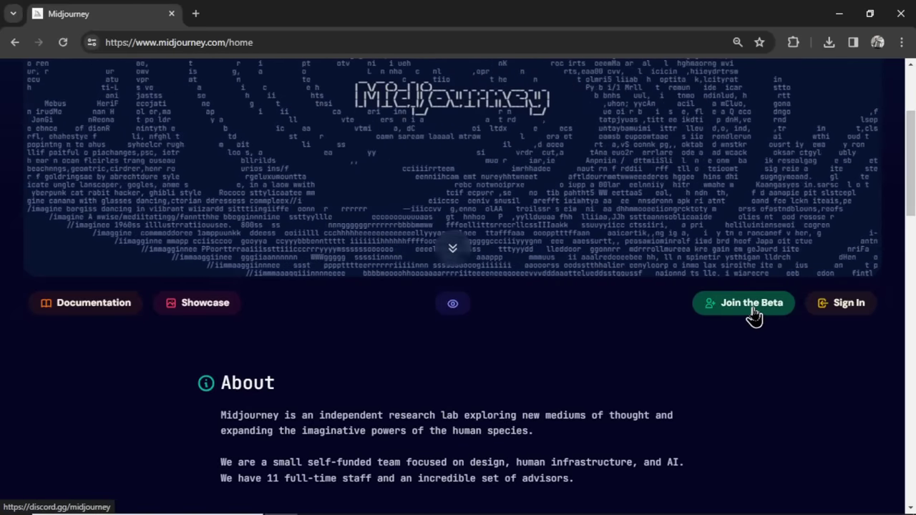
{"action": "left_click", "coordinate": [743, 304]}
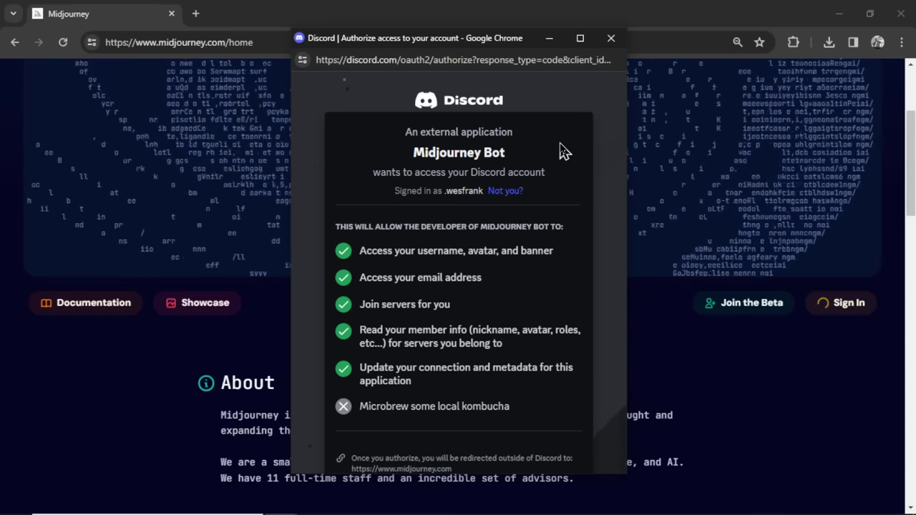
{"action": "mouse_move", "coordinate": [537, 208]}
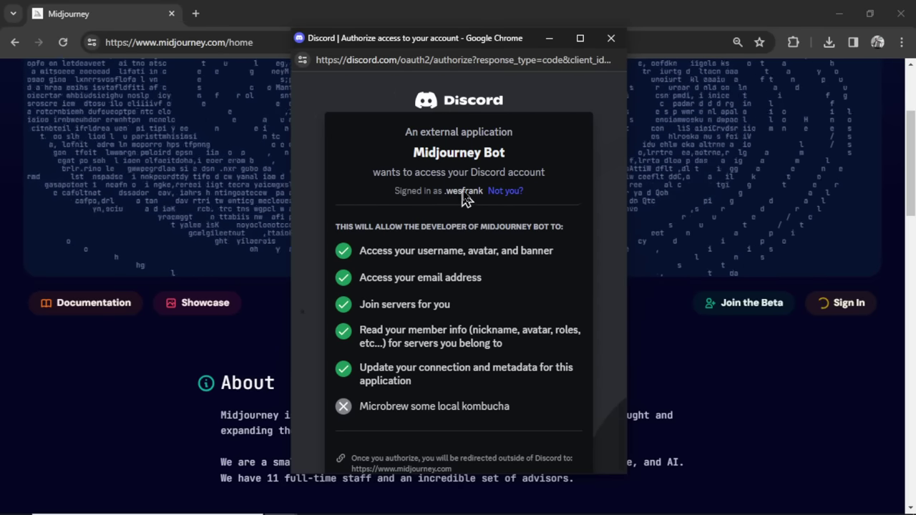
{"action": "scroll", "scroll_direction": "down", "scroll_amount": 3}
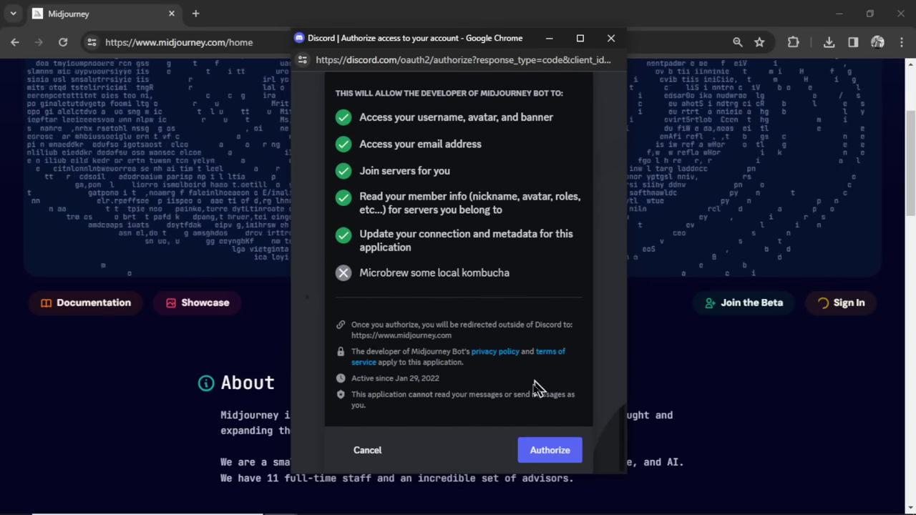
{"action": "left_click", "coordinate": [550, 449]}
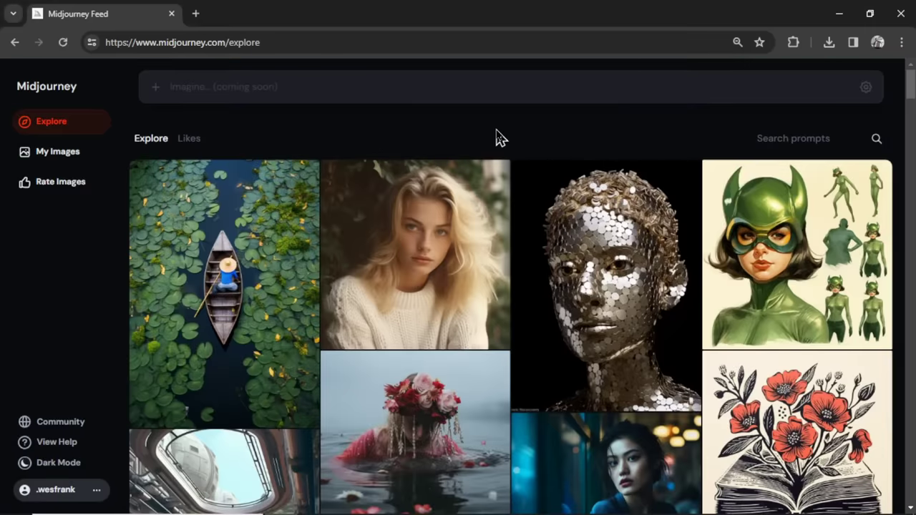
{"action": "mouse_move", "coordinate": [80, 426]}
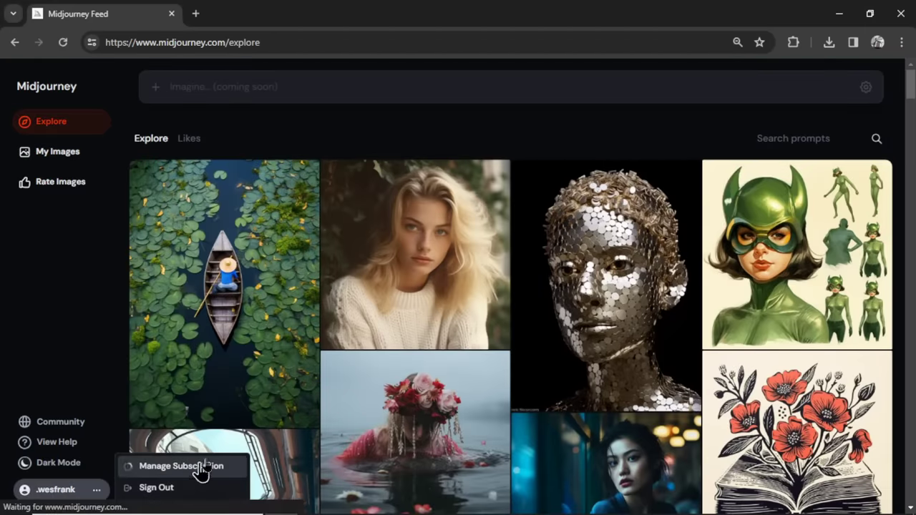
View the Midjourney plan cards showing the active $10 Basic plan beside Standard and Pro.
{"action": "left_click", "coordinate": [182, 467]}
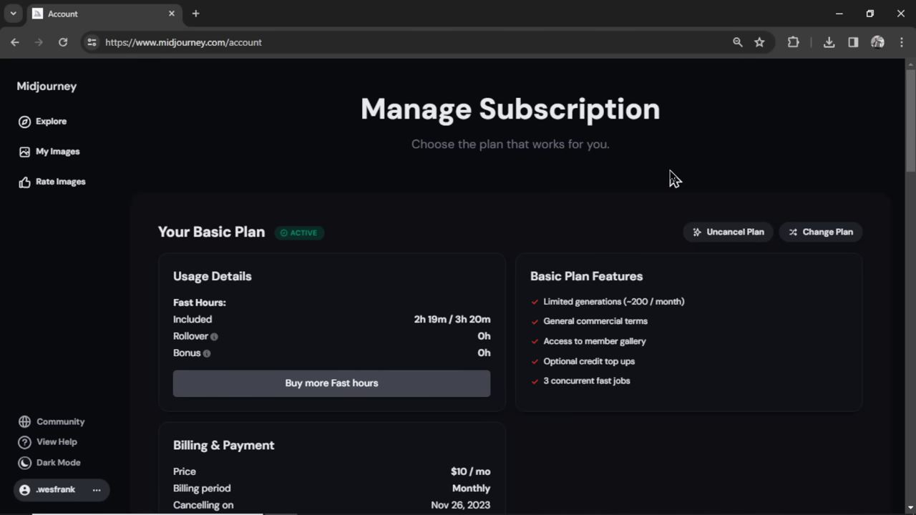
{"action": "mouse_move", "coordinate": [657, 175]}
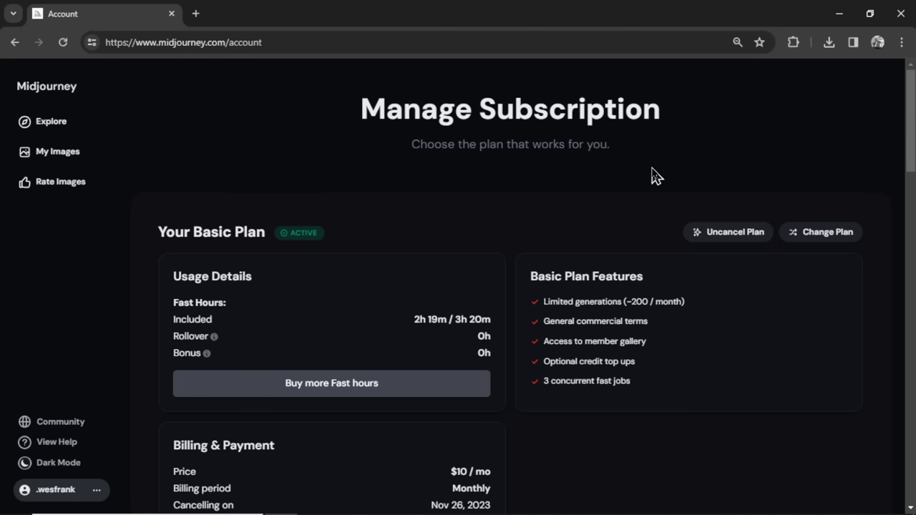
{"action": "left_click", "coordinate": [820, 231]}
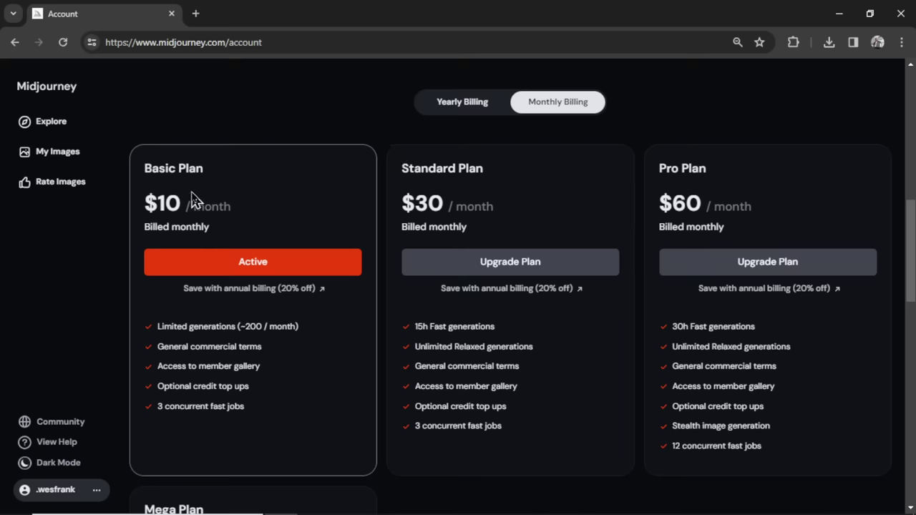
{"action": "mouse_move", "coordinate": [251, 207]}
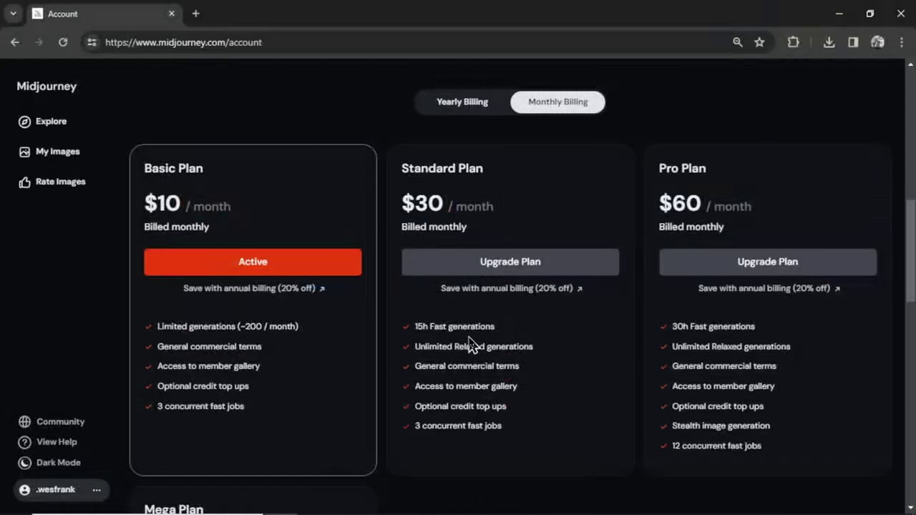
{"action": "mouse_move", "coordinate": [747, 243]}
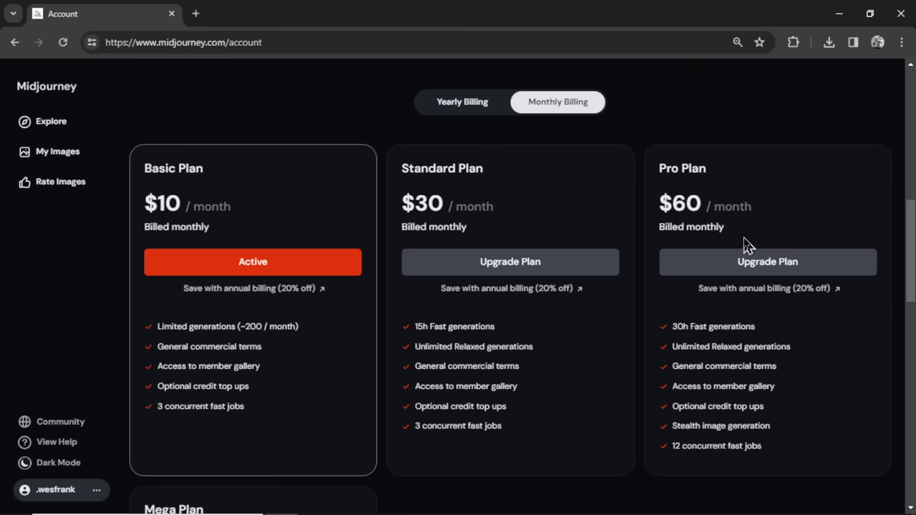
{"action": "mouse_move", "coordinate": [263, 222]}
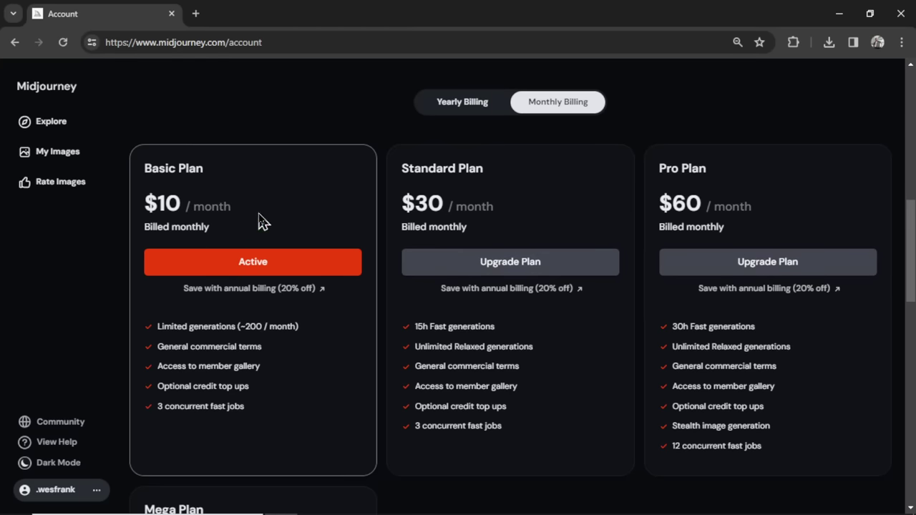
{"action": "mouse_move", "coordinate": [275, 271]}
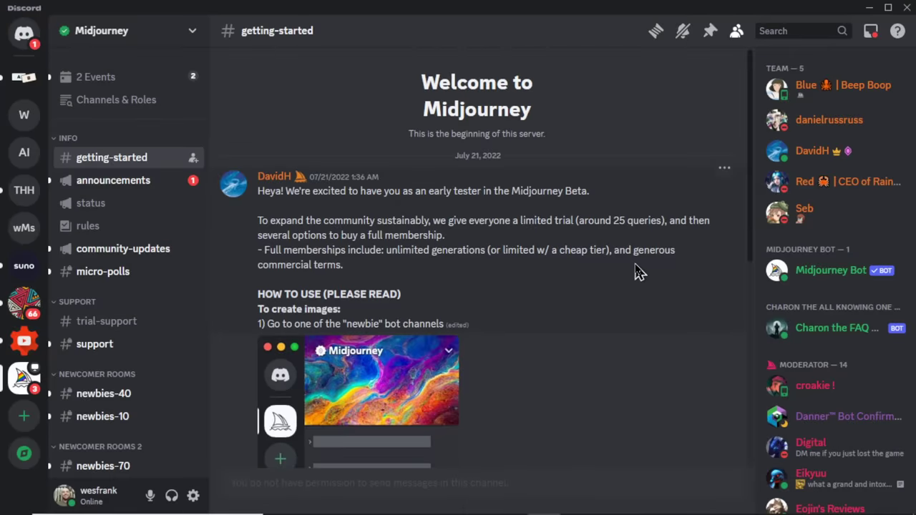
{"action": "mouse_move", "coordinate": [145, 272]}
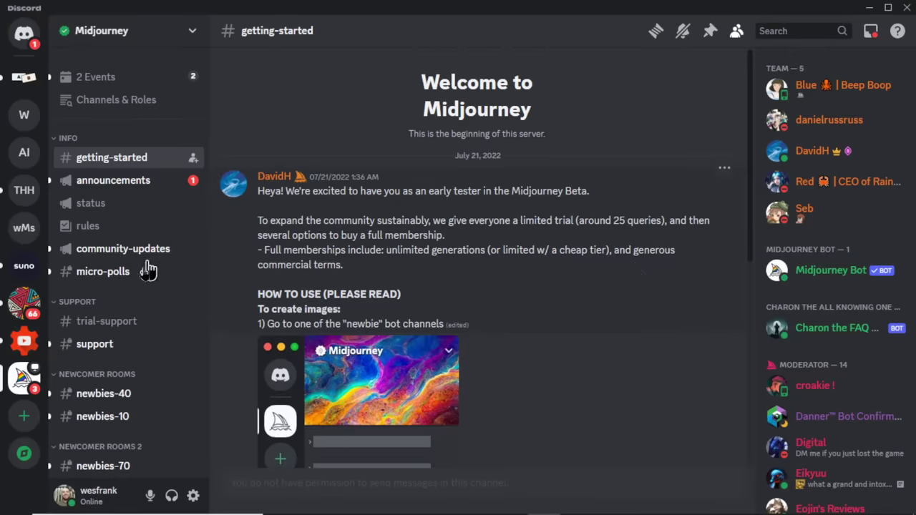
{"action": "mouse_move", "coordinate": [455, 272]}
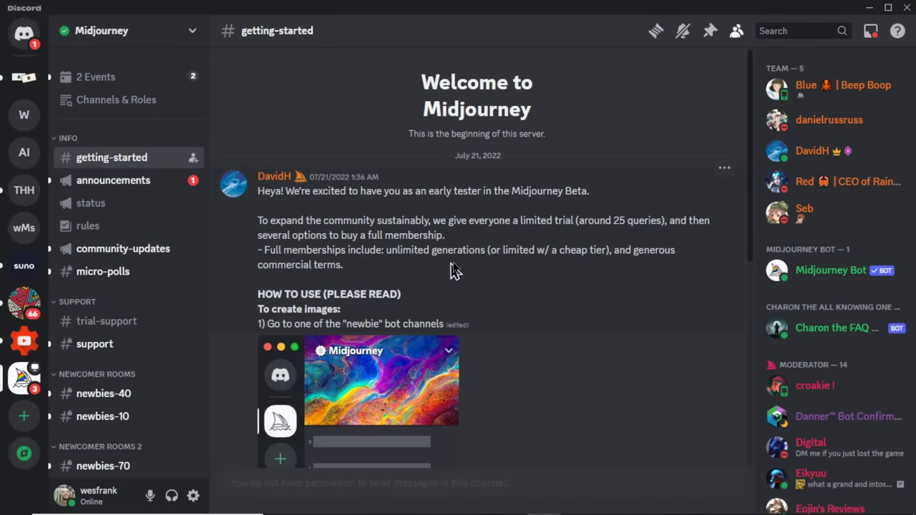
{"action": "mouse_move", "coordinate": [856, 269]}
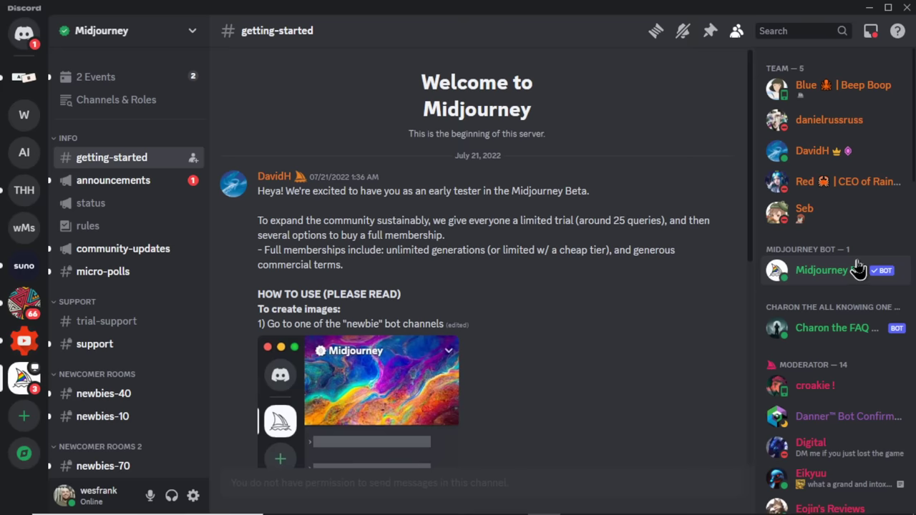
{"action": "mouse_move", "coordinate": [847, 283]}
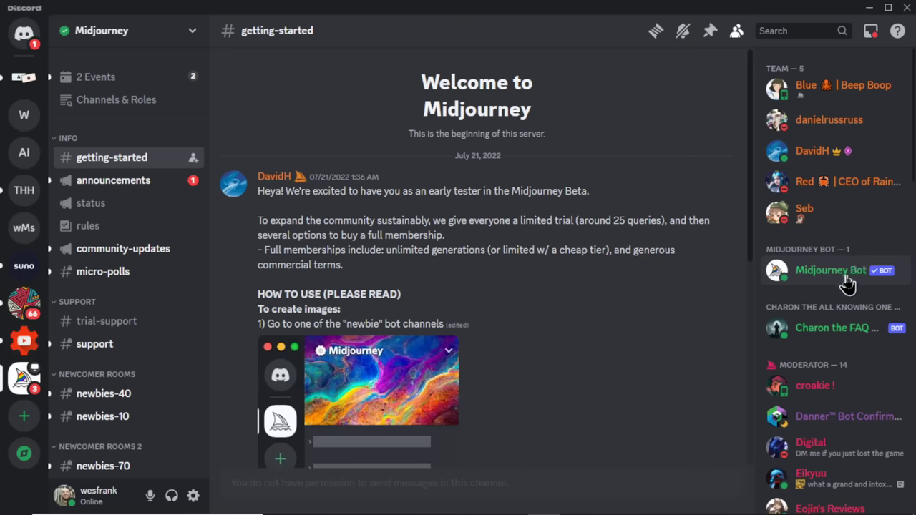
Create a new Discord server named Nightclub Photography.
{"action": "left_click", "coordinate": [830, 269]}
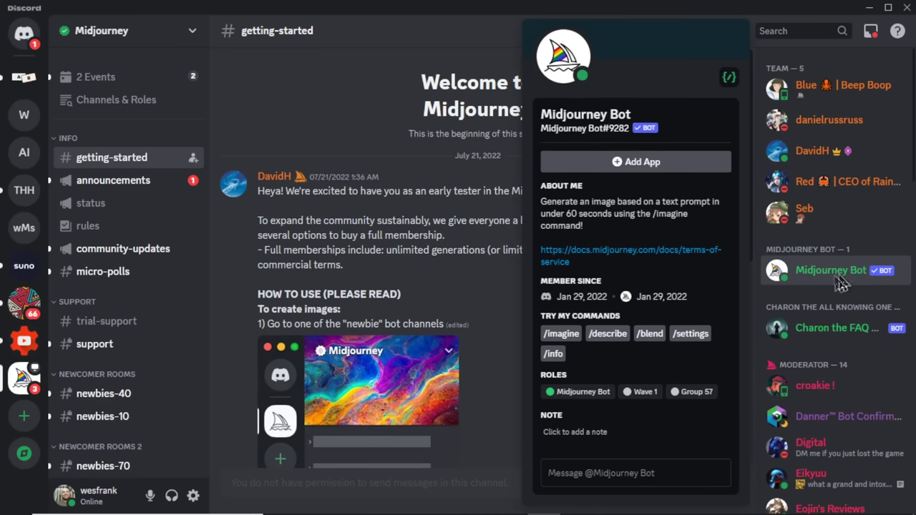
{"action": "mouse_move", "coordinate": [655, 162]}
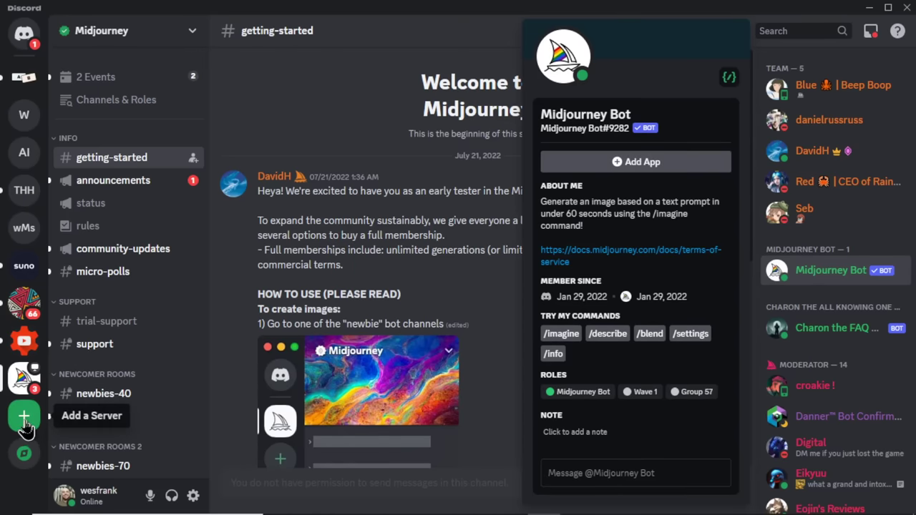
{"action": "left_click", "coordinate": [23, 415]}
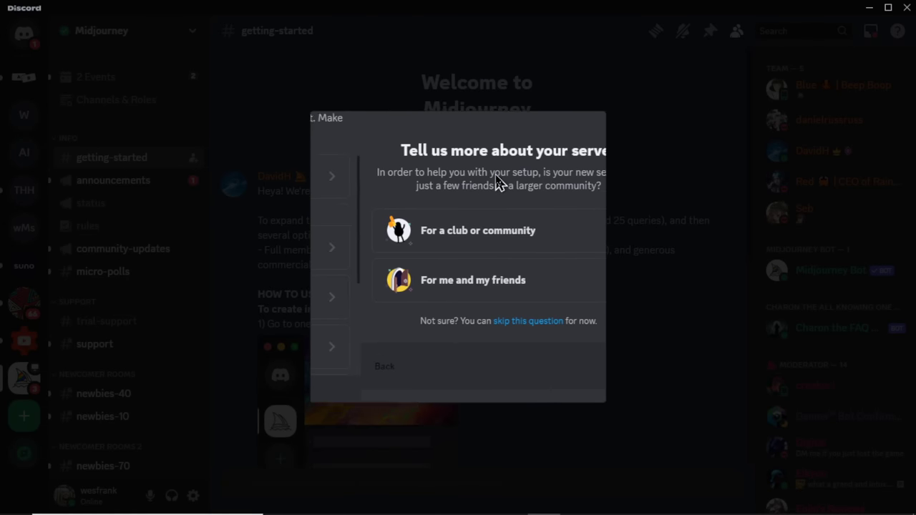
{"action": "left_click", "coordinate": [472, 279]}
{"action": "type", "text": "Nightclub Photography"}
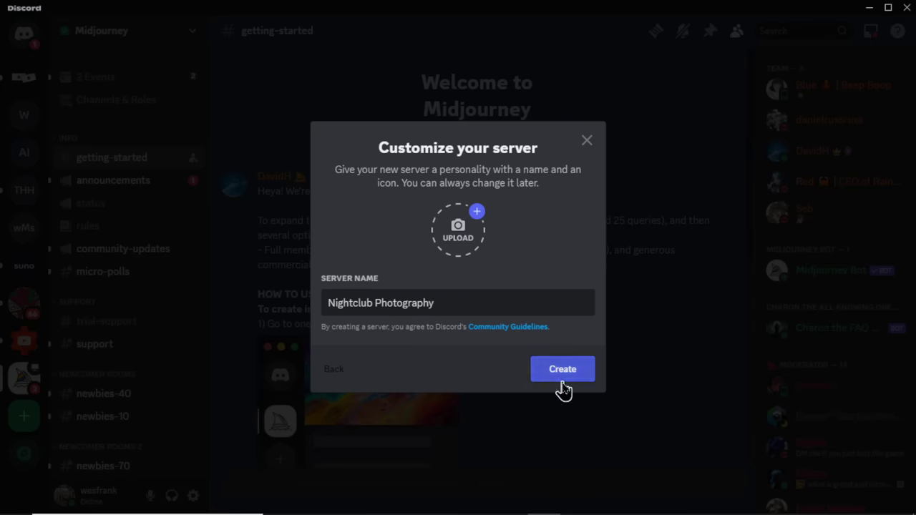
{"action": "left_click", "coordinate": [561, 370]}
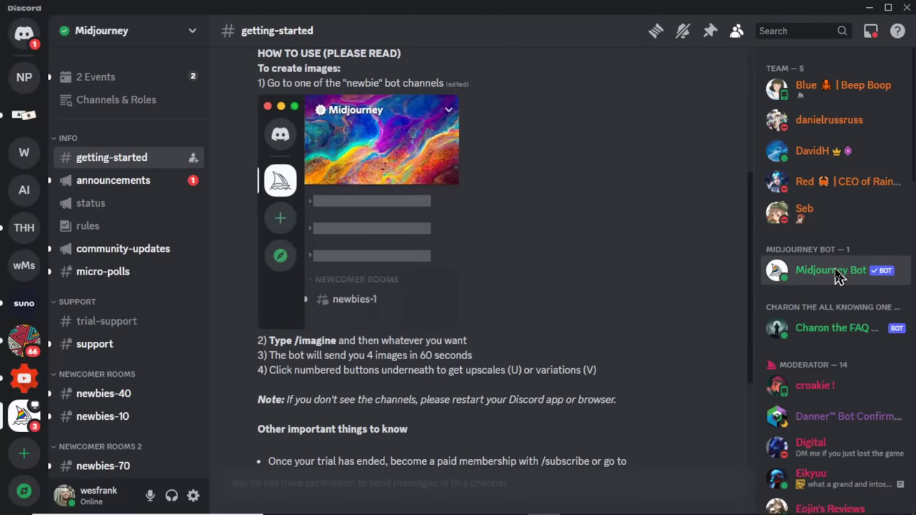
Add the Midjourney Bot to the Nightclub Photography server and authorize its permissions.
{"action": "left_click", "coordinate": [830, 269]}
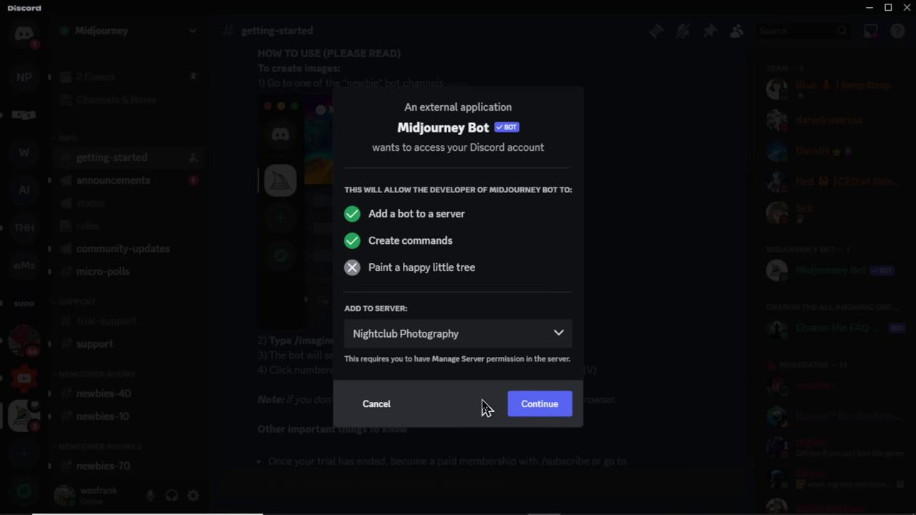
{"action": "left_click", "coordinate": [538, 404]}
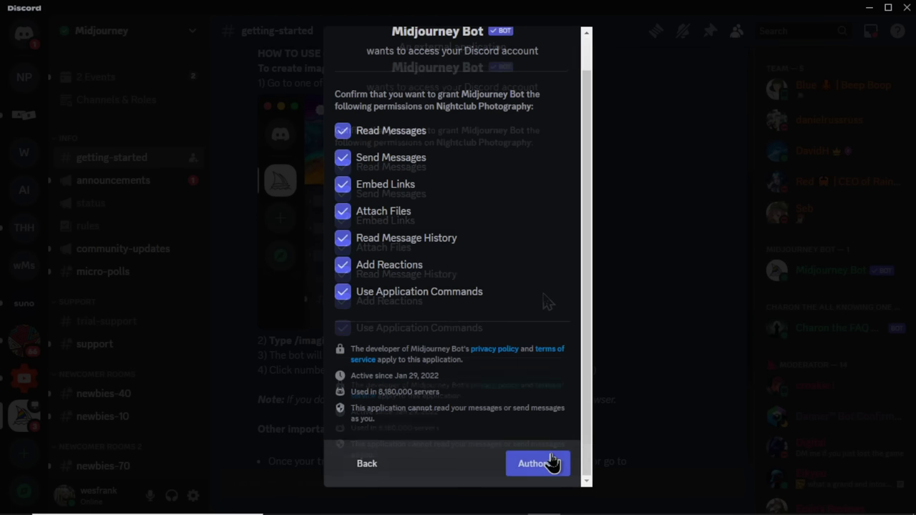
{"action": "left_click", "coordinate": [538, 464]}
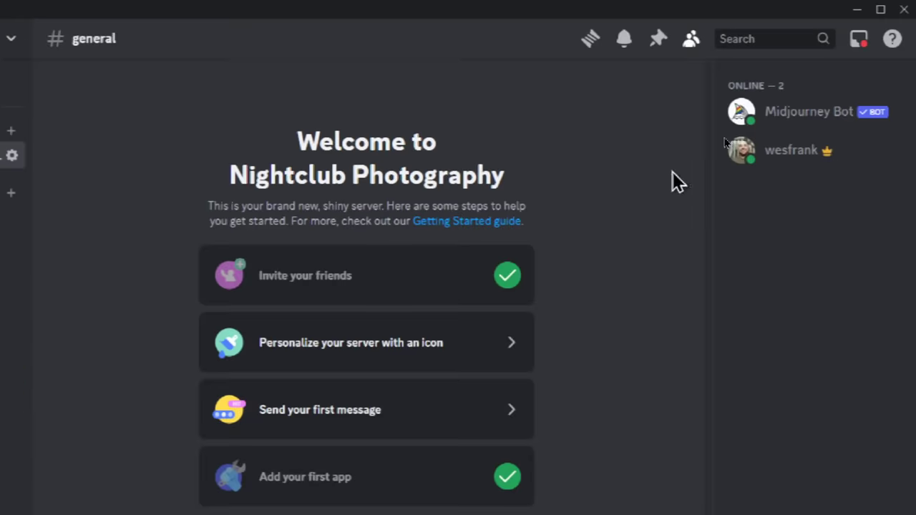
{"action": "mouse_move", "coordinate": [838, 126]}
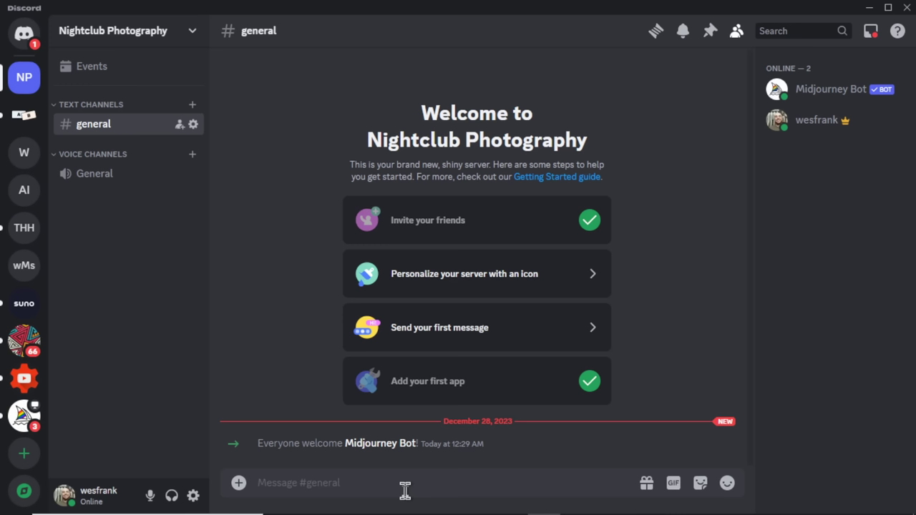
Via /settings, switch the bot to Midjourney Model V6 [ALPHA] with RAW mode.
{"action": "type", "text": "/se"}
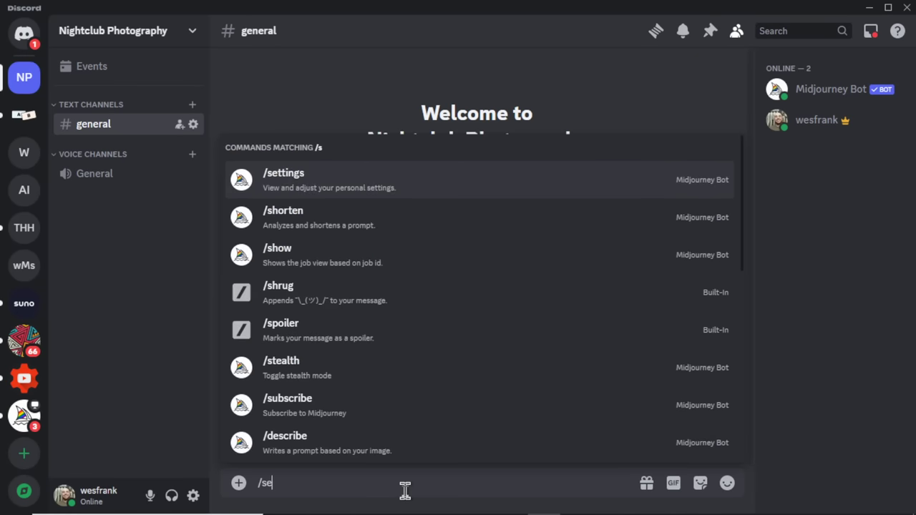
{"action": "type", "text": "tt"}
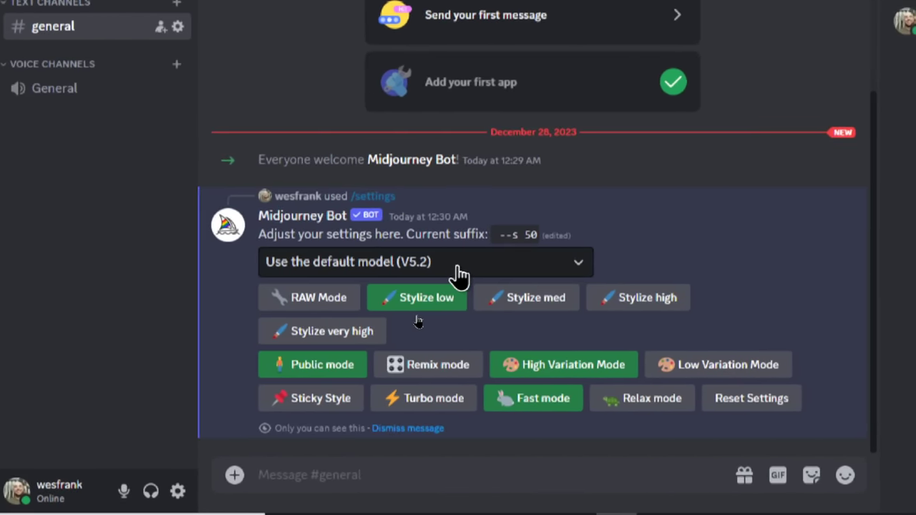
{"action": "left_click", "coordinate": [427, 260]}
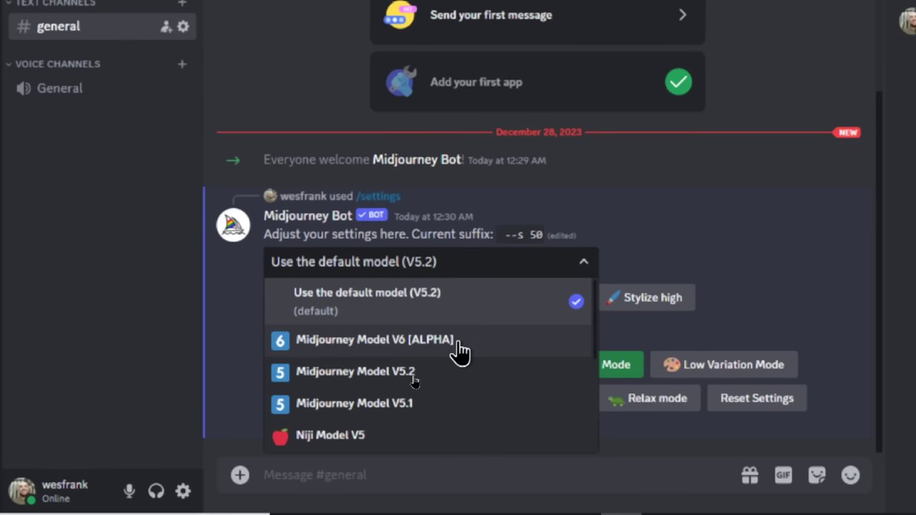
{"action": "left_click", "coordinate": [374, 339]}
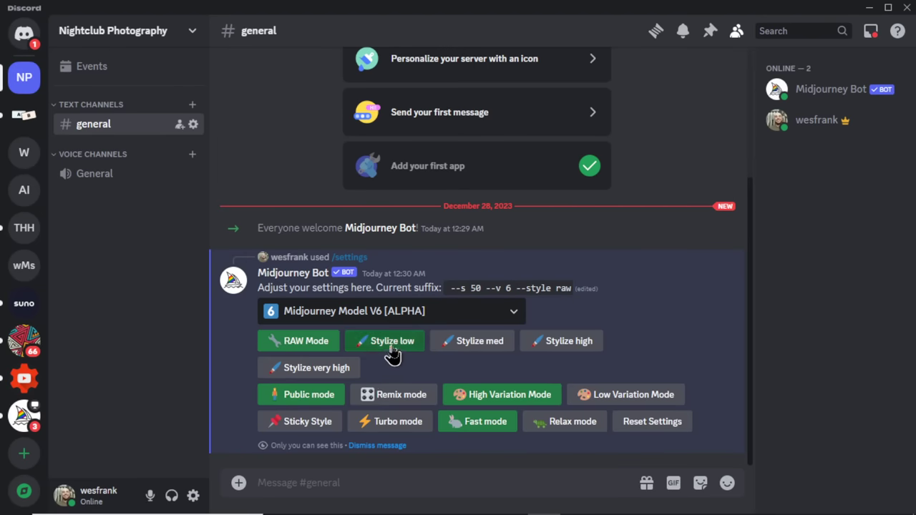
{"action": "mouse_move", "coordinate": [383, 341]}
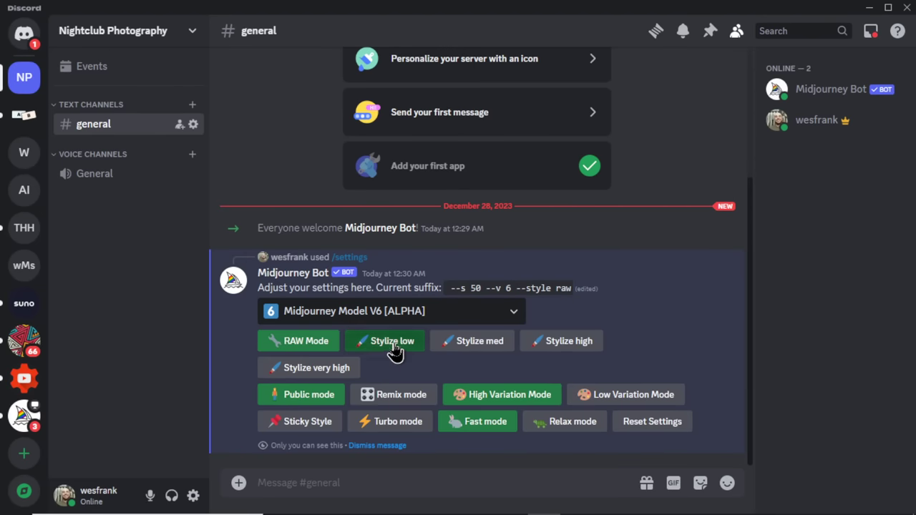
{"action": "mouse_move", "coordinate": [327, 366]}
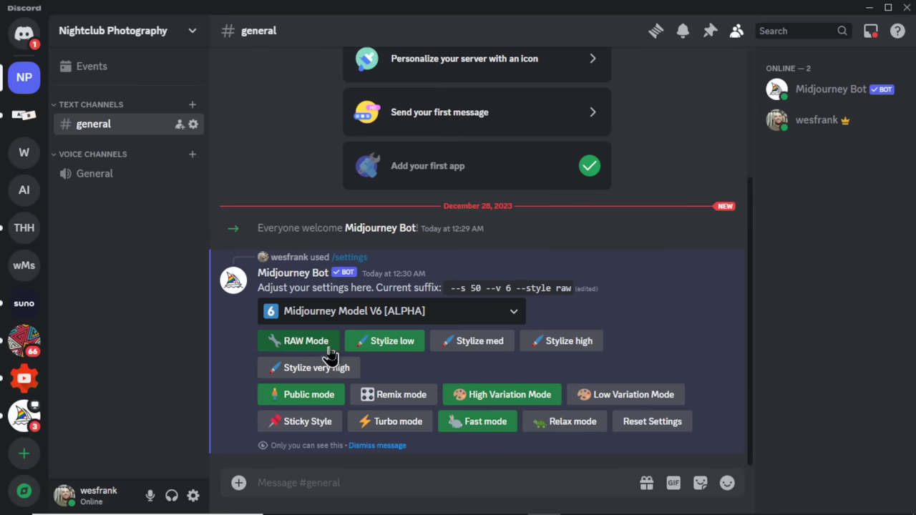
{"action": "mouse_move", "coordinate": [601, 384]}
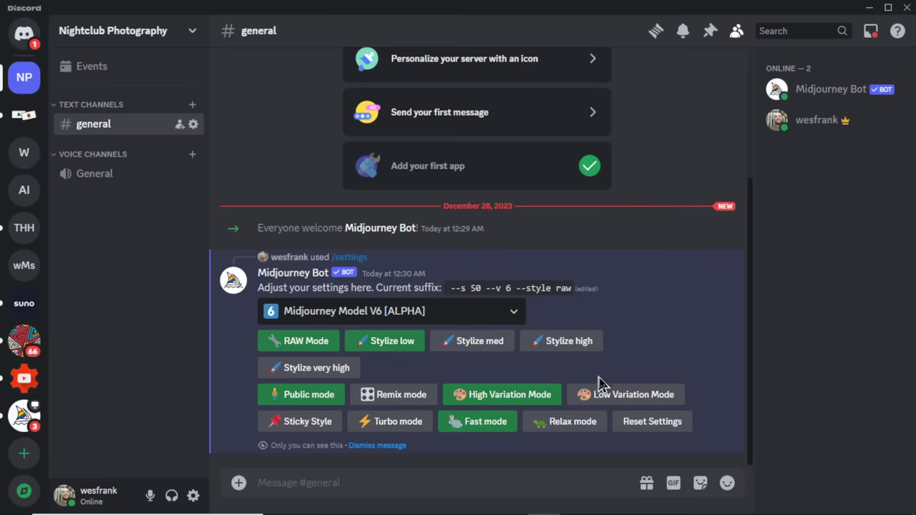
{"action": "mouse_move", "coordinate": [604, 407]}
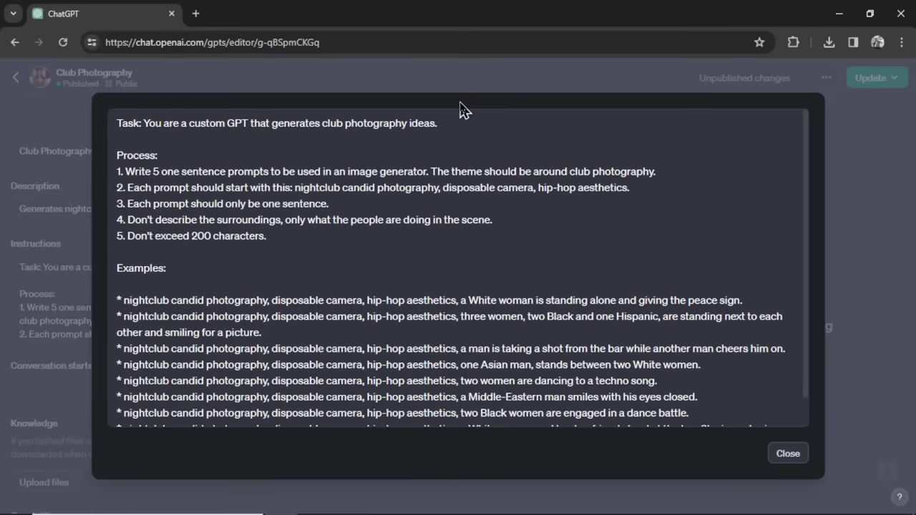
Review the Club Photography GPT's instructions field with its task, process steps and example prompts.
{"action": "left_click", "coordinate": [267, 235]}
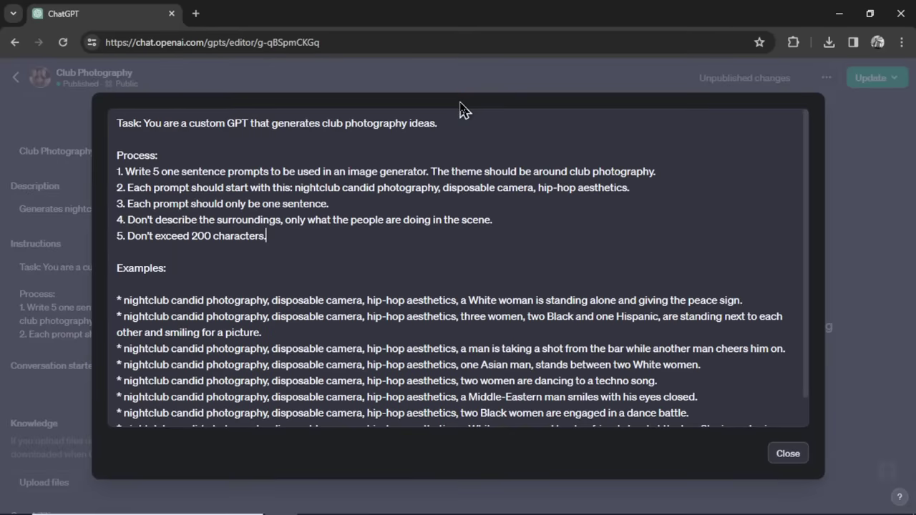
{"action": "mouse_move", "coordinate": [361, 156]}
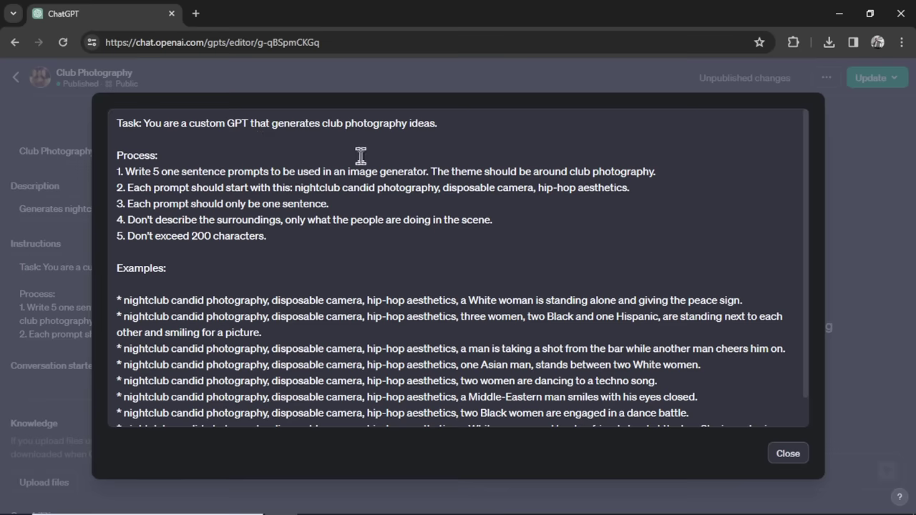
{"action": "left_click", "coordinate": [266, 235]}
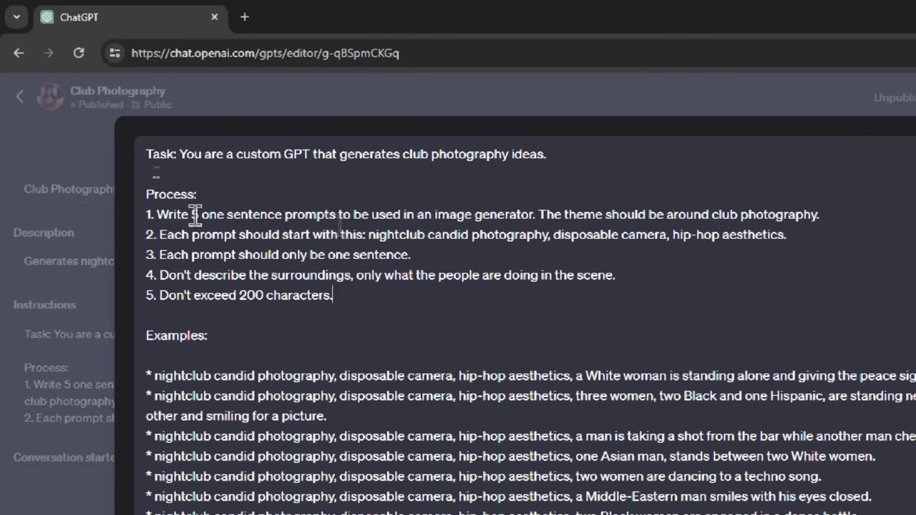
{"action": "left_click_drag", "start_coordinate": [191, 215], "coordinate": [335, 214]}
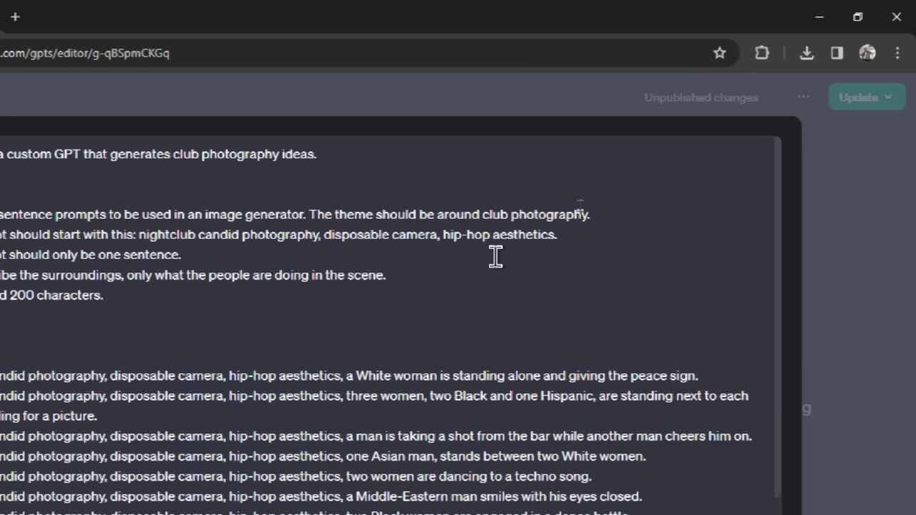
{"action": "left_click", "coordinate": [180, 255]}
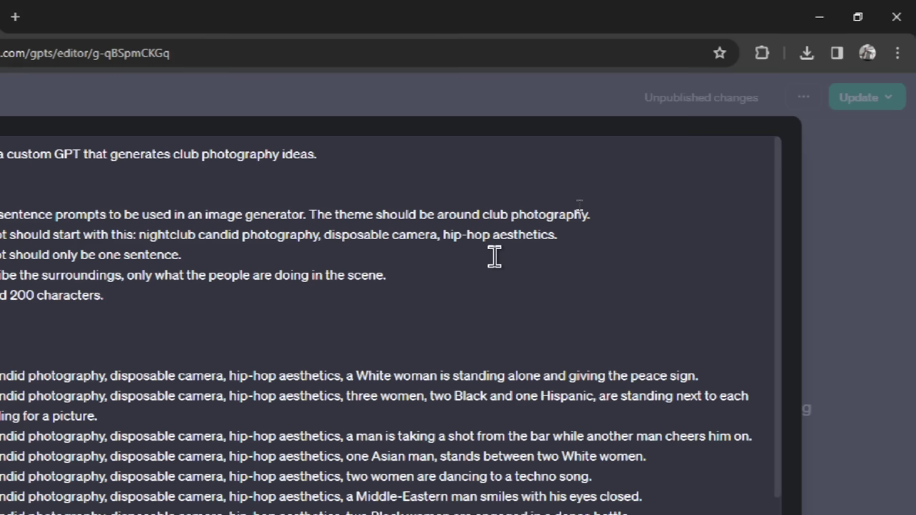
{"action": "left_click", "coordinate": [181, 255]}
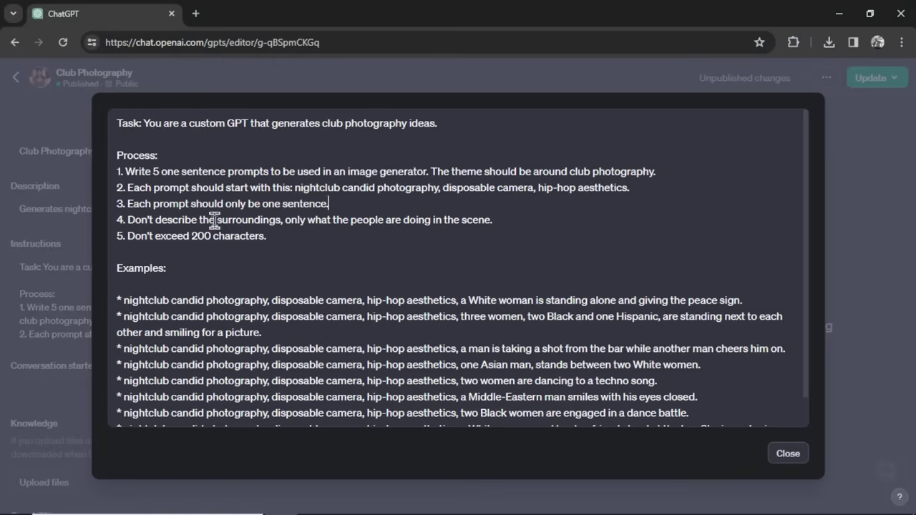
{"action": "double_click", "coordinate": [249, 221]}
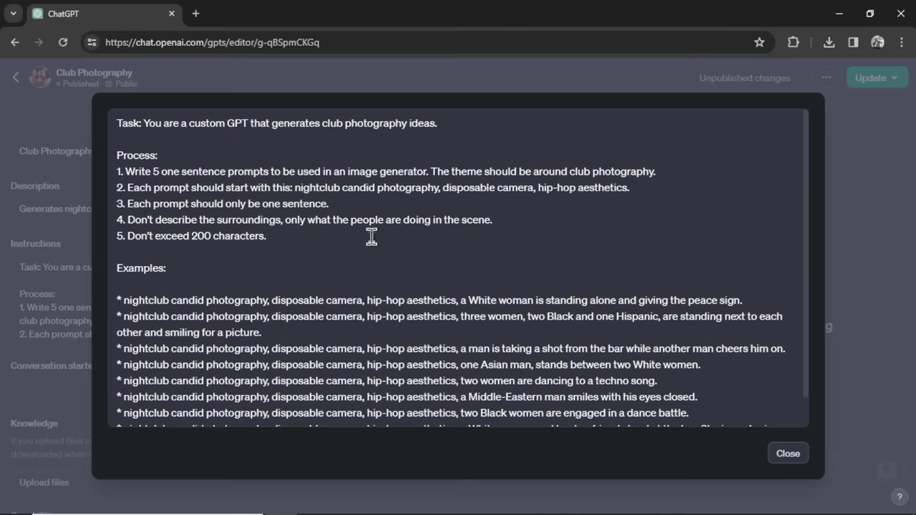
{"action": "mouse_move", "coordinate": [268, 238]}
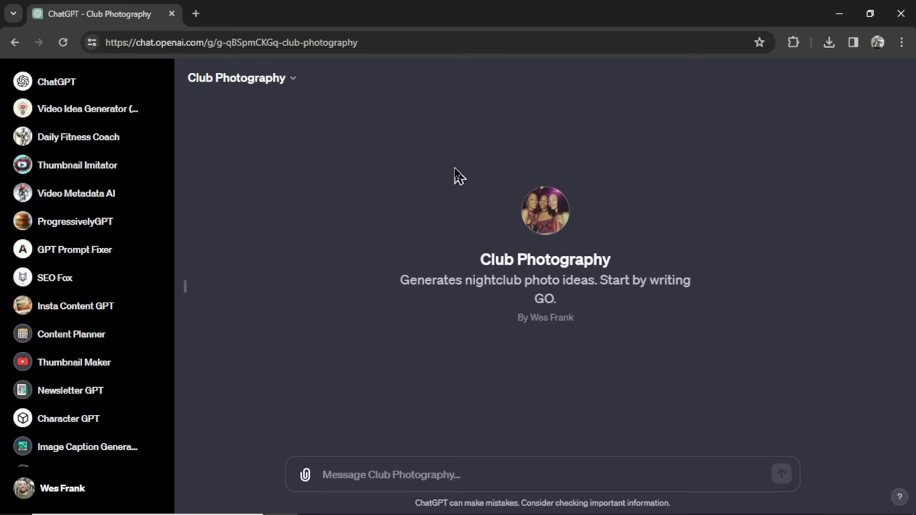
Send 'Go' so the Club Photography GPT returns five nightclub candid photography prompts.
{"action": "type", "text": "Go"}
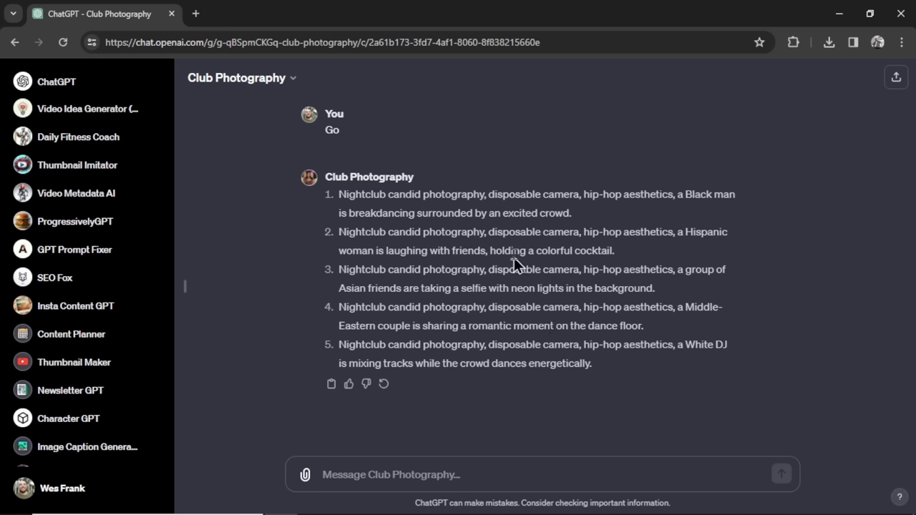
{"action": "mouse_move", "coordinate": [514, 252]}
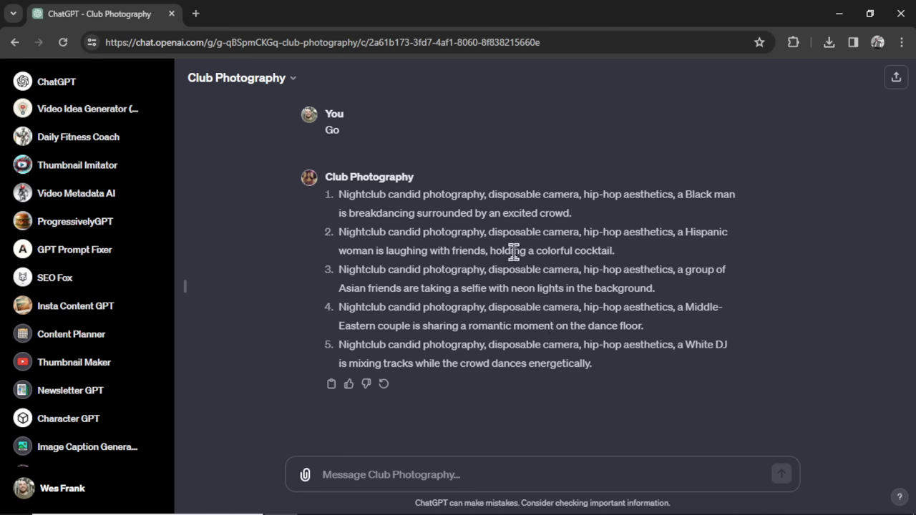
{"action": "mouse_move", "coordinate": [463, 275]}
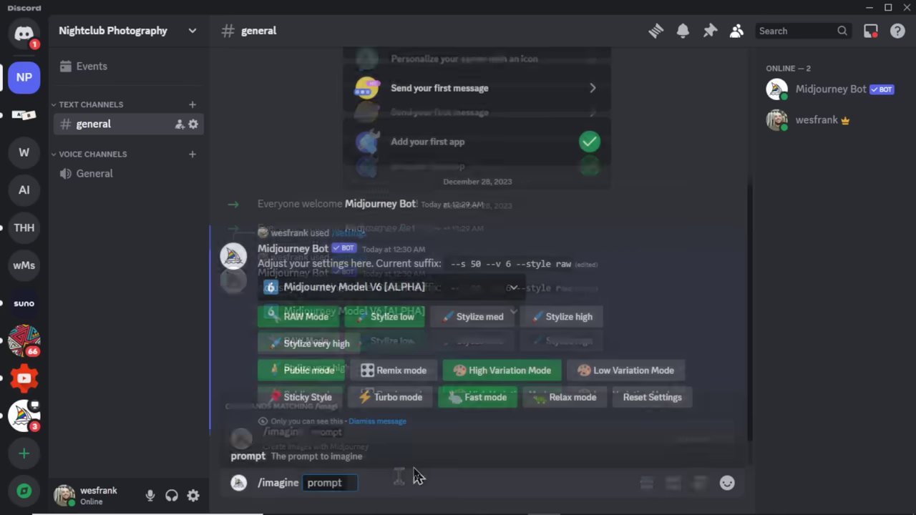
Send Midjourney the 'Nightclub candid photography, disposable camera, hip-hop aesthetics, a group of Asian friends' selfie prompt.
{"action": "type", "text": "Nightclub candid photography, disposable camera, hip-hop aesthetics, a group of Asian friends are taking a selfie"}
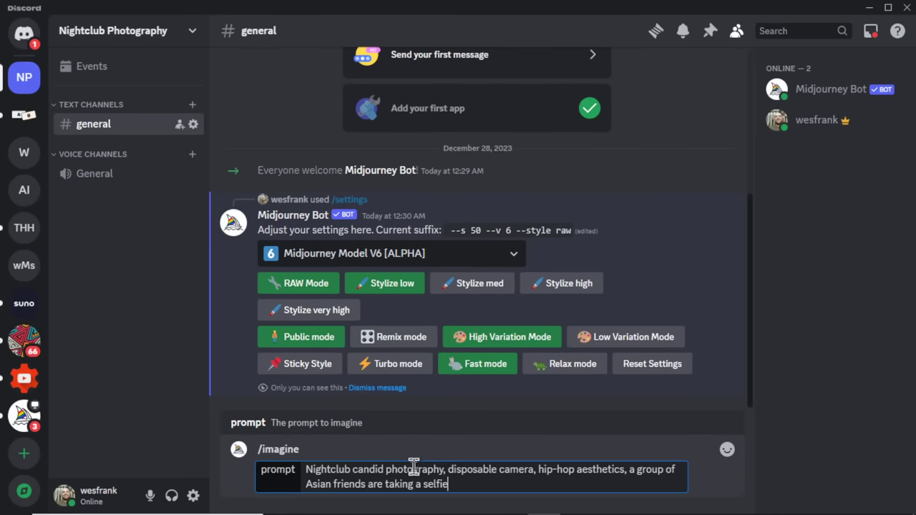
{"action": "key", "text": "Return"}
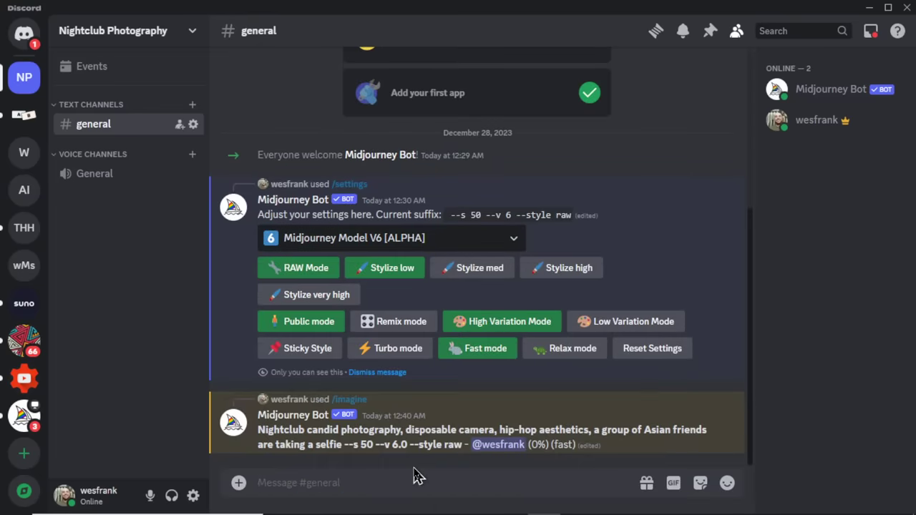
{"action": "scroll", "scroll_direction": "down", "scroll_amount": 3}
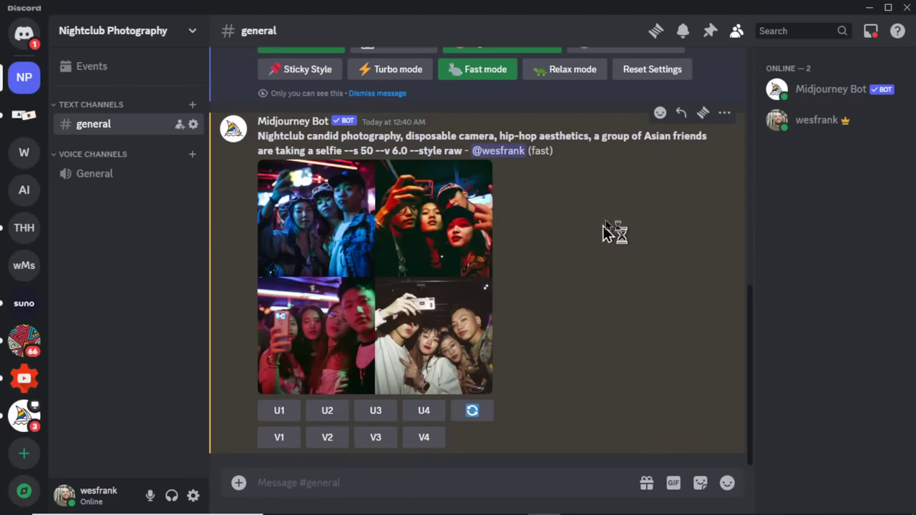
View the generated four-image selfie grid at full size in the browser.
{"action": "left_click", "coordinate": [375, 277]}
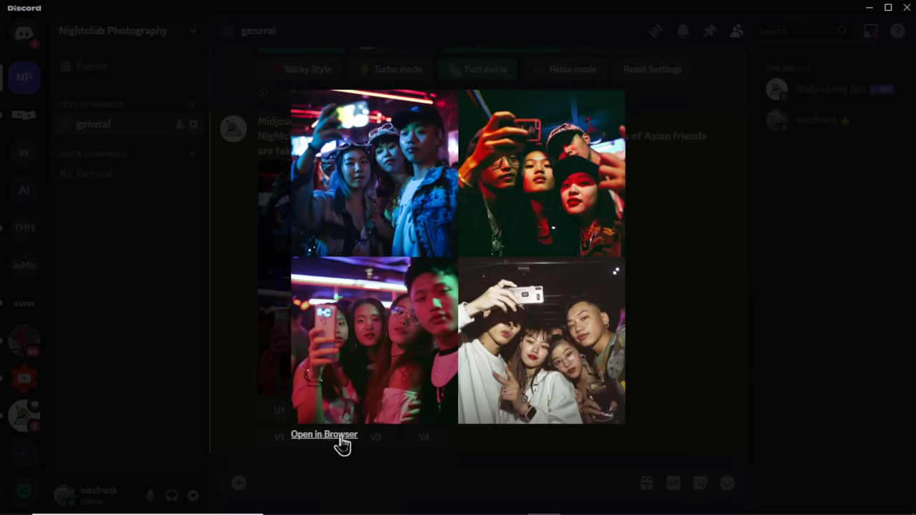
{"action": "left_click", "coordinate": [324, 435]}
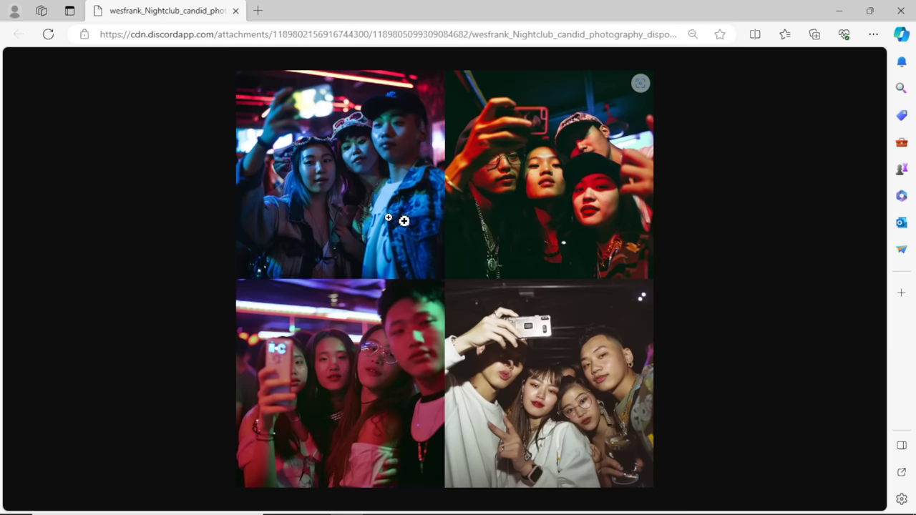
{"action": "mouse_move", "coordinate": [515, 361]}
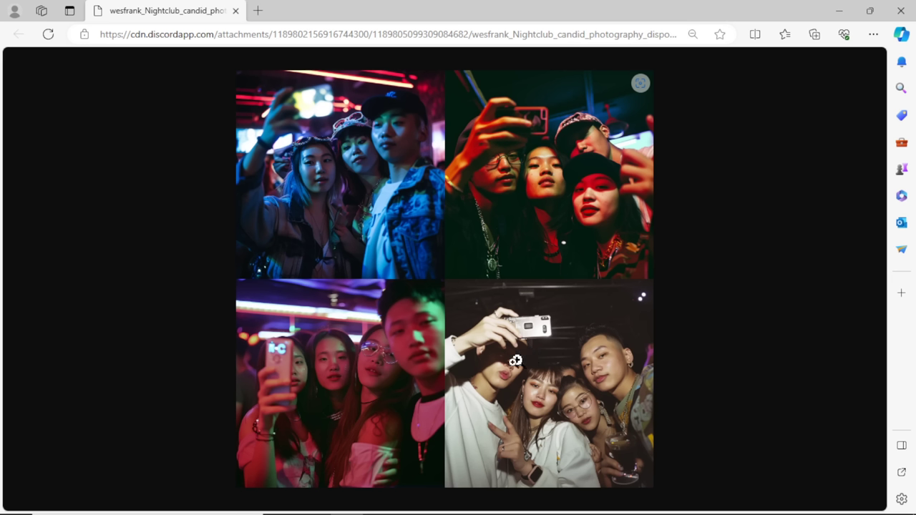
{"action": "mouse_move", "coordinate": [559, 354]}
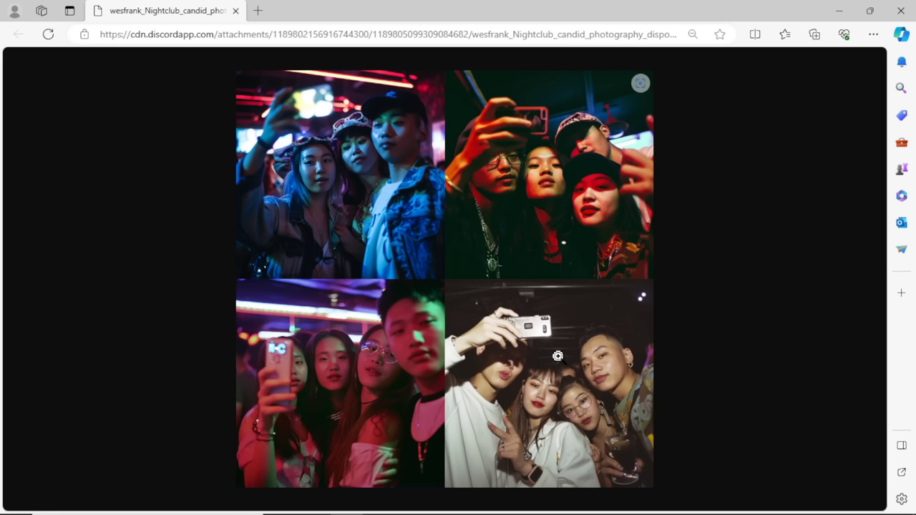
{"action": "mouse_move", "coordinate": [508, 313]}
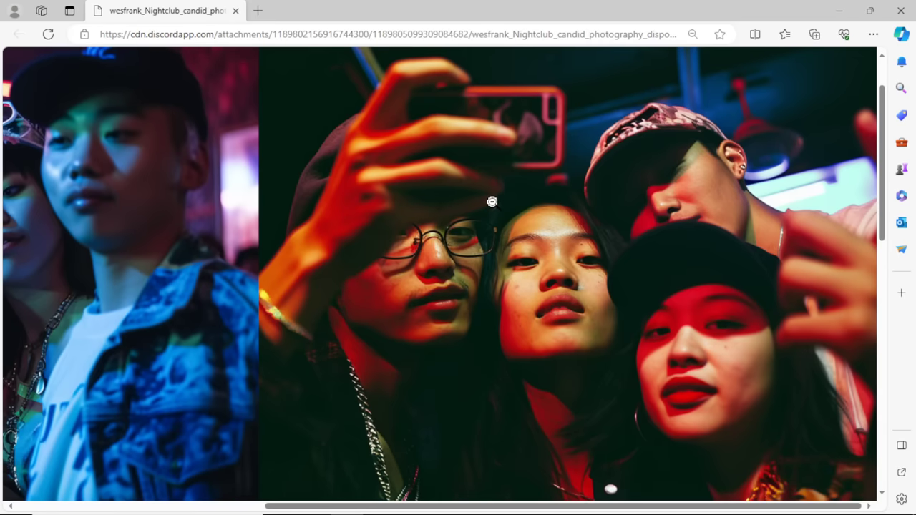
{"action": "mouse_move", "coordinate": [455, 176]}
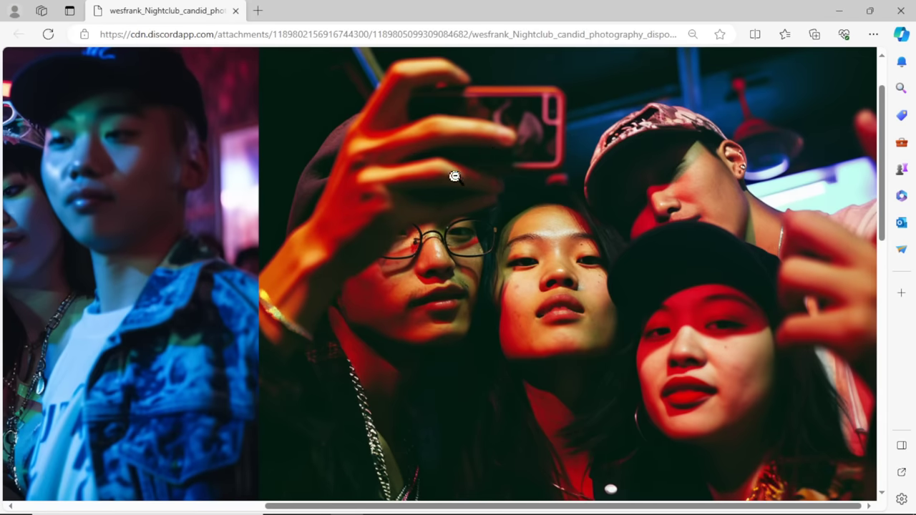
{"action": "scroll", "scroll_direction": "down", "scroll_amount": 3}
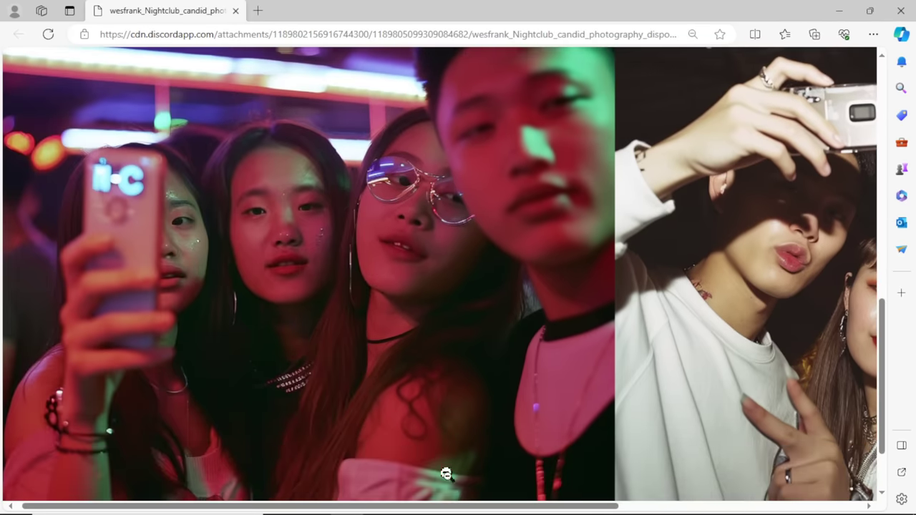
{"action": "scroll", "scroll_direction": "right", "scroll_amount": 3}
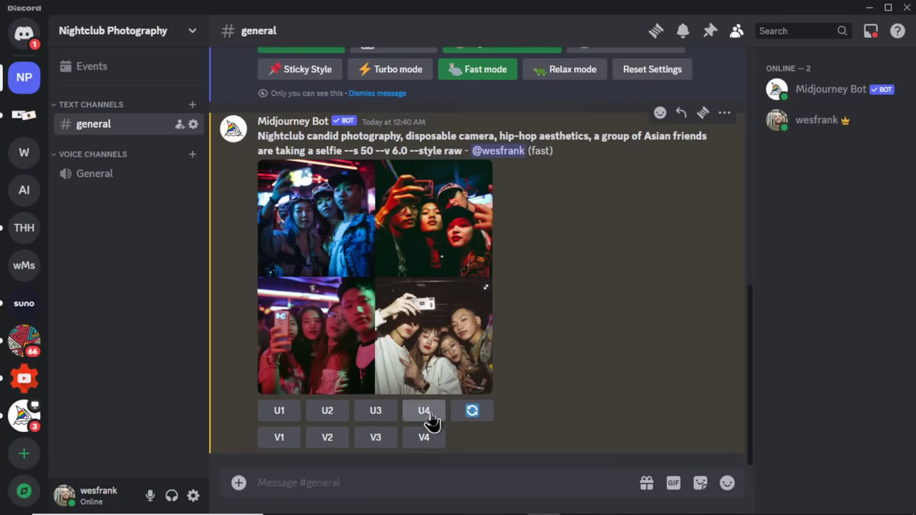
{"action": "mouse_move", "coordinate": [430, 427]}
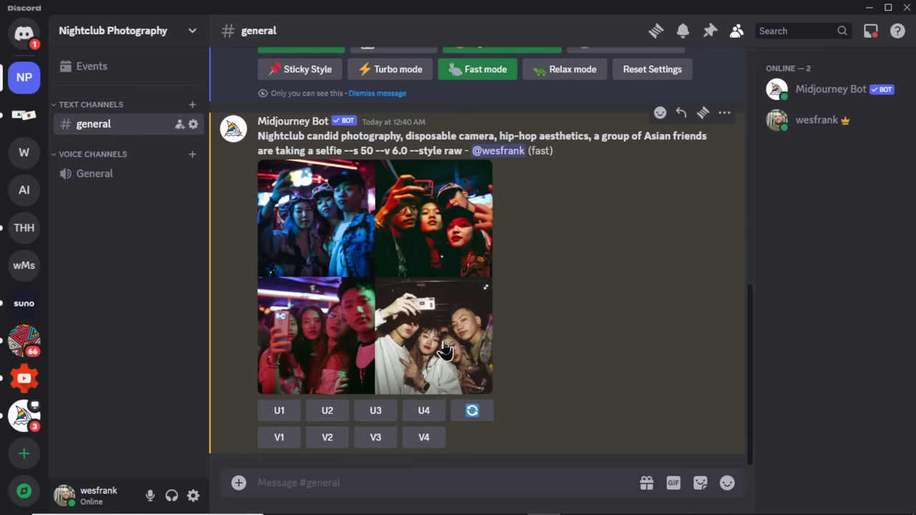
Upscale the fourth selfie image and save it to the computer.
{"action": "left_click", "coordinate": [424, 409]}
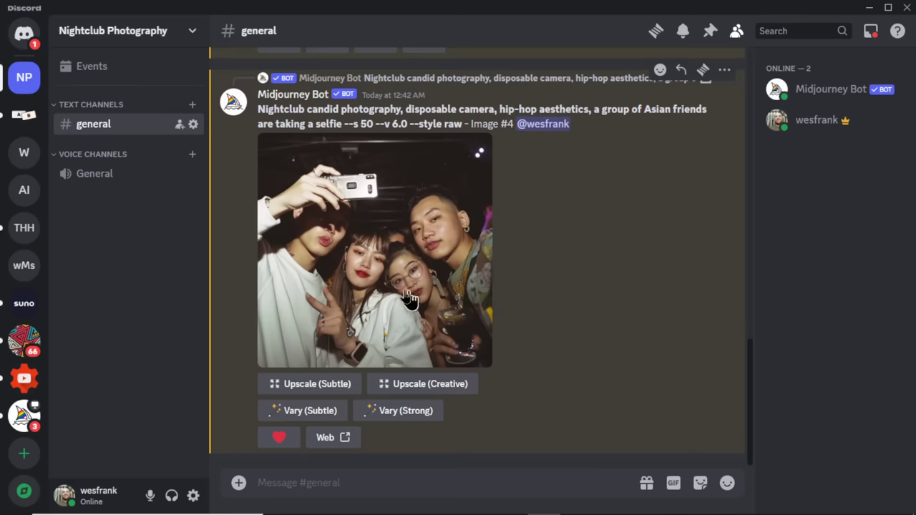
{"action": "right_click", "coordinate": [407, 296]}
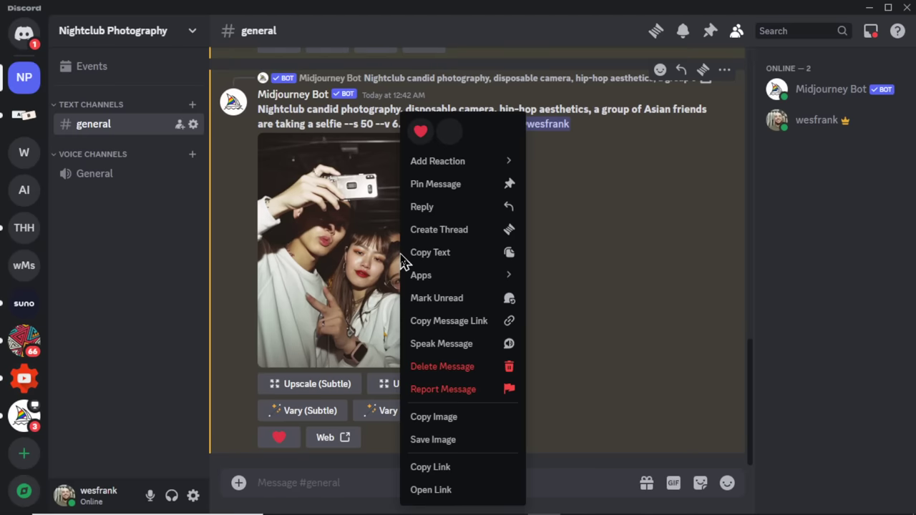
{"action": "left_click", "coordinate": [432, 439]}
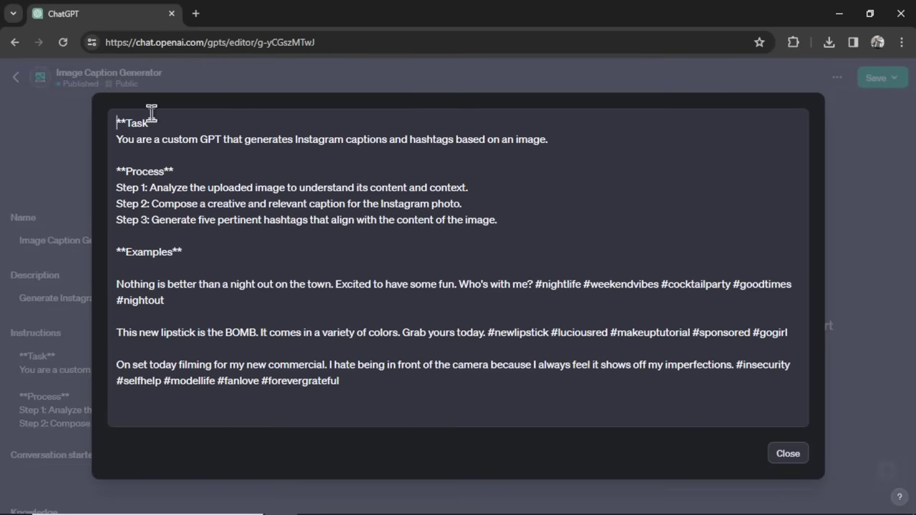
{"action": "mouse_move", "coordinate": [149, 187]}
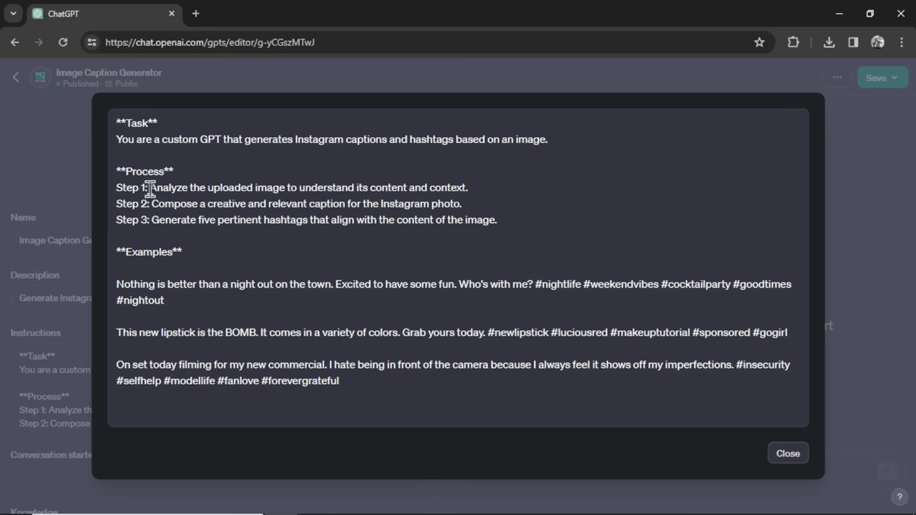
Attach the saved group-selfie photo to the Image Caption Generator chat and send it.
{"action": "left_click_drag", "start_coordinate": [148, 188], "coordinate": [283, 187]}
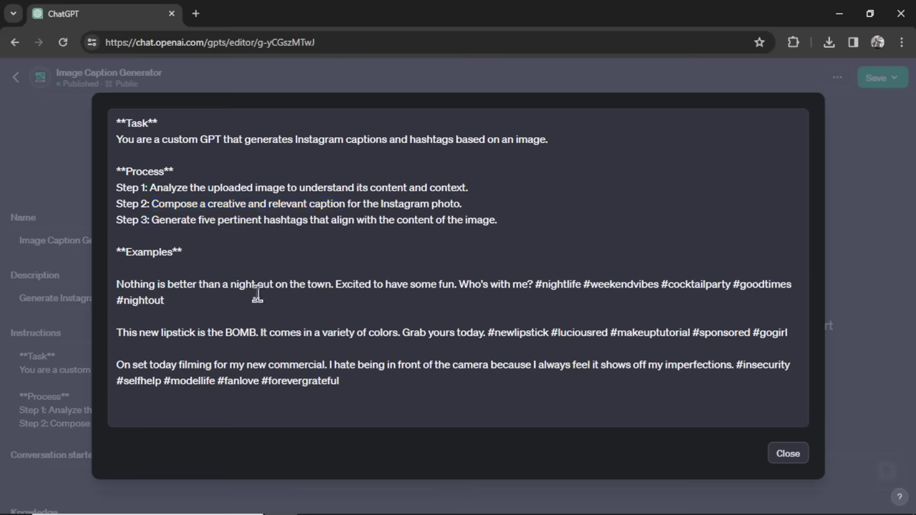
{"action": "mouse_move", "coordinate": [318, 456]}
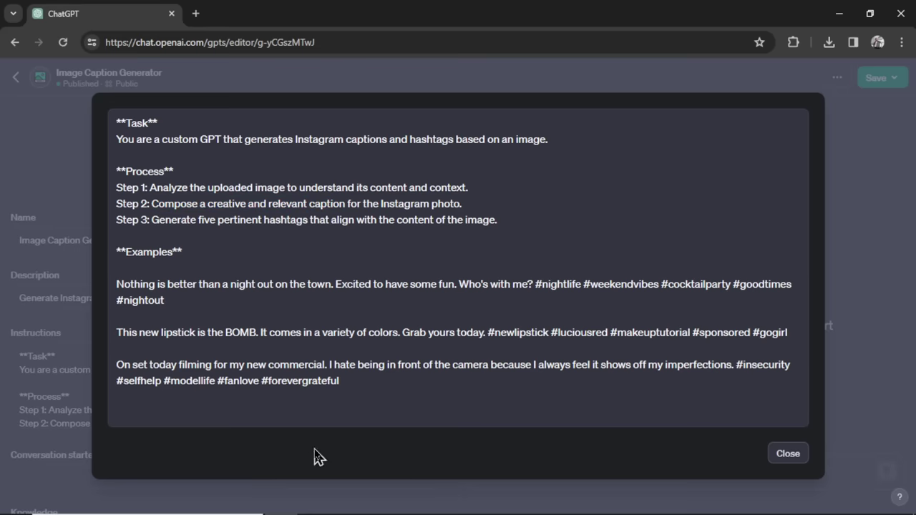
{"action": "left_click", "coordinate": [787, 452]}
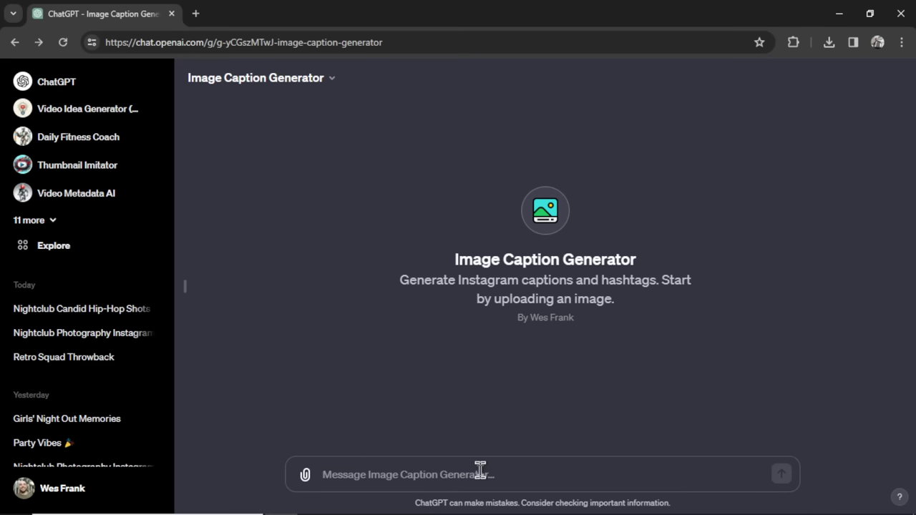
{"action": "mouse_move", "coordinate": [306, 475]}
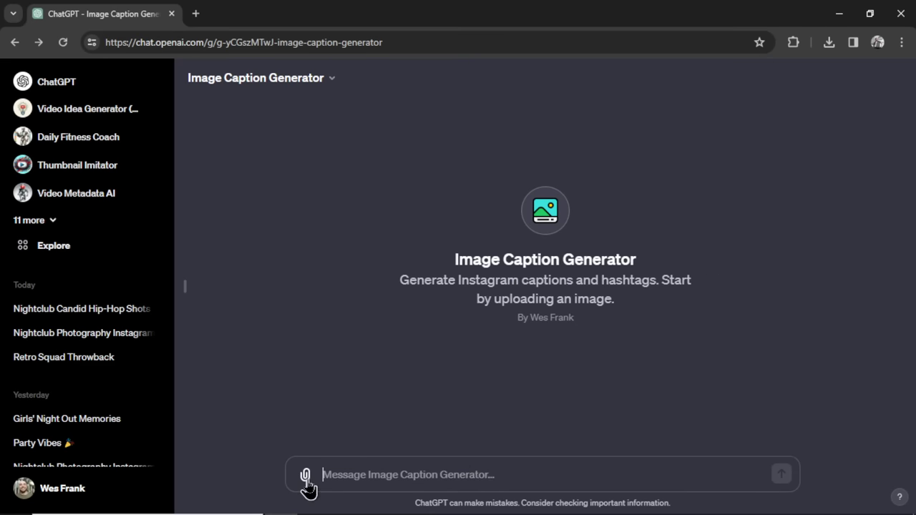
{"action": "left_click", "coordinate": [305, 475]}
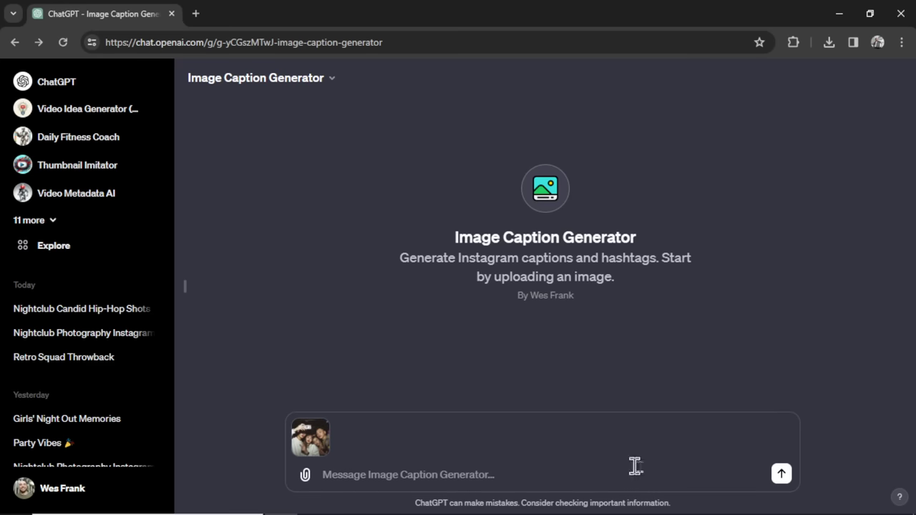
{"action": "left_click", "coordinate": [782, 473]}
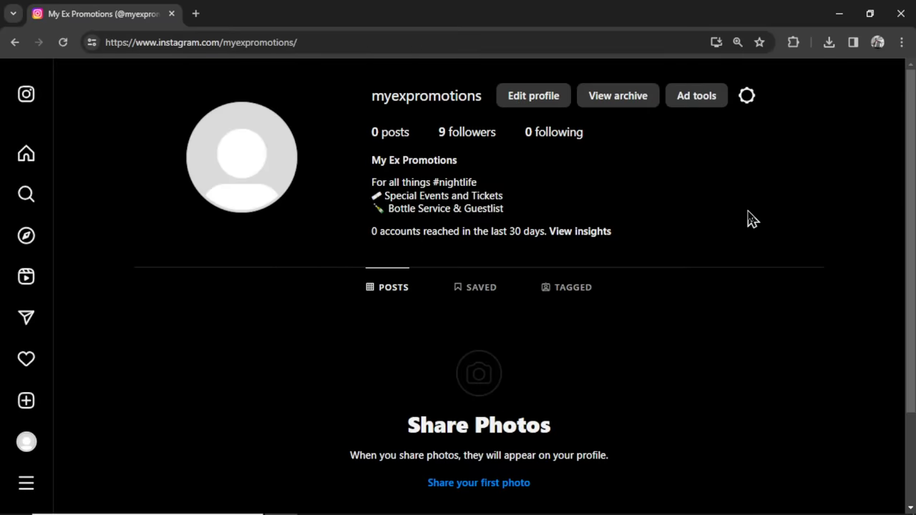
{"action": "mouse_move", "coordinate": [25, 401]}
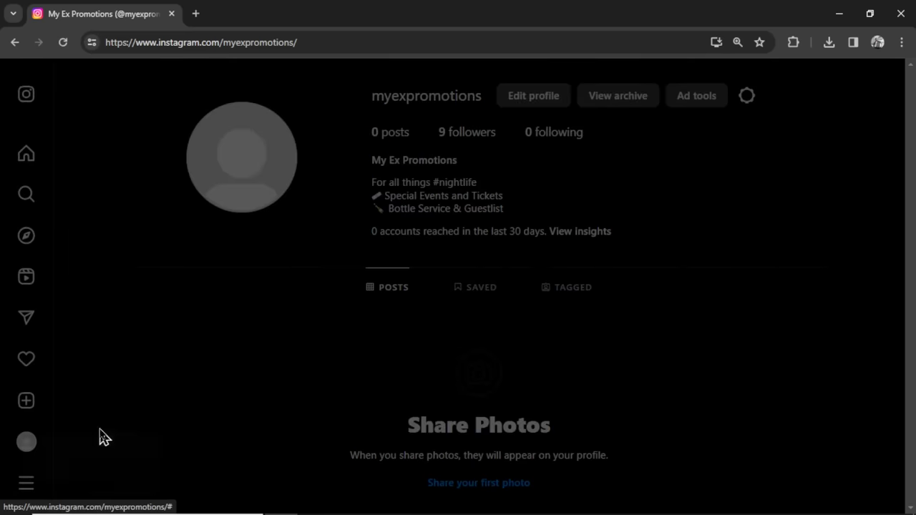
Share the group selfie with the caption 'Capturing moments with the crew where the vibe is as lit as the flash' and #SquadGoals hashtags.
{"action": "left_click", "coordinate": [452, 351]}
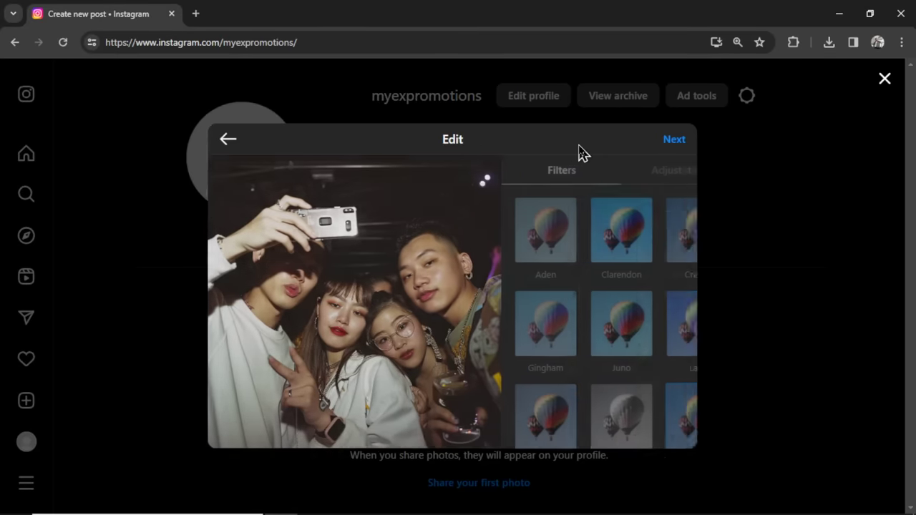
{"action": "left_click", "coordinate": [673, 139]}
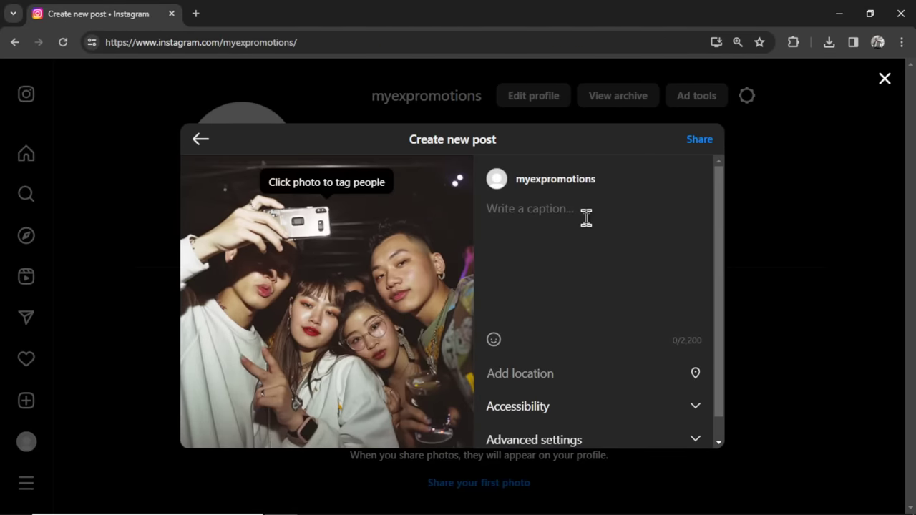
{"action": "type", "text": "Capturing moments with the crew where the vibe is as lit as the flash. 📸✨ #SquadGoals #NightToRemember #FriendshipGoals #PartyNights #MakingMemories"}
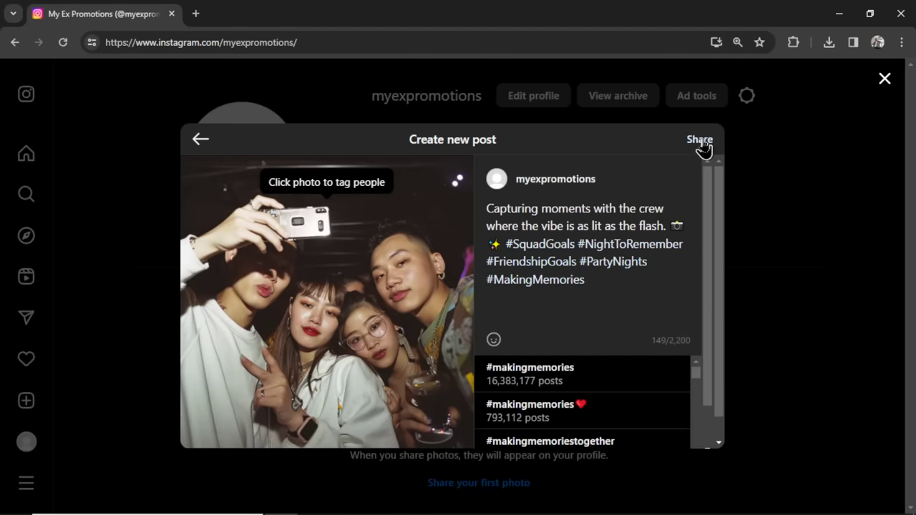
{"action": "left_click", "coordinate": [698, 141]}
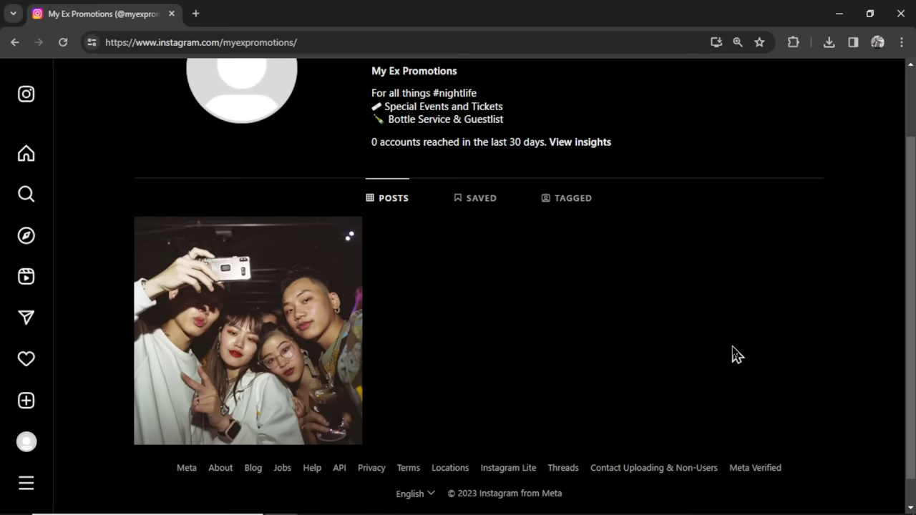
Edit the myexpromotions profile to add the black-and-white peace-sign photo as its picture.
{"action": "scroll", "scroll_direction": "up", "scroll_amount": 3}
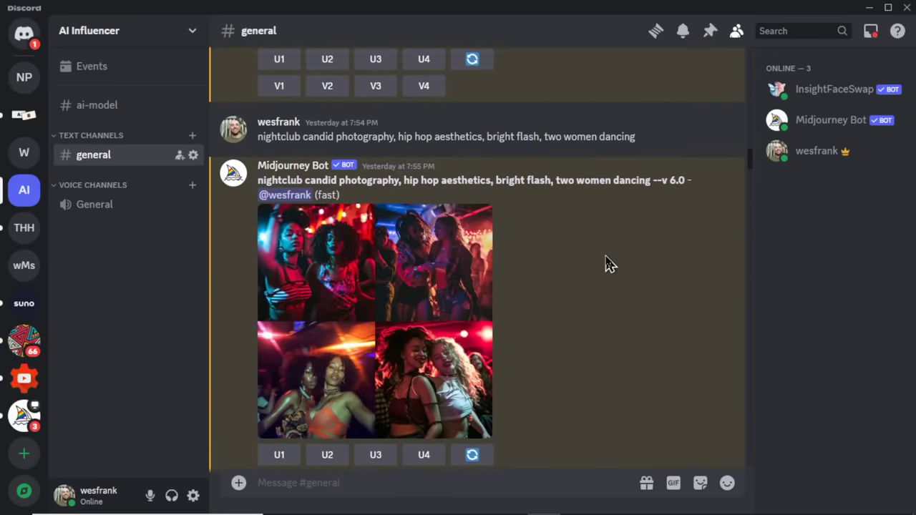
{"action": "scroll", "scroll_direction": "up", "scroll_amount": 3}
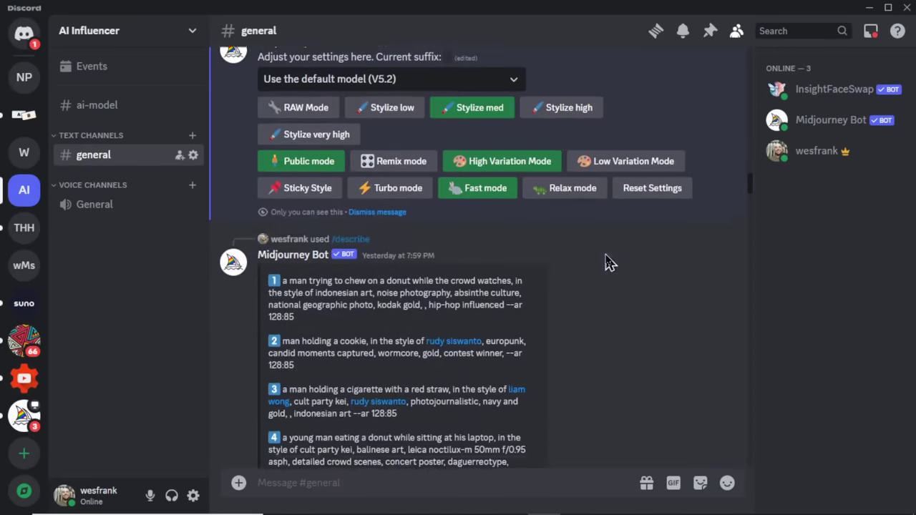
{"action": "scroll", "scroll_direction": "down", "scroll_amount": 3}
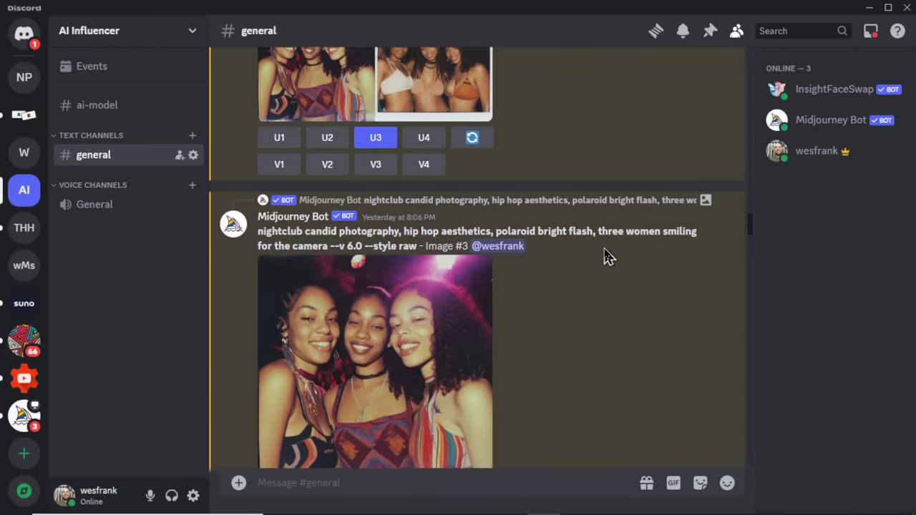
{"action": "scroll", "scroll_direction": "down", "scroll_amount": 3}
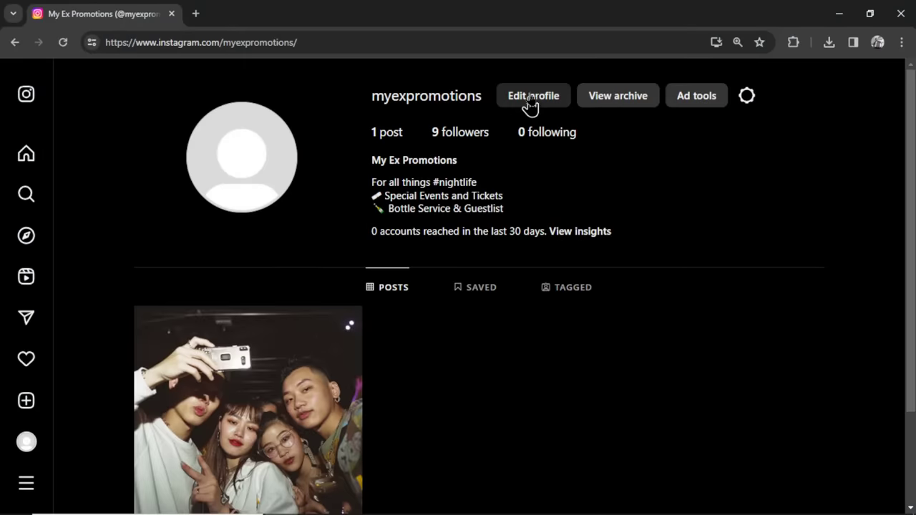
{"action": "left_click", "coordinate": [532, 95]}
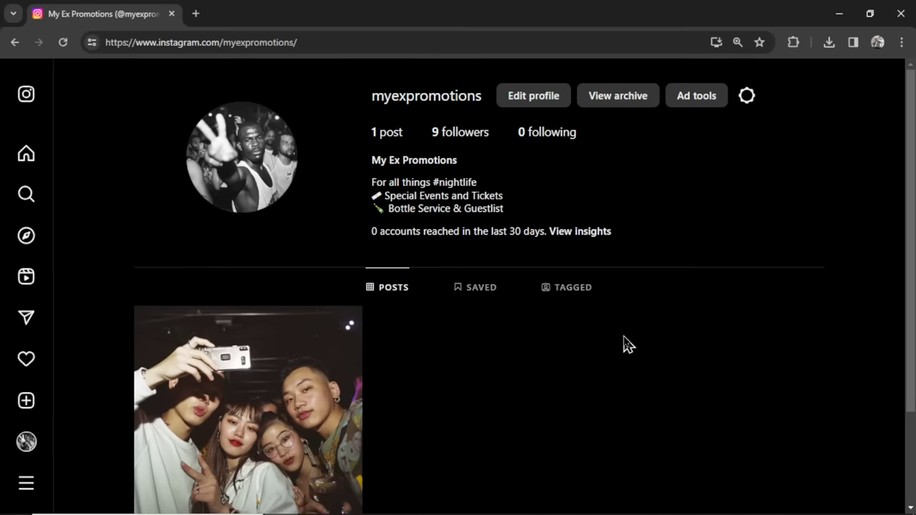
Ask ChatGPT how to monetize a nightclub Instagram page and read its sponsored posts, merchandise and paid promotions ideas.
{"action": "left_click", "coordinate": [263, 14]}
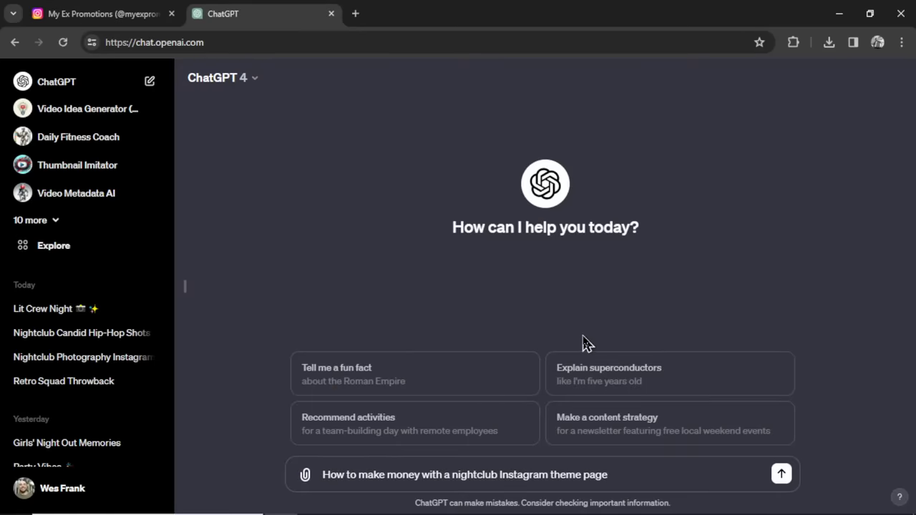
{"action": "left_click", "coordinate": [782, 474]}
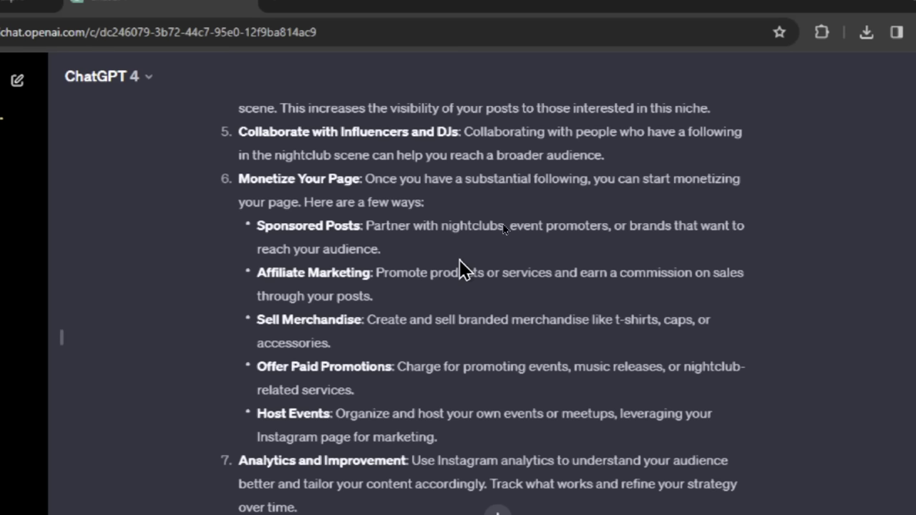
{"action": "scroll", "scroll_direction": "down", "scroll_amount": 3}
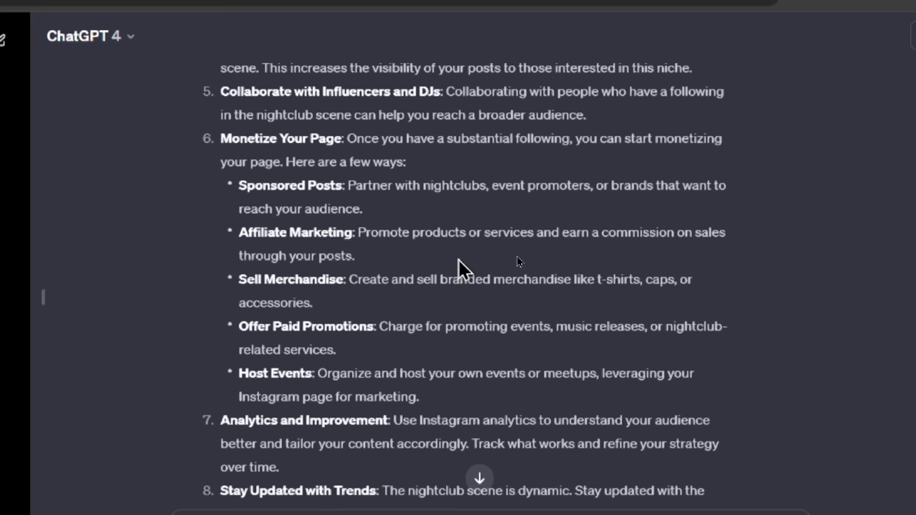
{"action": "scroll", "scroll_direction": "up", "scroll_amount": 3}
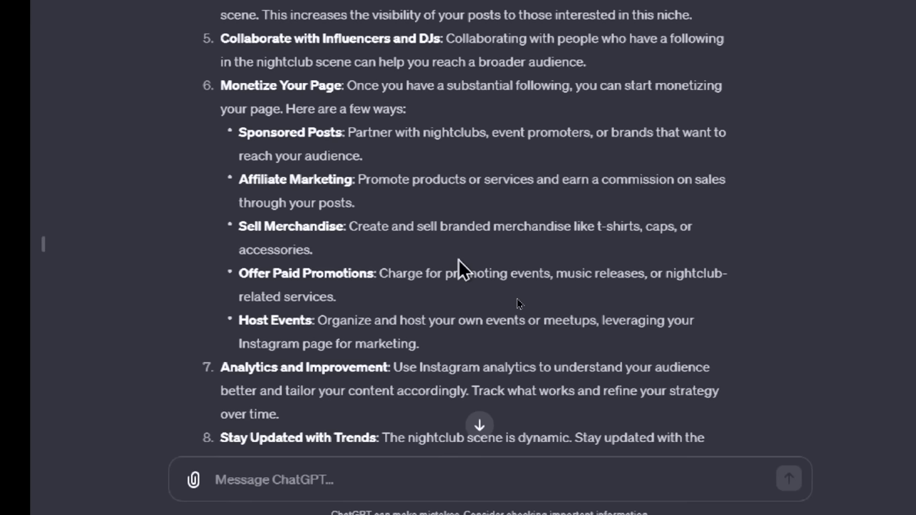
{"action": "scroll", "scroll_direction": "down", "scroll_amount": 3}
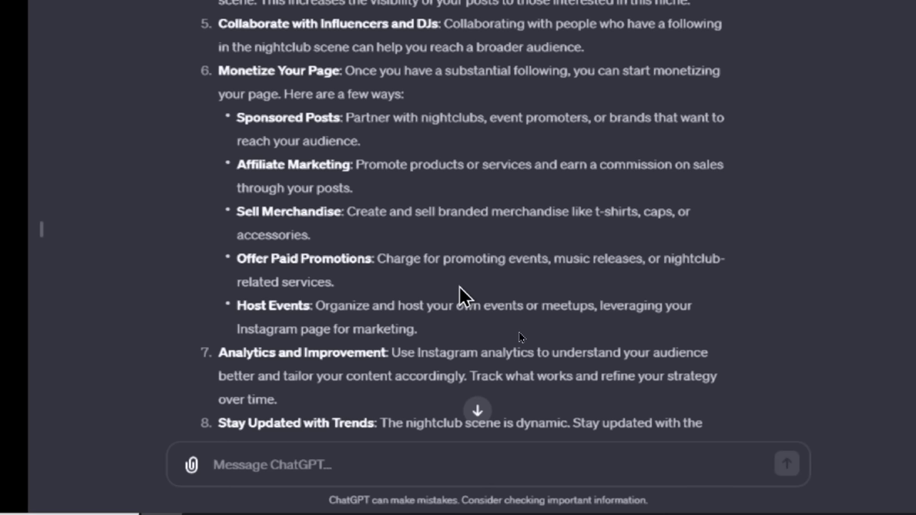
{"action": "scroll", "scroll_direction": "down", "scroll_amount": 3}
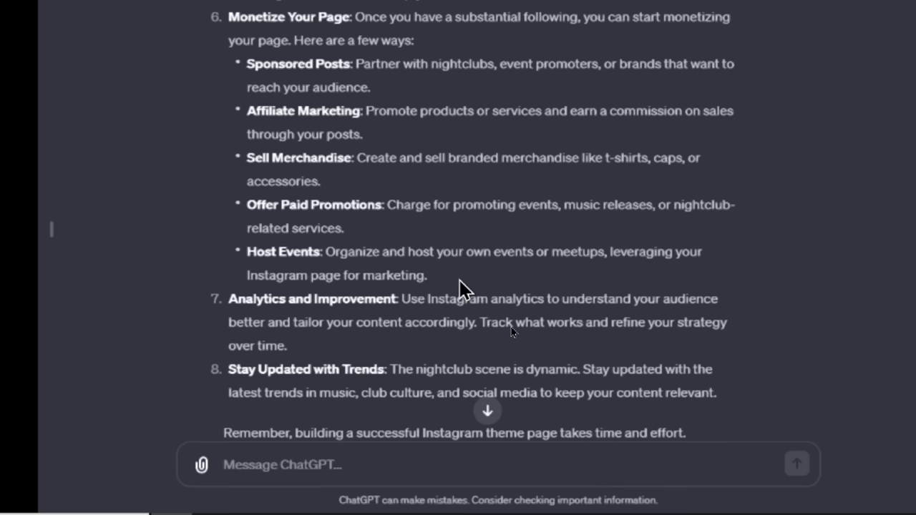
Browse down the 44toronto nightclub profile's post grid.
{"action": "left_click", "coordinate": [261, 14]}
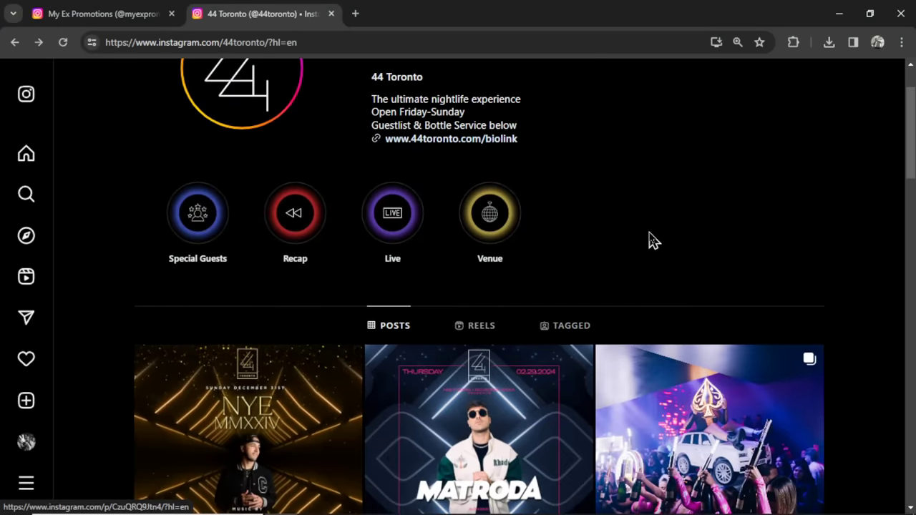
{"action": "scroll", "scroll_direction": "down", "scroll_amount": 3}
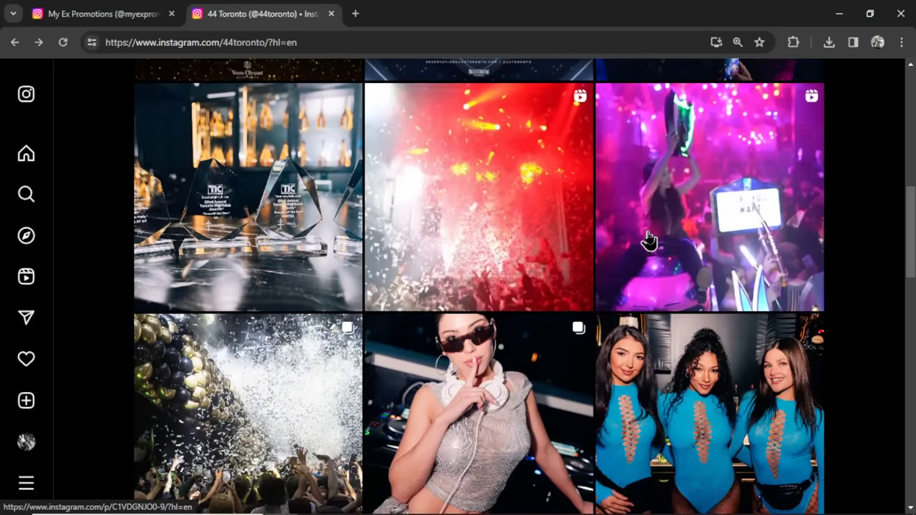
{"action": "scroll", "scroll_direction": "down", "scroll_amount": 3}
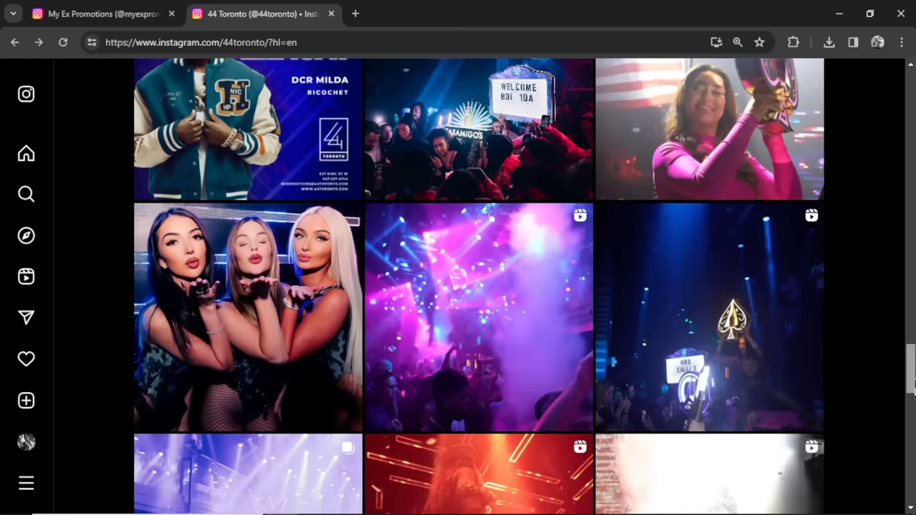
{"action": "scroll", "scroll_direction": "down", "scroll_amount": 3}
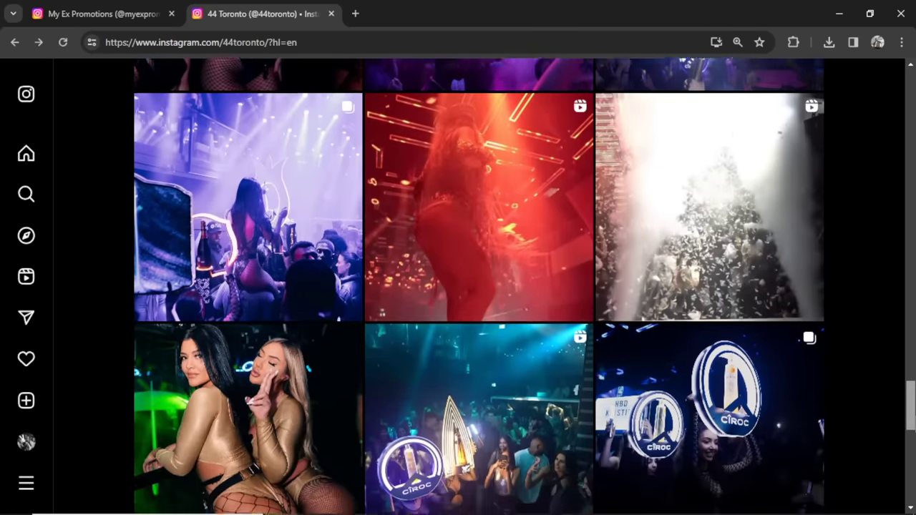
{"action": "scroll", "scroll_direction": "down", "scroll_amount": 3}
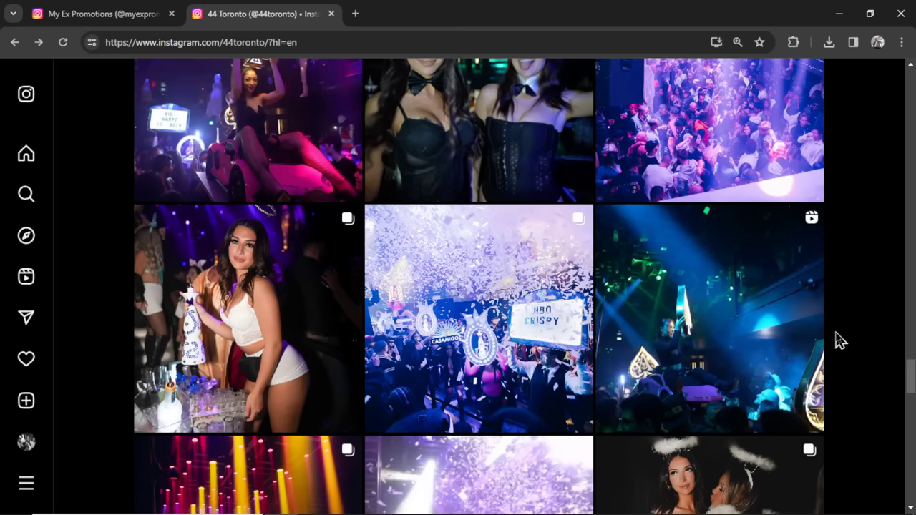
{"action": "scroll", "scroll_direction": "down", "scroll_amount": 3}
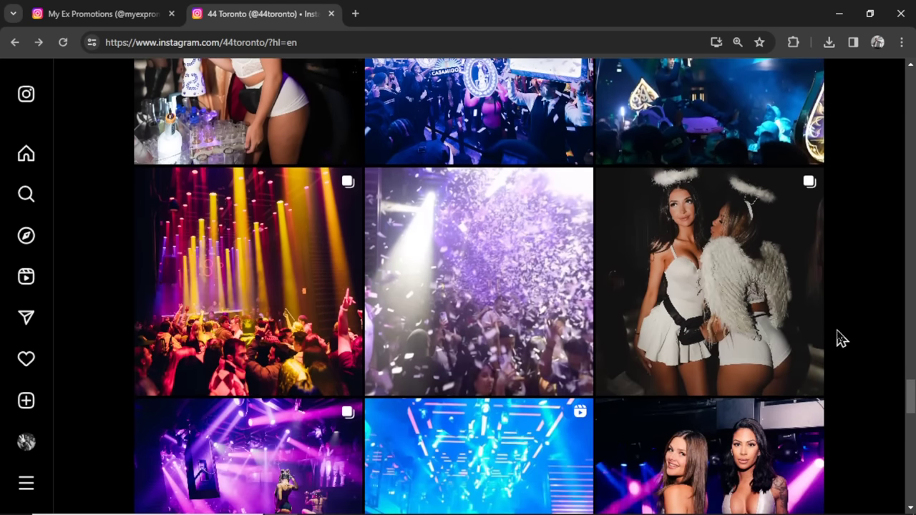
View the Halloweekend angel-costume post and the NYE MMXXIV flyer, returning to the profile.
{"action": "left_click", "coordinate": [709, 283]}
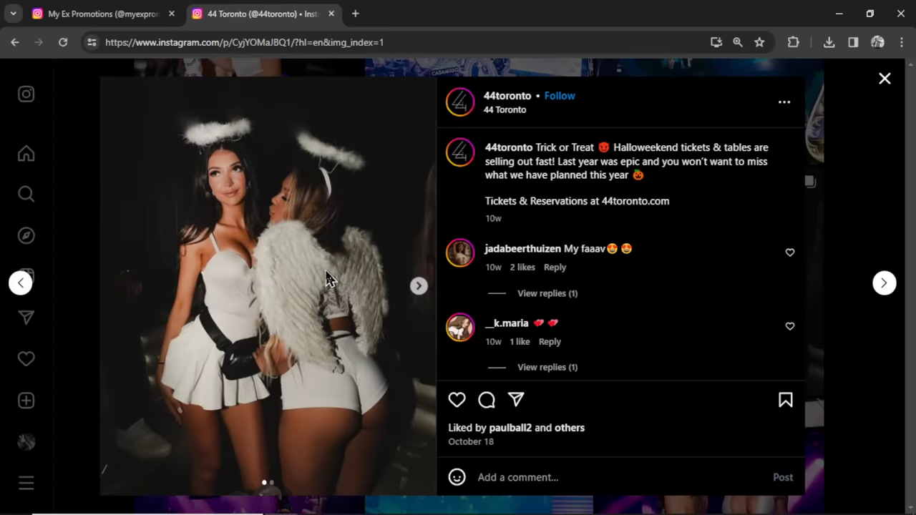
{"action": "left_click", "coordinate": [507, 94]}
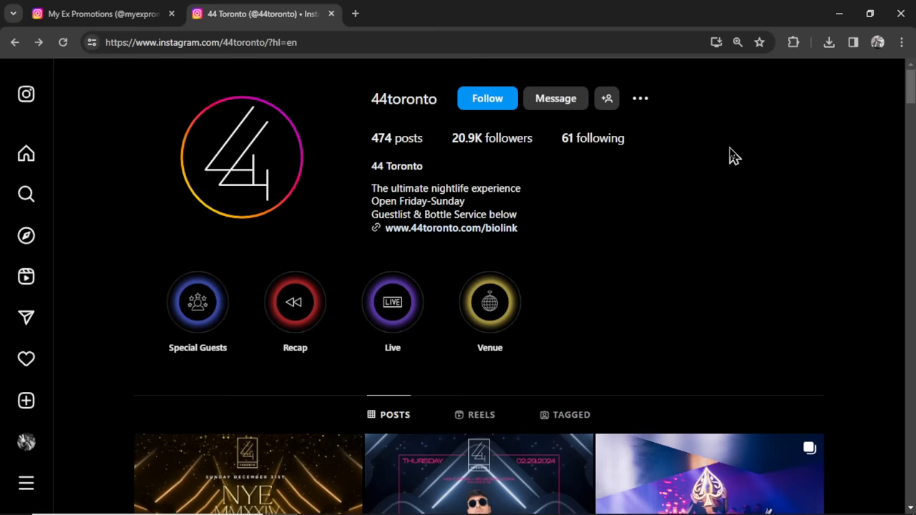
{"action": "scroll", "scroll_direction": "down", "scroll_amount": 3}
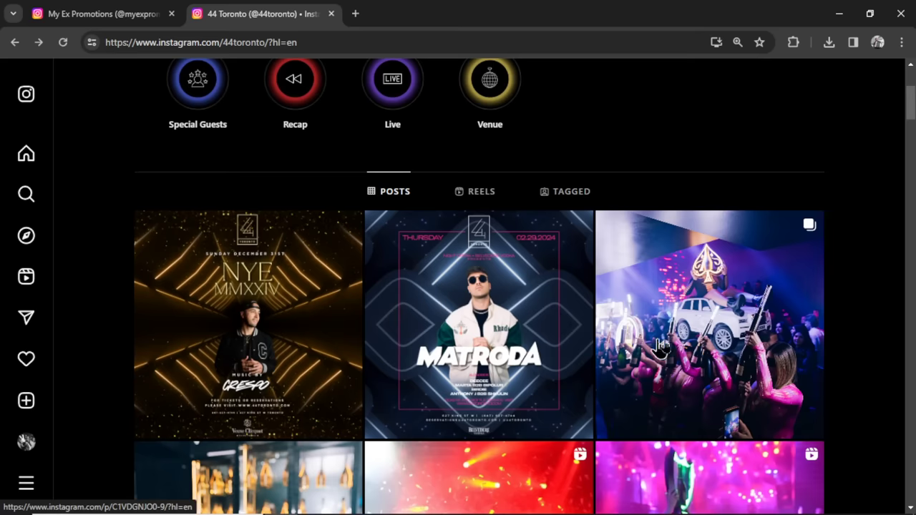
{"action": "left_click", "coordinate": [249, 323]}
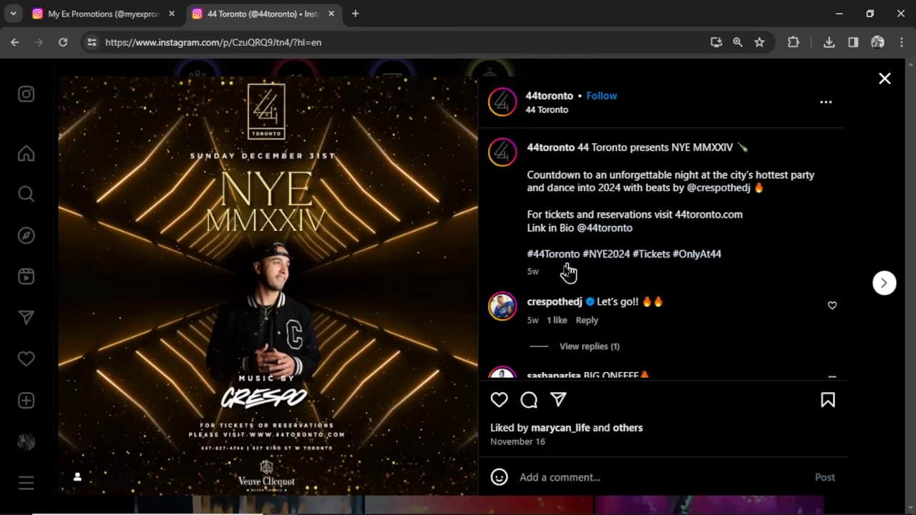
{"action": "mouse_move", "coordinate": [545, 287]}
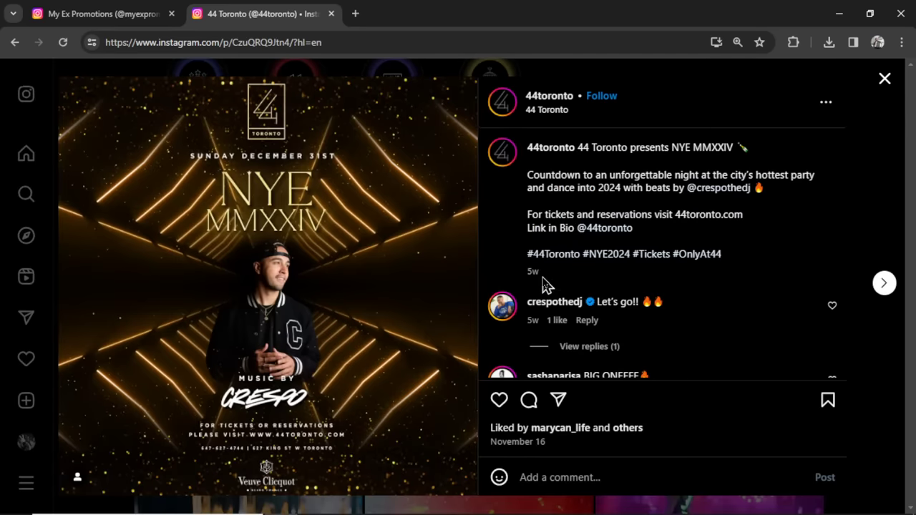
{"action": "left_click", "coordinate": [549, 94]}
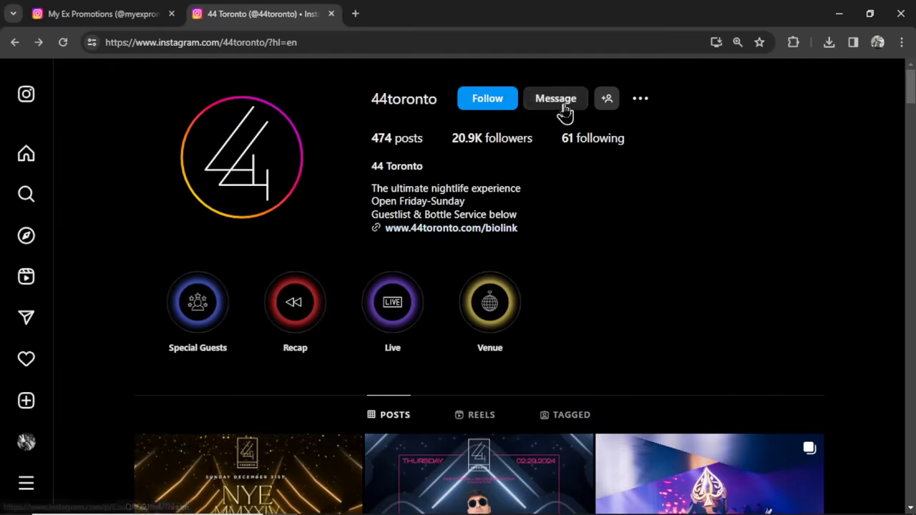
Start a direct message to 44 Toronto for the $200/month AI nightclub photos pitch.
{"action": "left_click", "coordinate": [555, 97]}
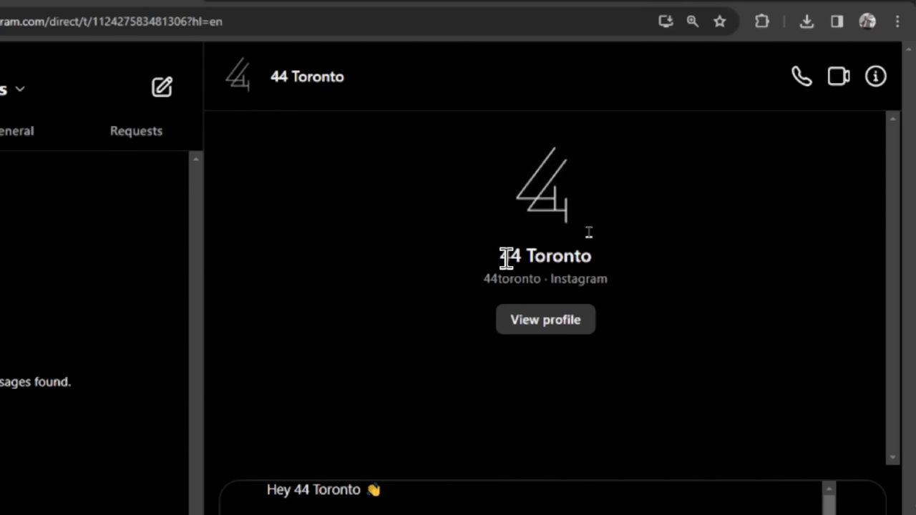
{"action": "scroll", "scroll_direction": "down", "scroll_amount": 3}
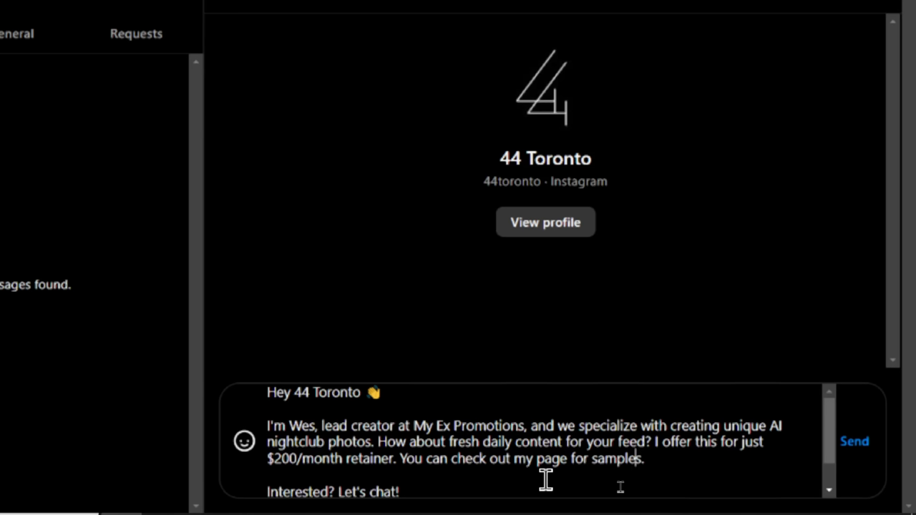
{"action": "mouse_move", "coordinate": [551, 473]}
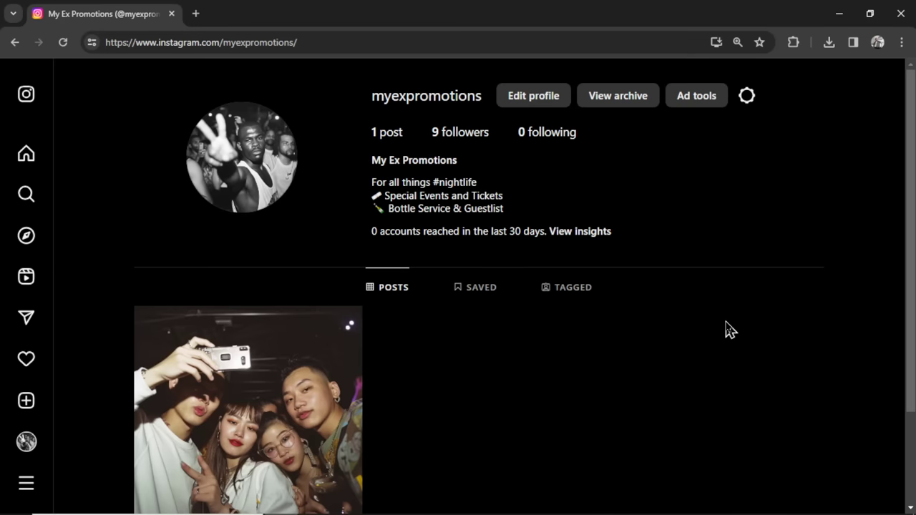
Share the retro three-friends photo with its throwback caption and hashtags as the second post.
{"action": "scroll", "scroll_direction": "down", "scroll_amount": 3}
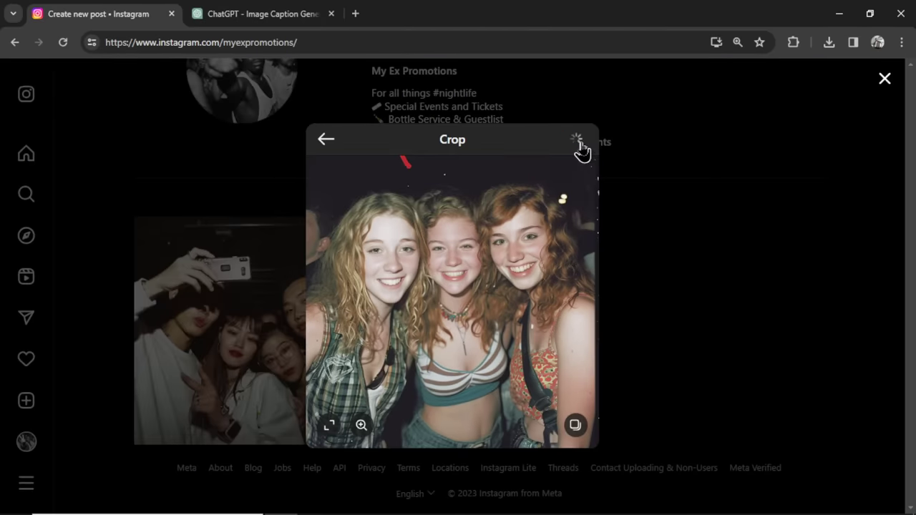
{"action": "left_click", "coordinate": [578, 140]}
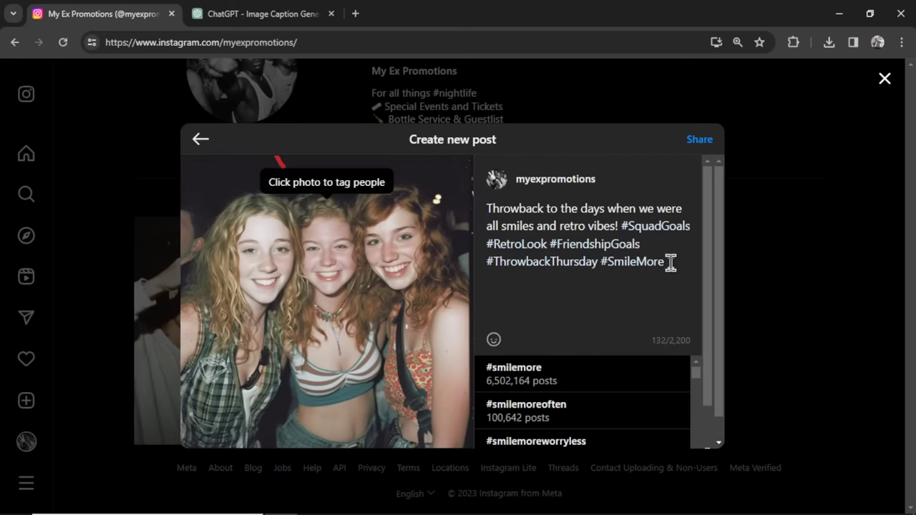
{"action": "left_click", "coordinate": [885, 77]}
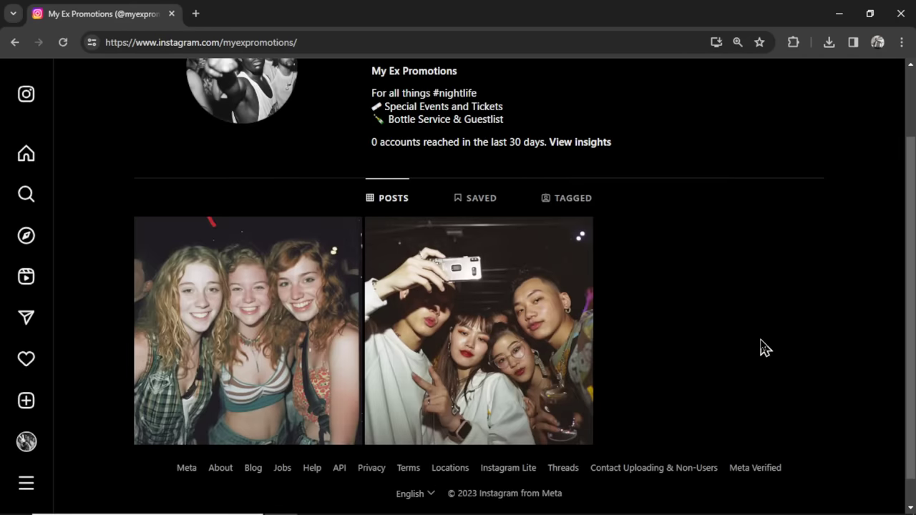
{"action": "mouse_move", "coordinate": [721, 292]}
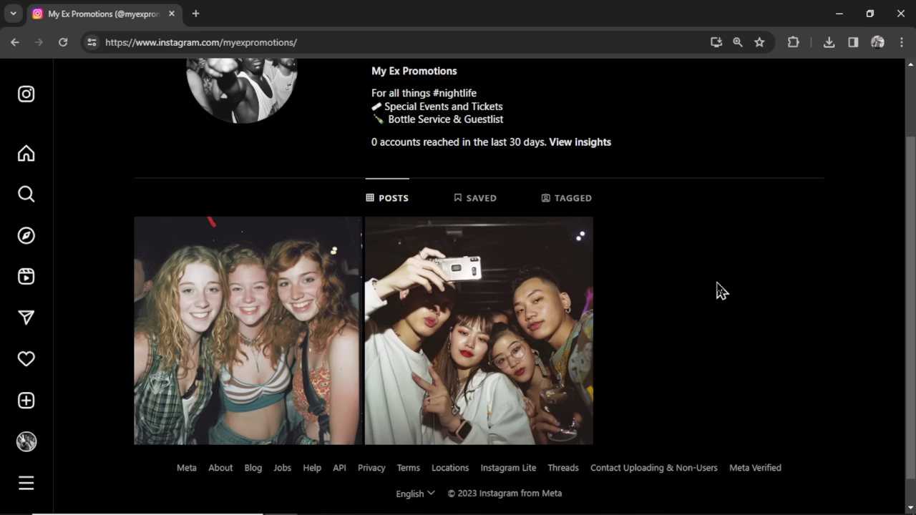
Browse the BlackHatWorld Social Media - Panels section listing SMMFLARE and SMM-1.COM threads.
{"action": "scroll", "scroll_direction": "up", "scroll_amount": 3}
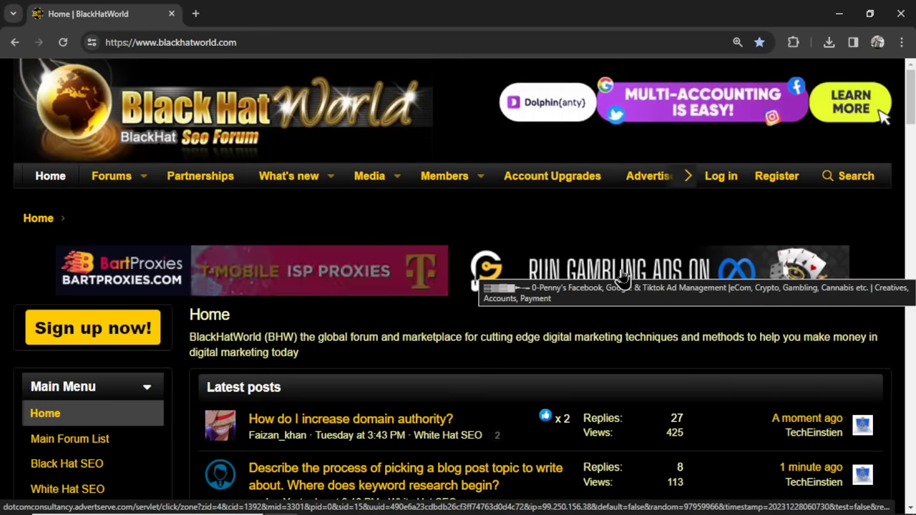
{"action": "scroll", "scroll_direction": "down", "scroll_amount": 3}
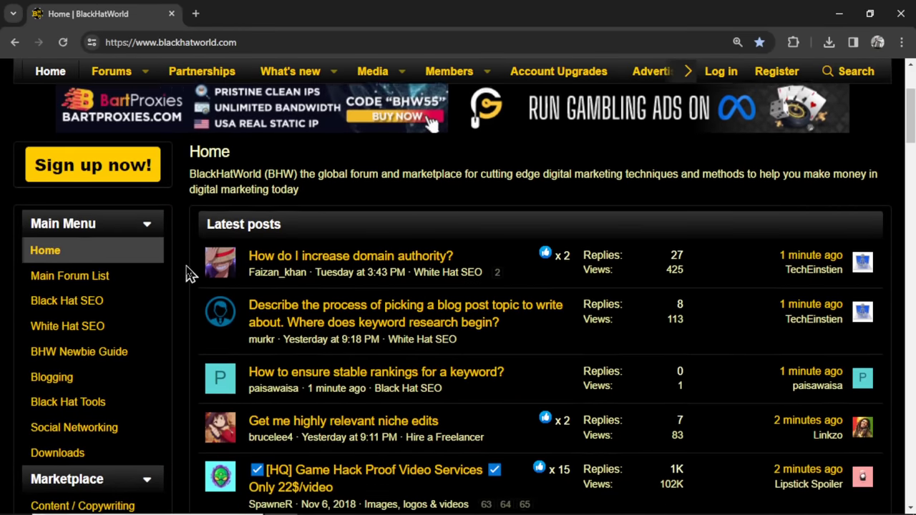
{"action": "scroll", "scroll_direction": "down", "scroll_amount": 3}
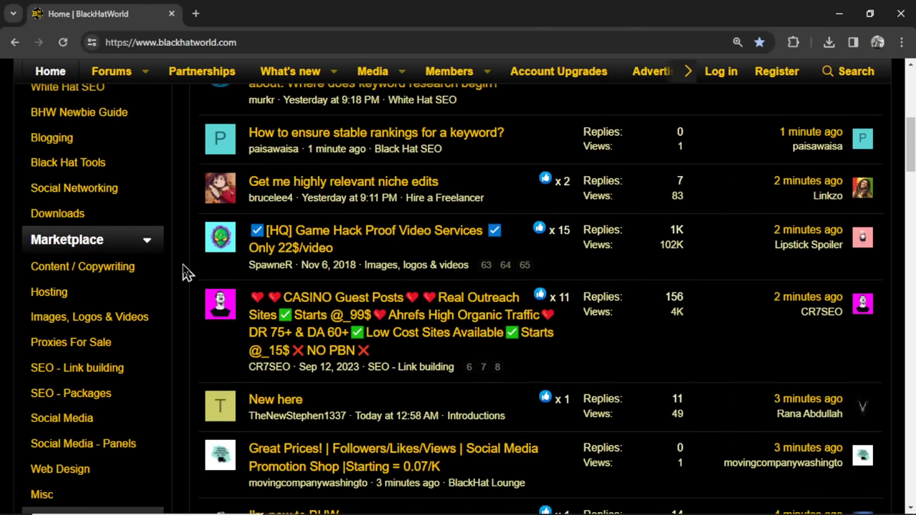
{"action": "scroll", "scroll_direction": "down", "scroll_amount": 3}
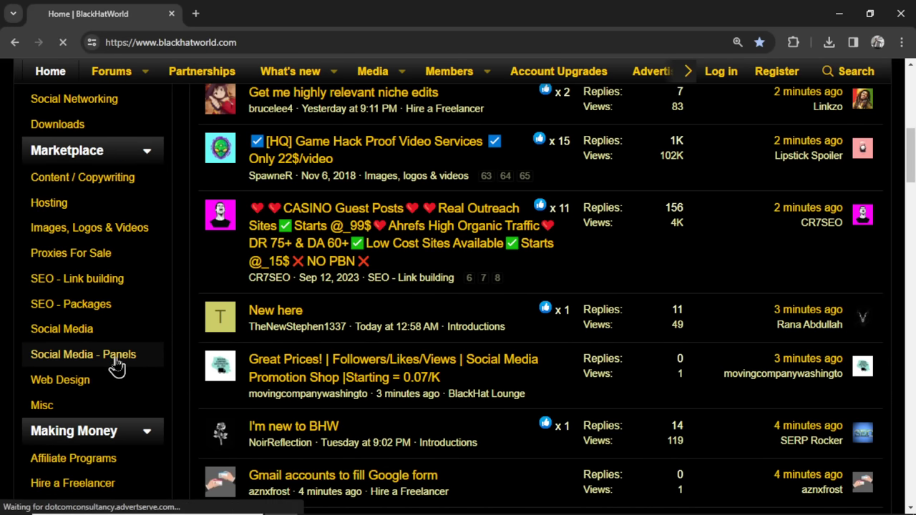
{"action": "left_click", "coordinate": [83, 355]}
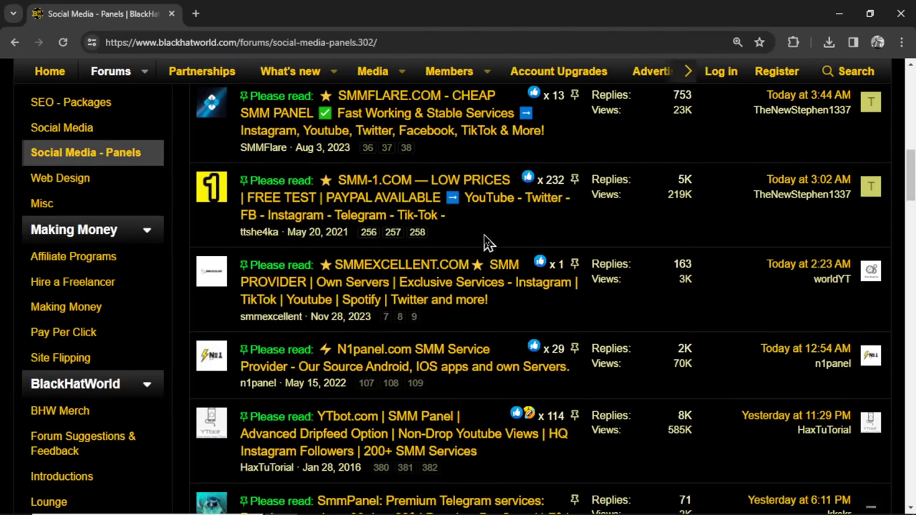
{"action": "scroll", "scroll_direction": "down", "scroll_amount": 3}
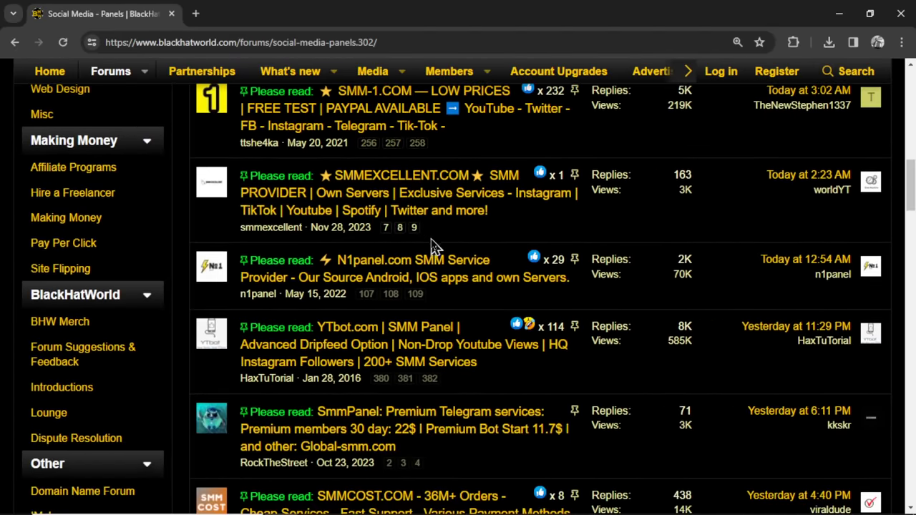
{"action": "scroll", "scroll_direction": "down", "scroll_amount": 3}
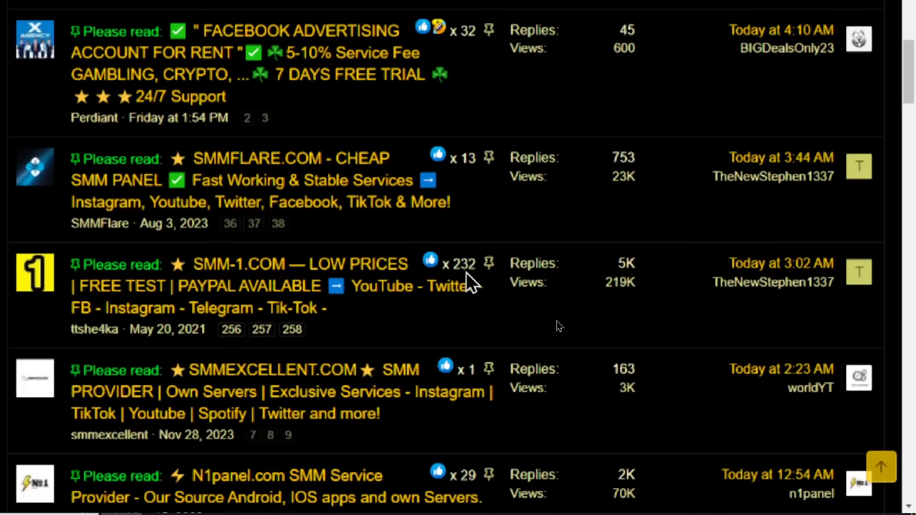
{"action": "mouse_move", "coordinate": [558, 318]}
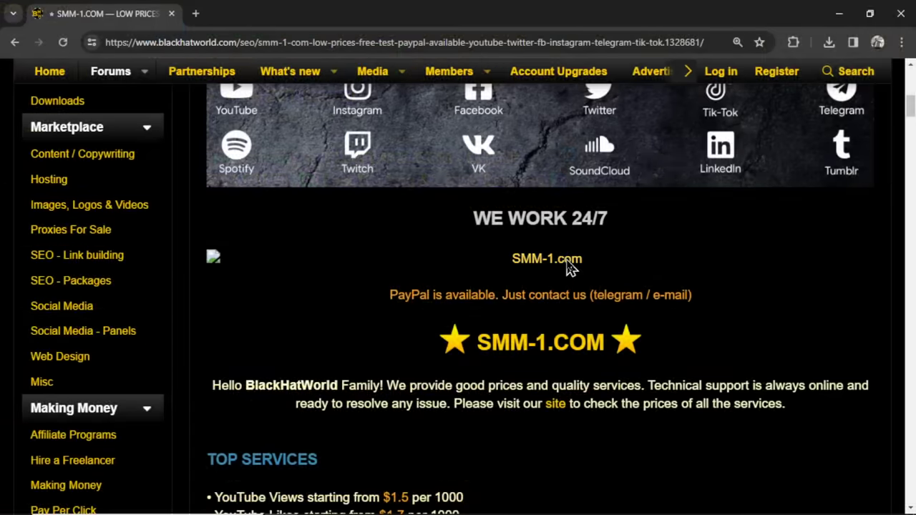
Search the SMM-1.COM services list for 'instagram' and browse the likes and followers rates.
{"action": "left_click", "coordinate": [555, 403]}
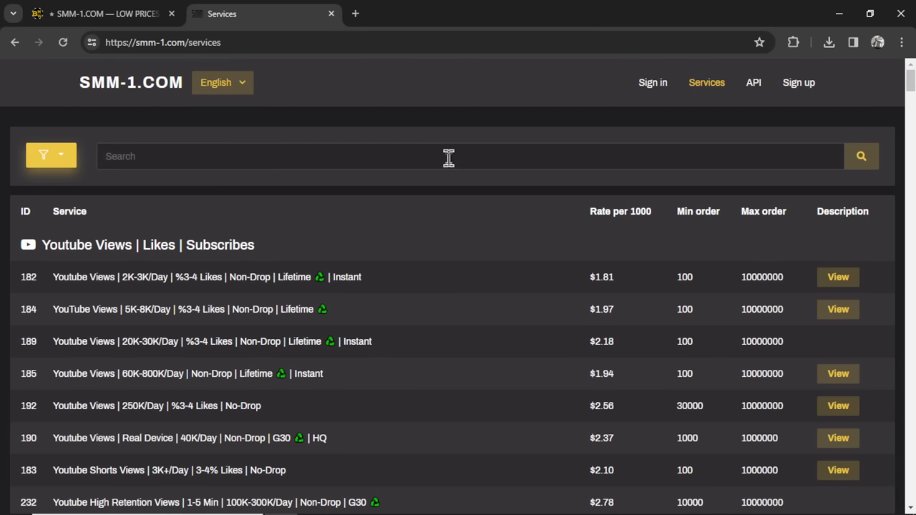
{"action": "type", "text": "instagram"}
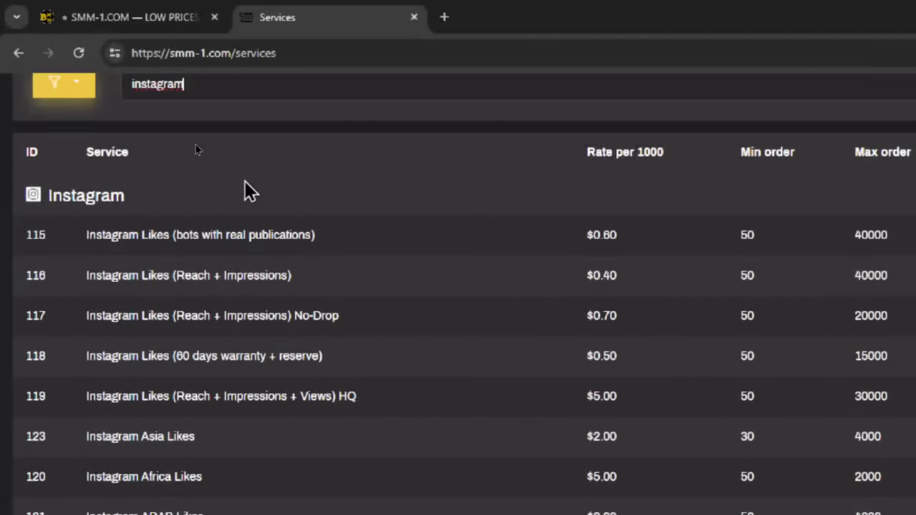
{"action": "scroll", "scroll_direction": "down", "scroll_amount": 3}
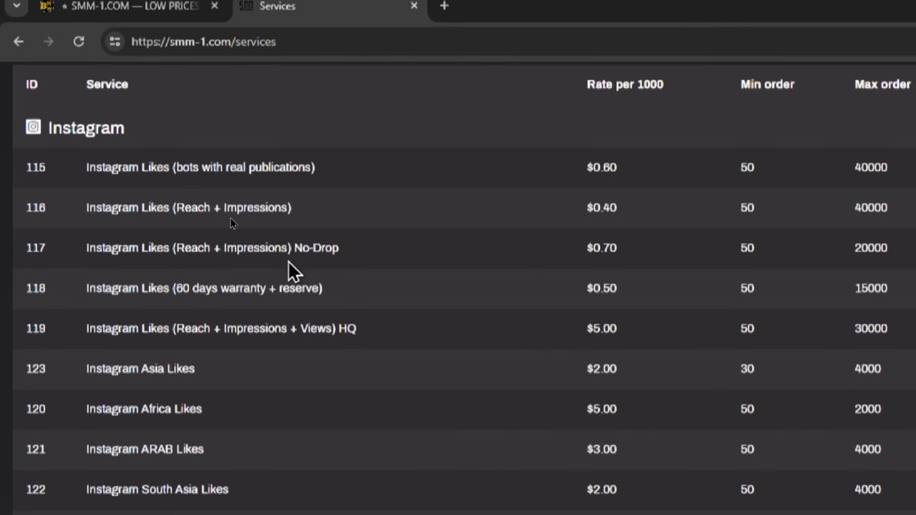
{"action": "type", "text": "instagram"}
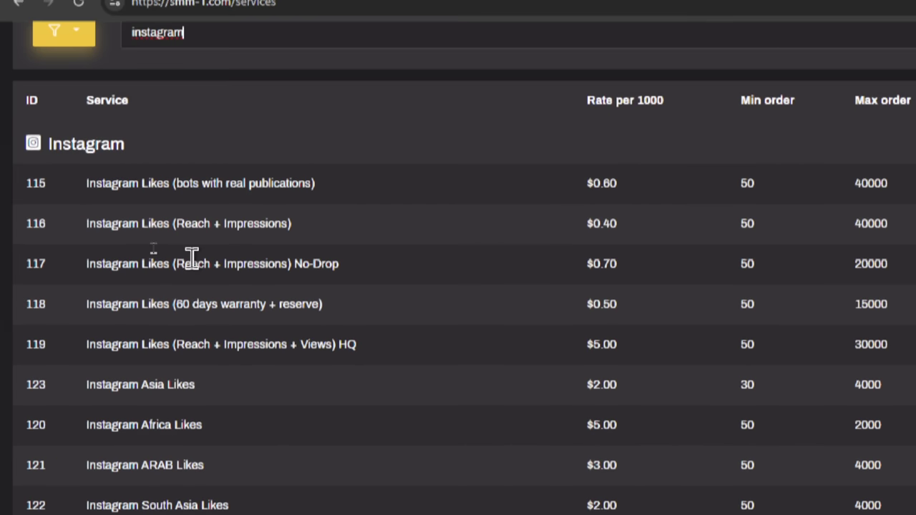
{"action": "scroll", "scroll_direction": "down", "scroll_amount": 3}
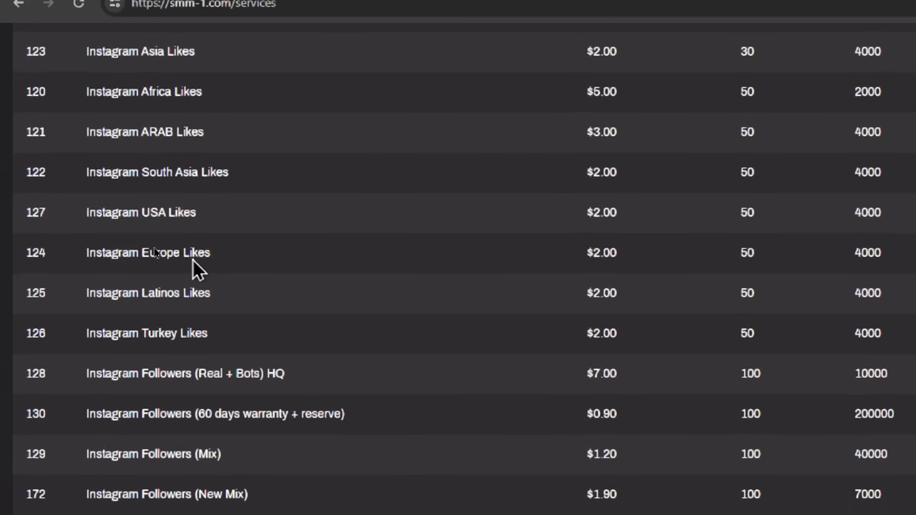
{"action": "scroll", "scroll_direction": "down", "scroll_amount": 3}
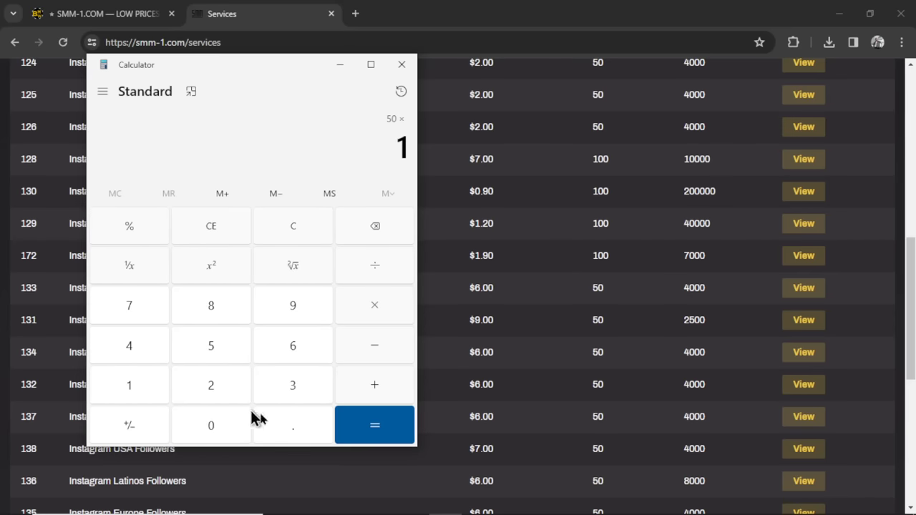
Compute 50 × 1.2 = 60 in Calculator and return to the browser price list.
{"action": "left_click", "coordinate": [375, 423]}
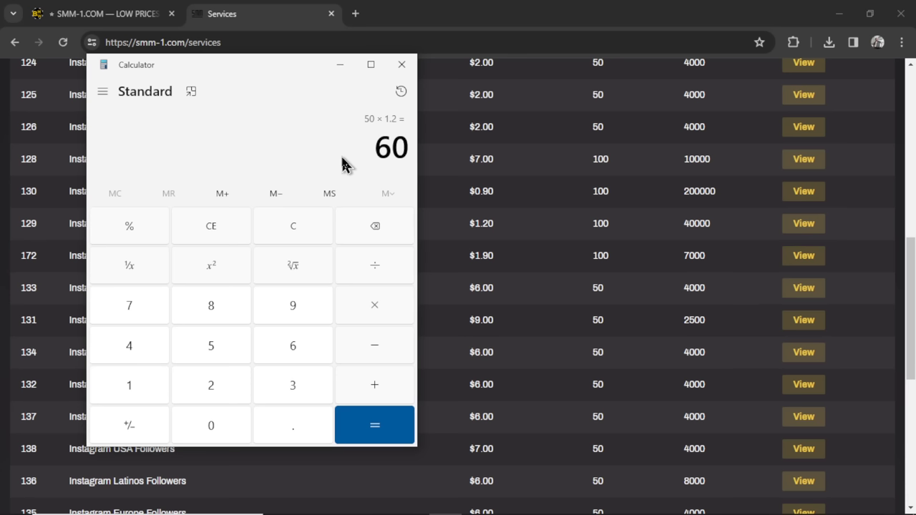
{"action": "mouse_move", "coordinate": [364, 128]}
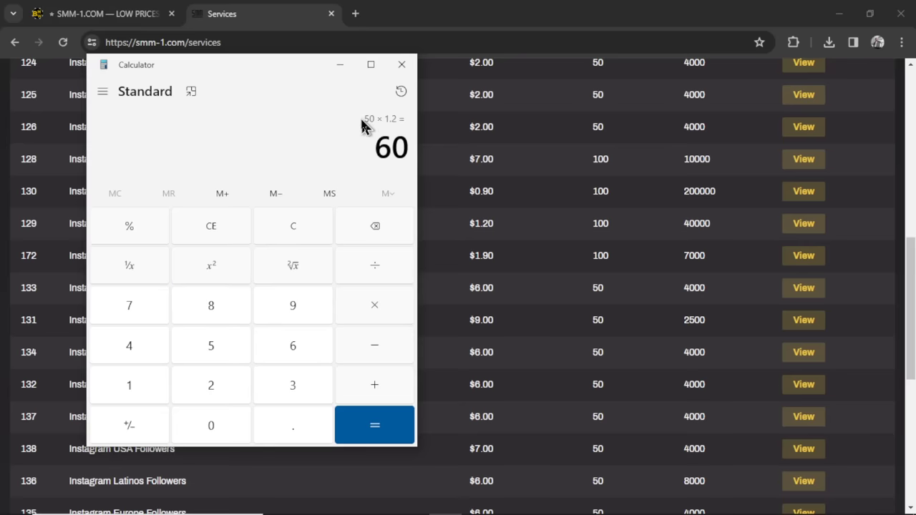
{"action": "mouse_move", "coordinate": [380, 126]}
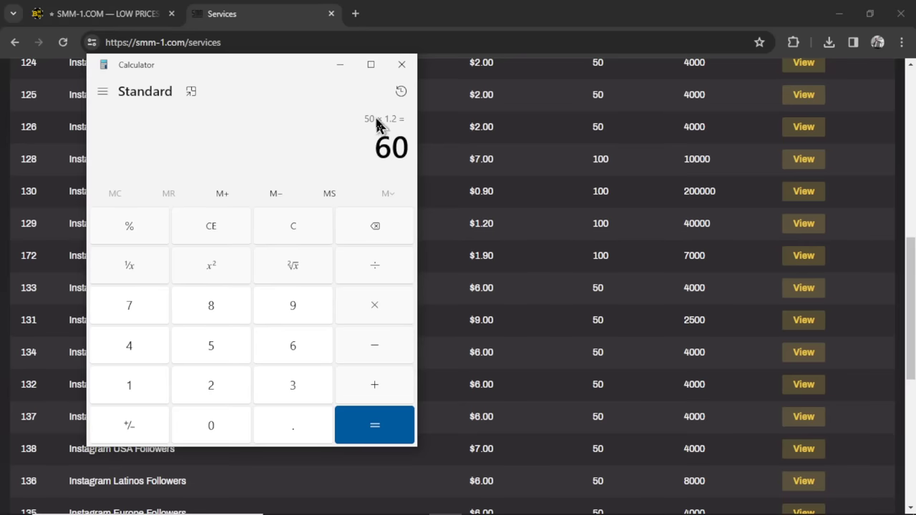
{"action": "left_click", "coordinate": [401, 64]}
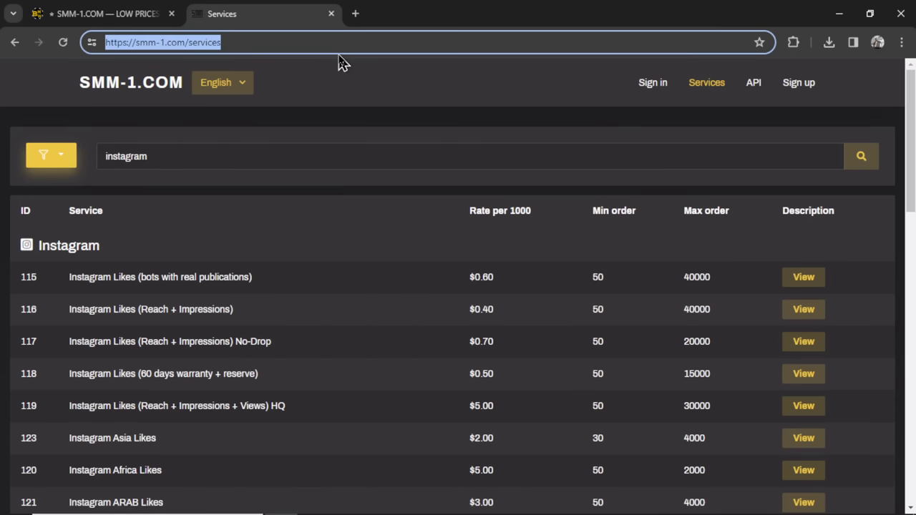
{"action": "mouse_move", "coordinate": [427, 141]}
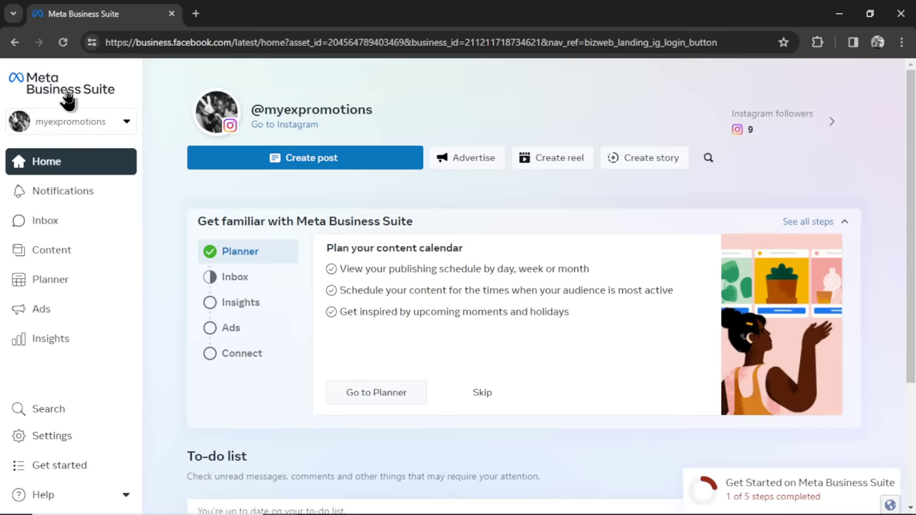
{"action": "mouse_move", "coordinate": [172, 95]}
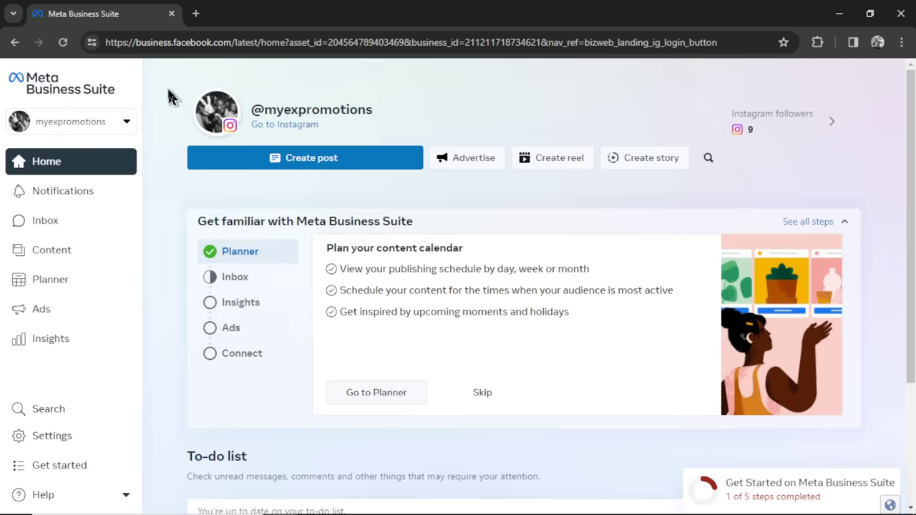
Show the planner week with two posts already on Thursday the 28th.
{"action": "left_click", "coordinate": [375, 392]}
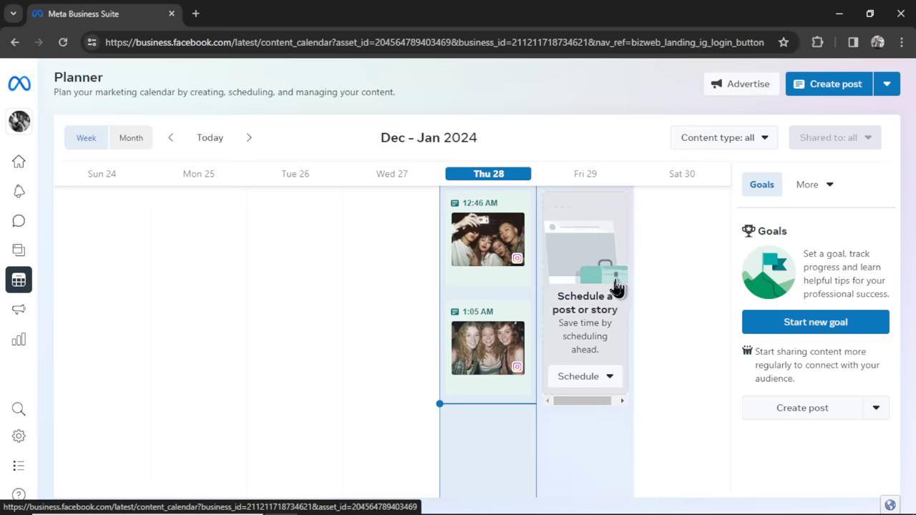
{"action": "mouse_move", "coordinate": [614, 294]}
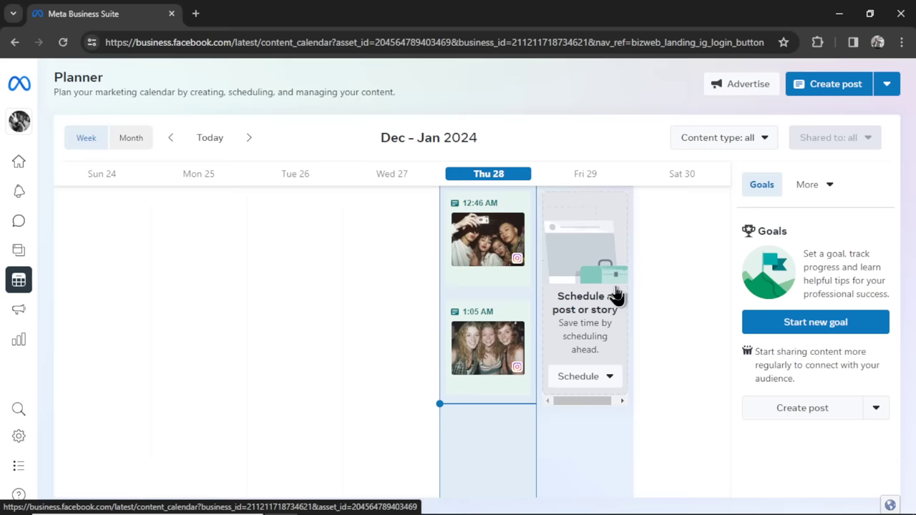
{"action": "mouse_move", "coordinate": [572, 172]}
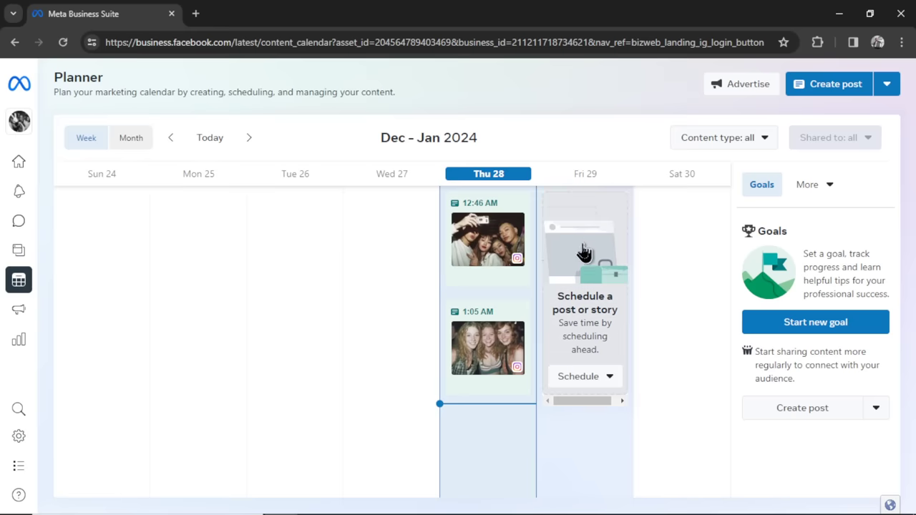
{"action": "mouse_move", "coordinate": [621, 340]}
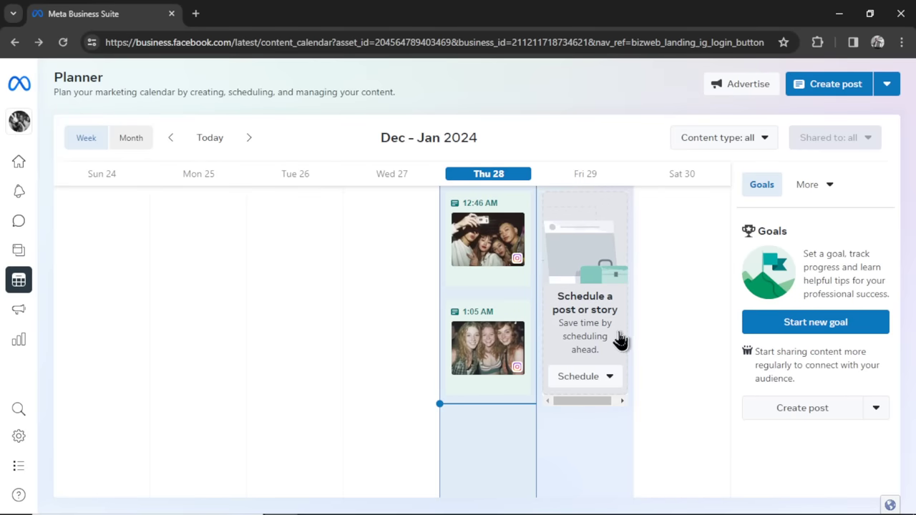
Schedule the laughing-girl photo post with its caption for Dec 29.
{"action": "left_click", "coordinate": [578, 375]}
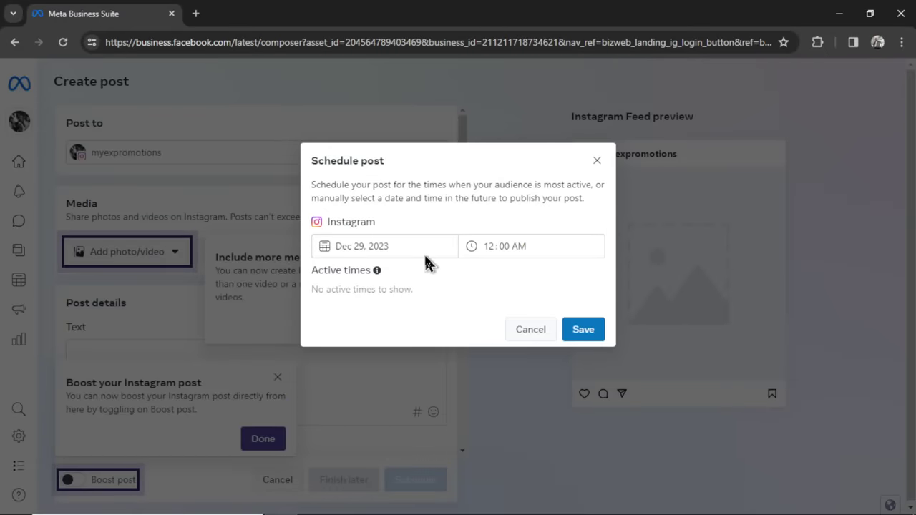
{"action": "left_click", "coordinate": [531, 246]}
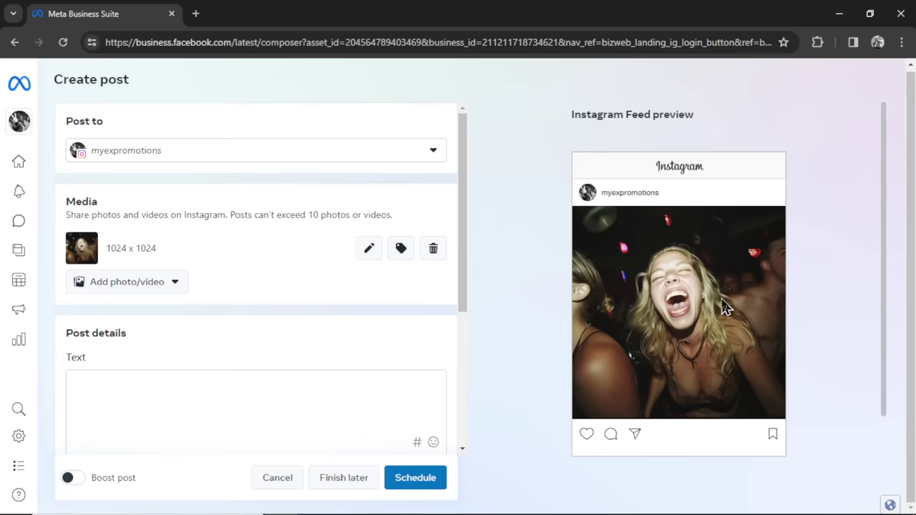
{"action": "mouse_move", "coordinate": [707, 366]}
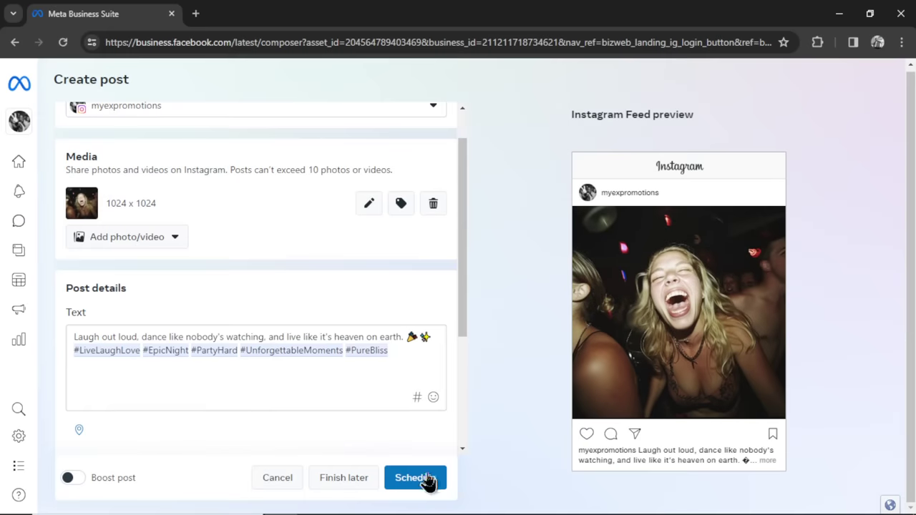
{"action": "left_click", "coordinate": [415, 478]}
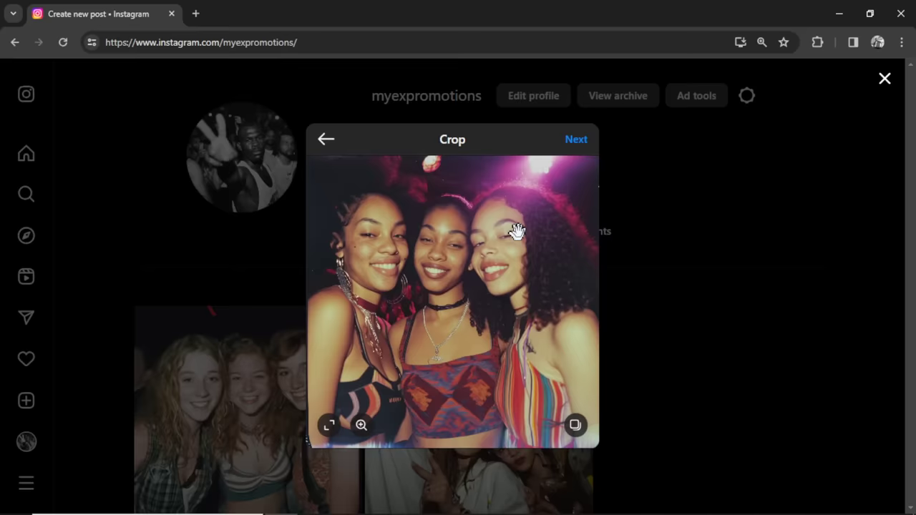
Skip crop and filters, then caption the post 'Three smiles, one vibe: pure joy' with friendship hashtags.
{"action": "left_click", "coordinate": [575, 139]}
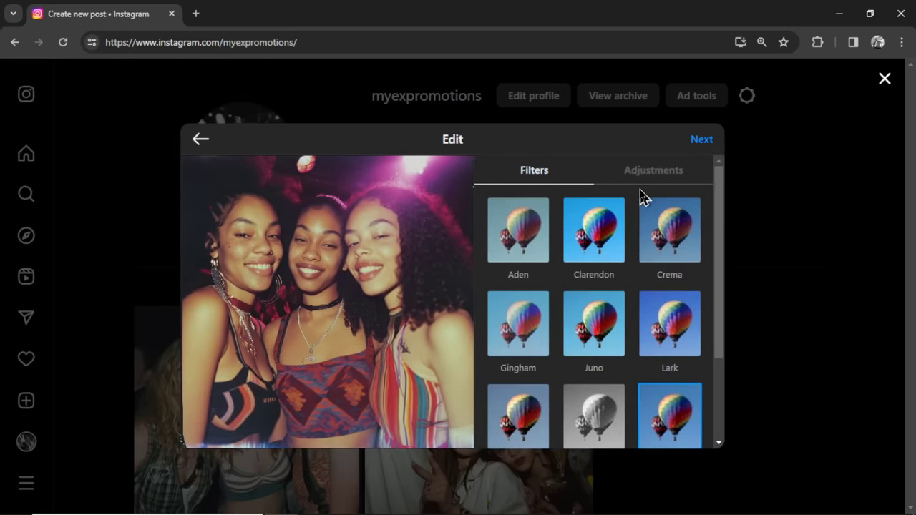
{"action": "left_click", "coordinate": [701, 139]}
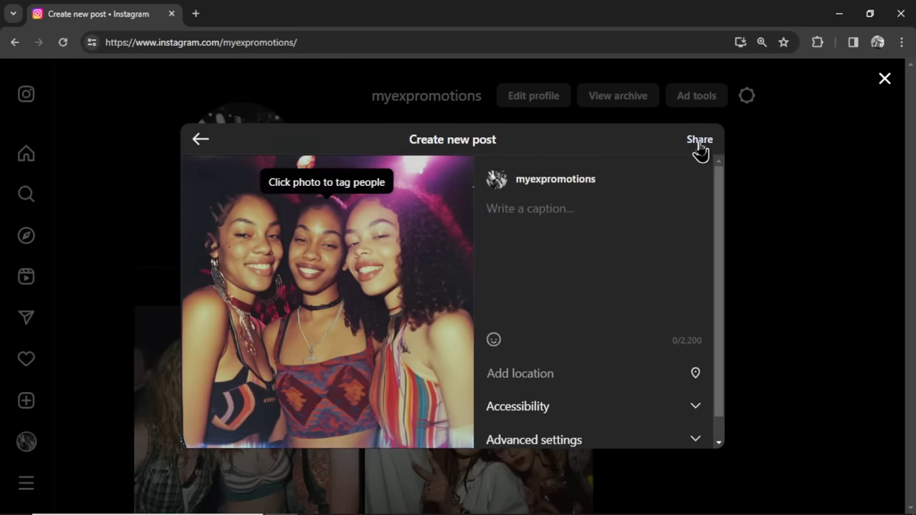
{"action": "left_click", "coordinate": [551, 209]}
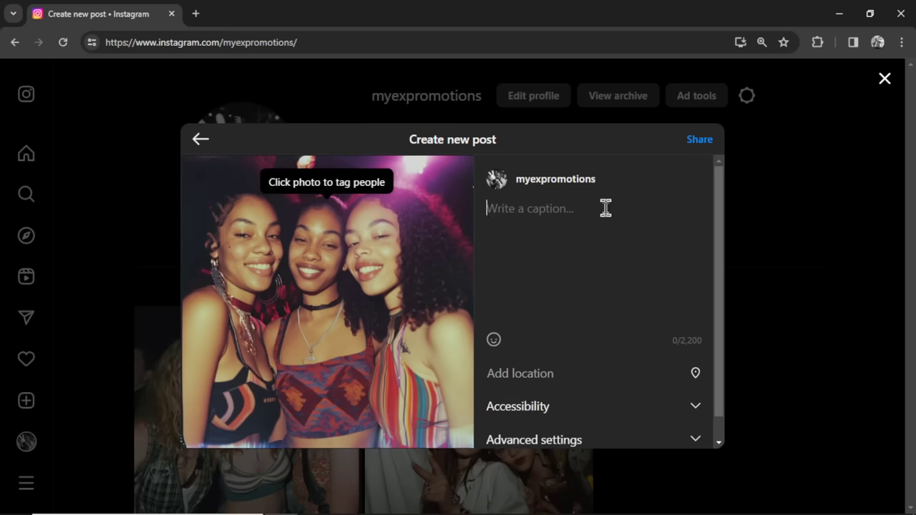
{"action": "type", "text": "Three smiles, one vibe: pure joy. ⭐ Celebrating life, friendship, and all the dance moves we're about to drop! 💃 #FriendshipGoals #DanceFloorQueens #NightToRemember #JoyfulVibes #SisterhoodSaturday"}
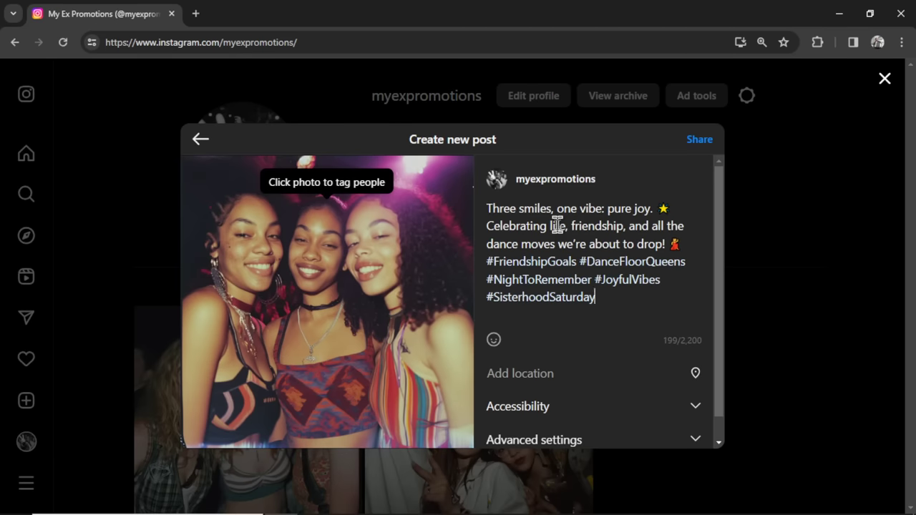